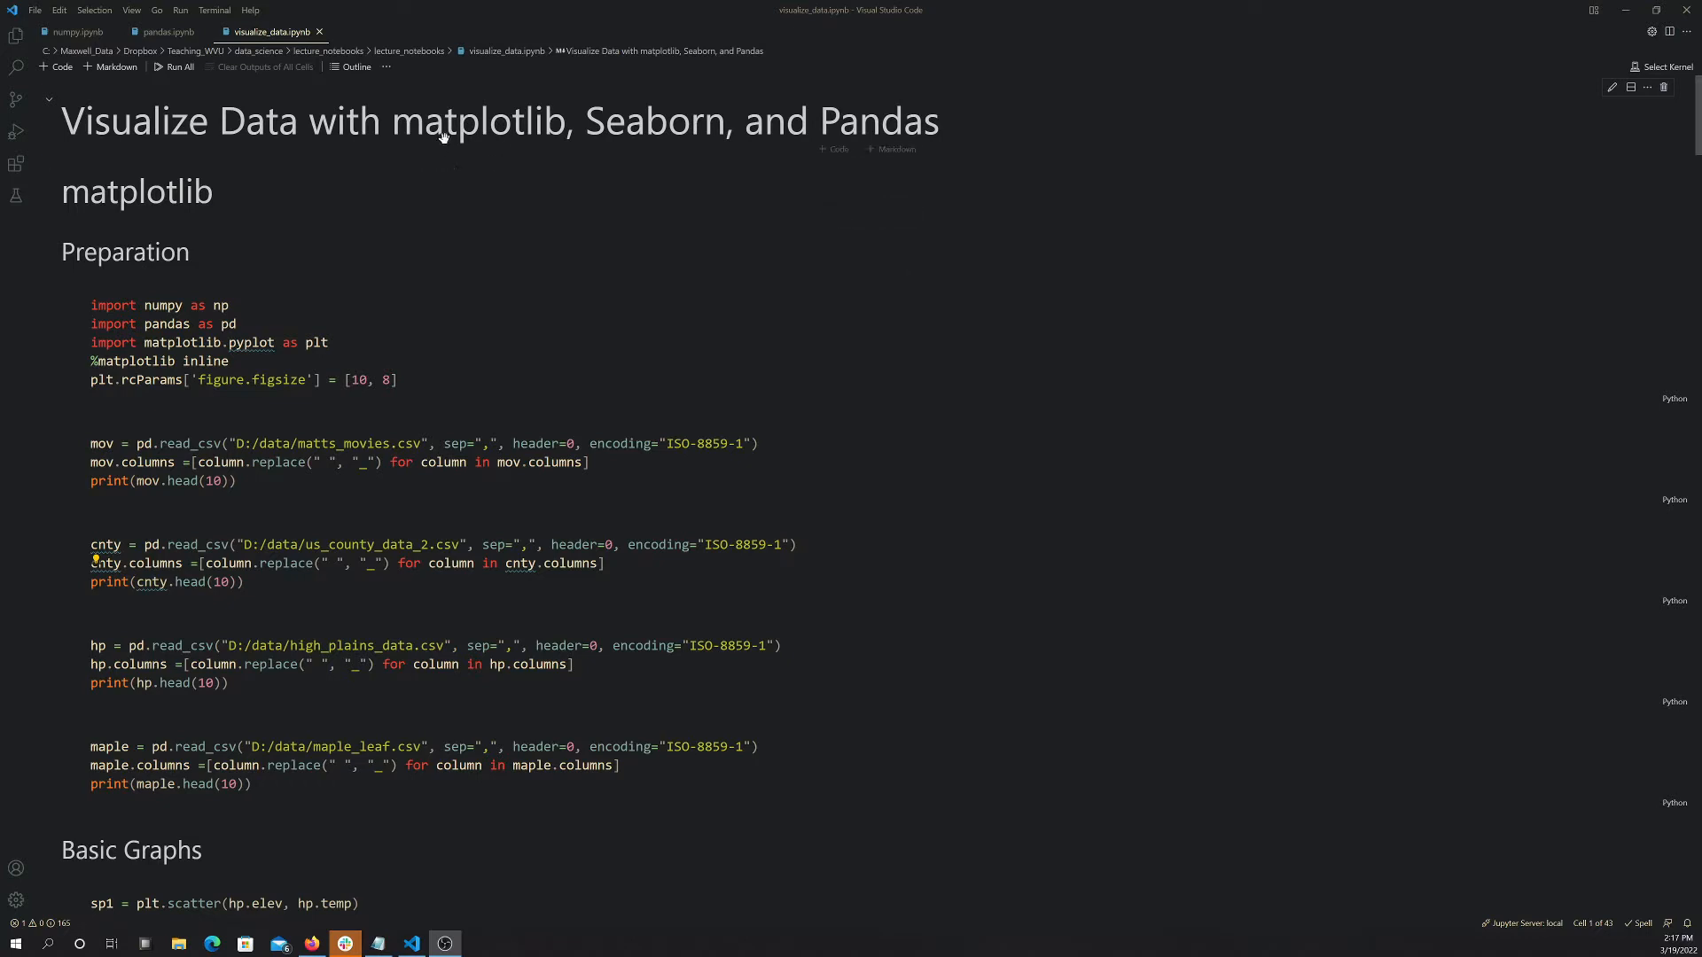
mouse_move(751, 242)
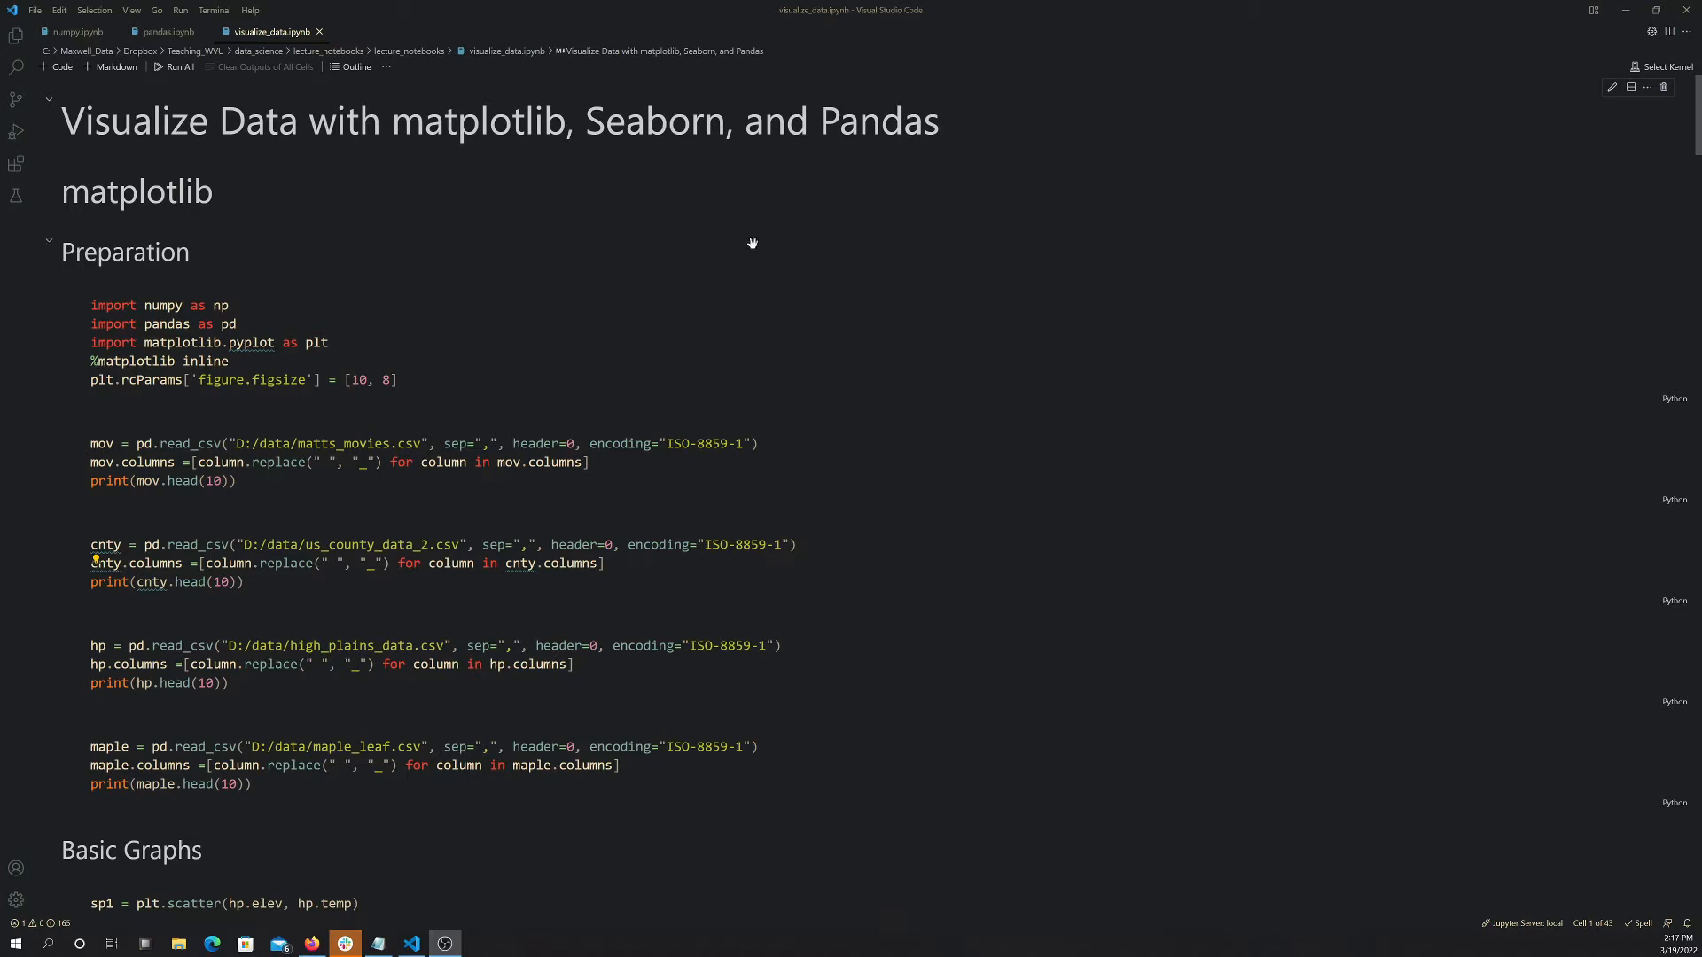
mouse_move(689, 147)
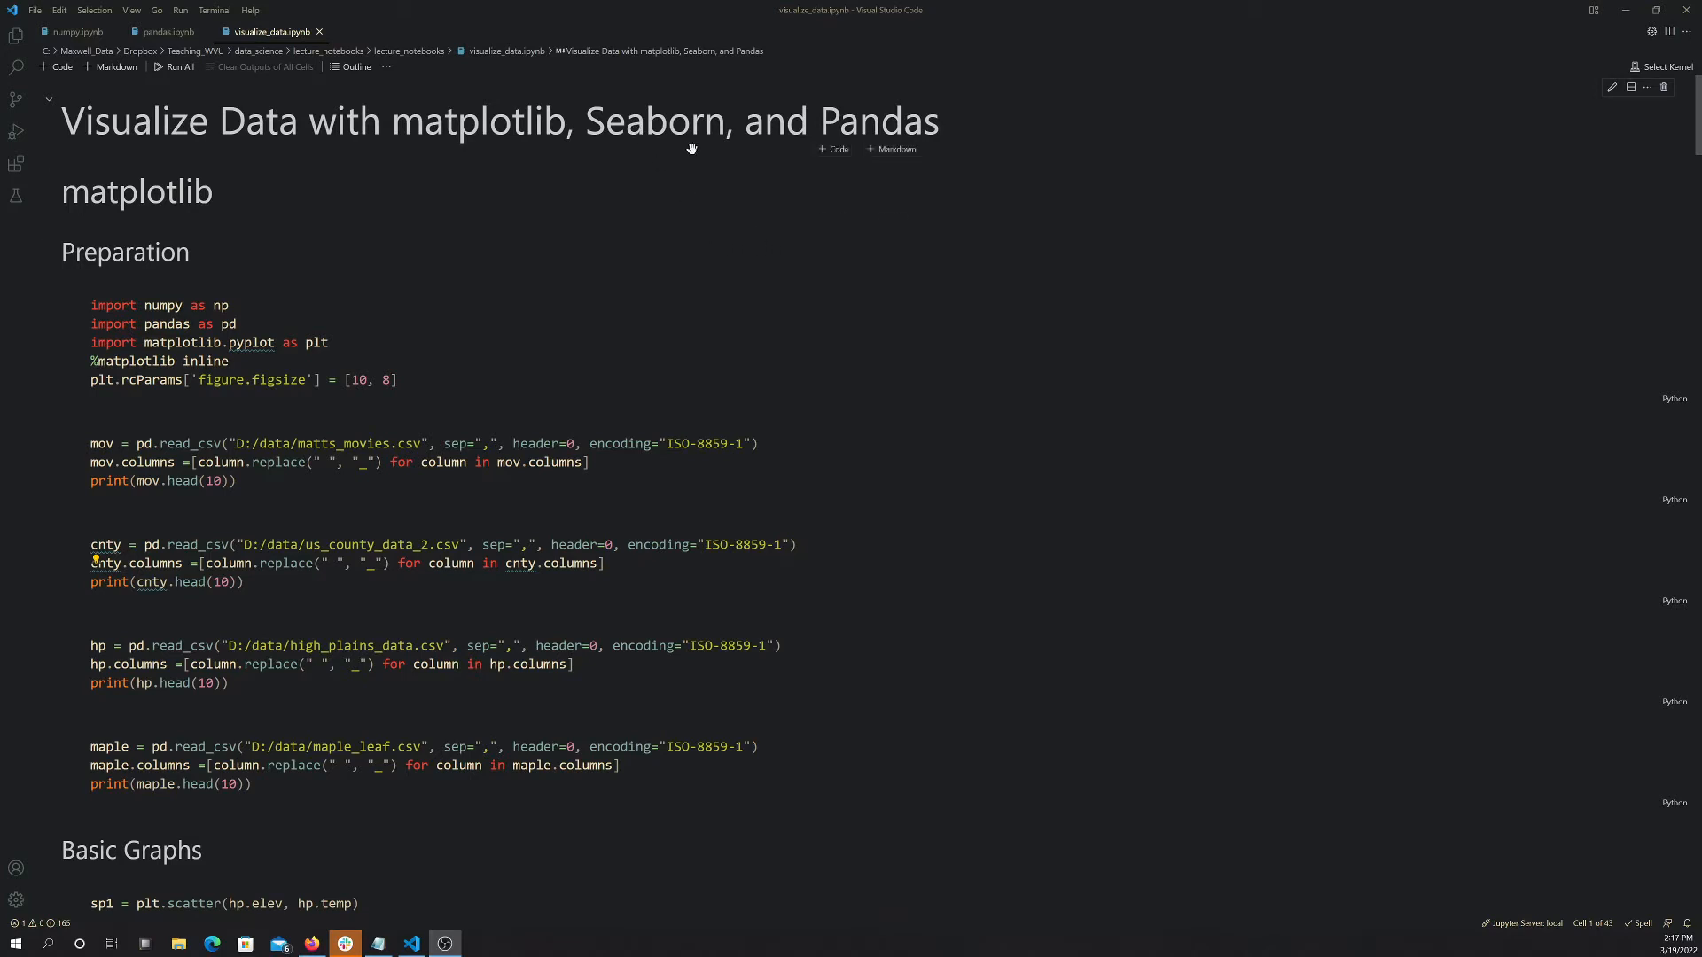
mouse_move(847, 175)
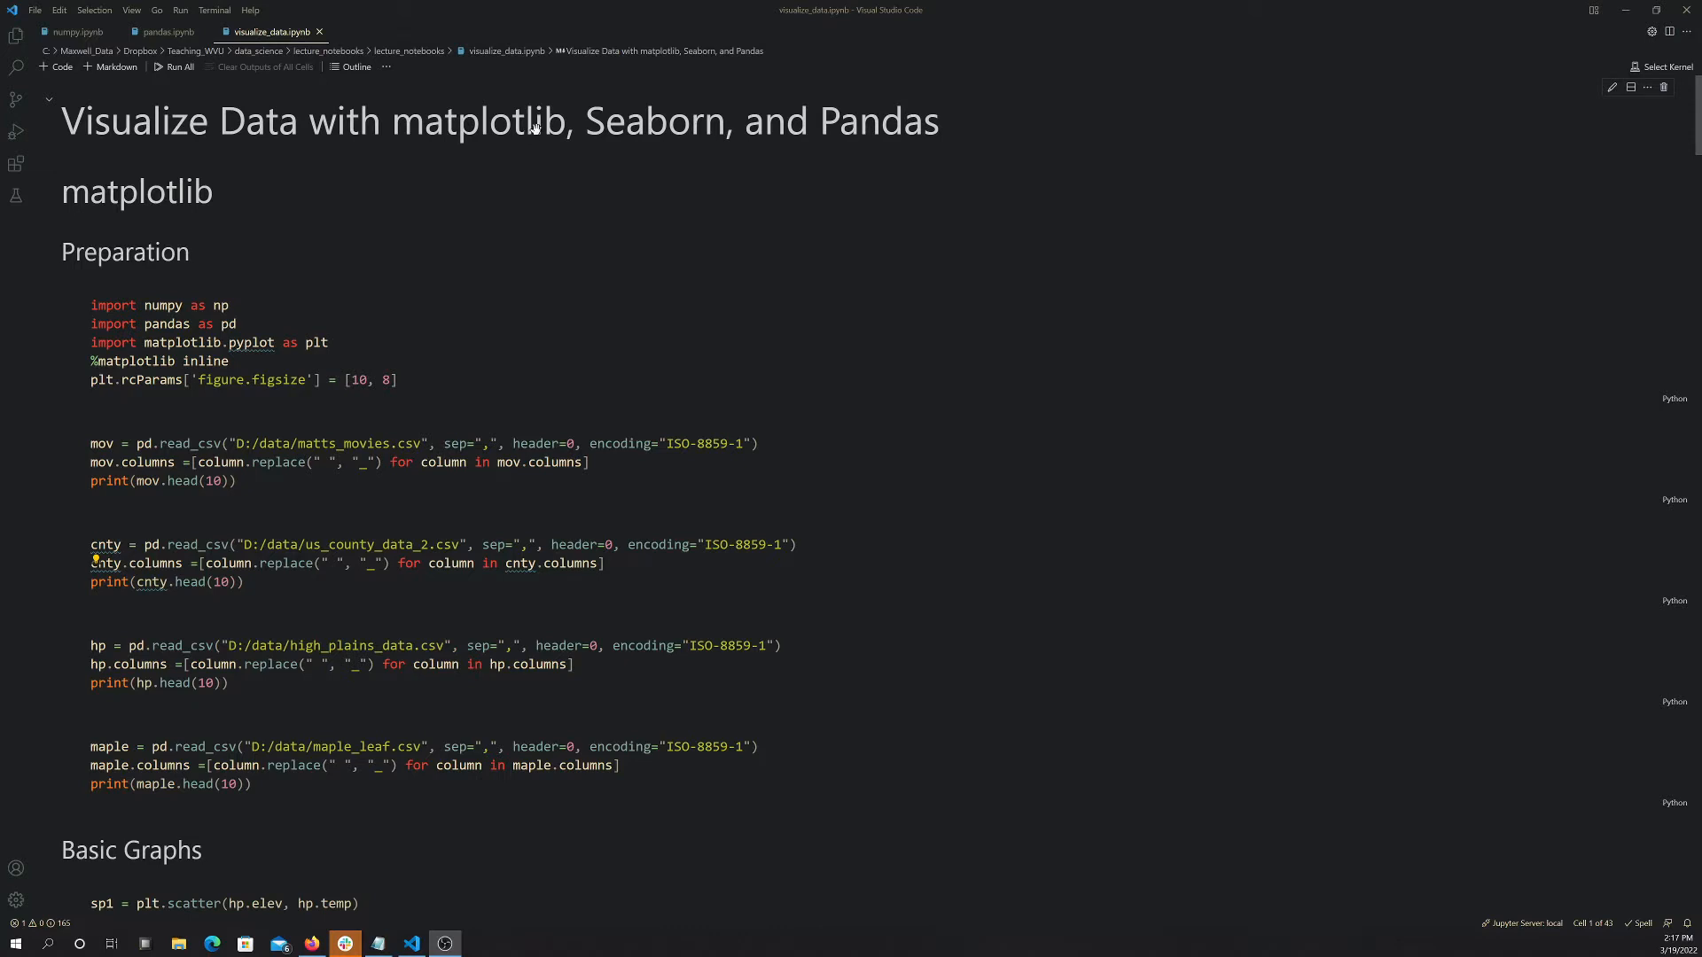
mouse_move(888, 127)
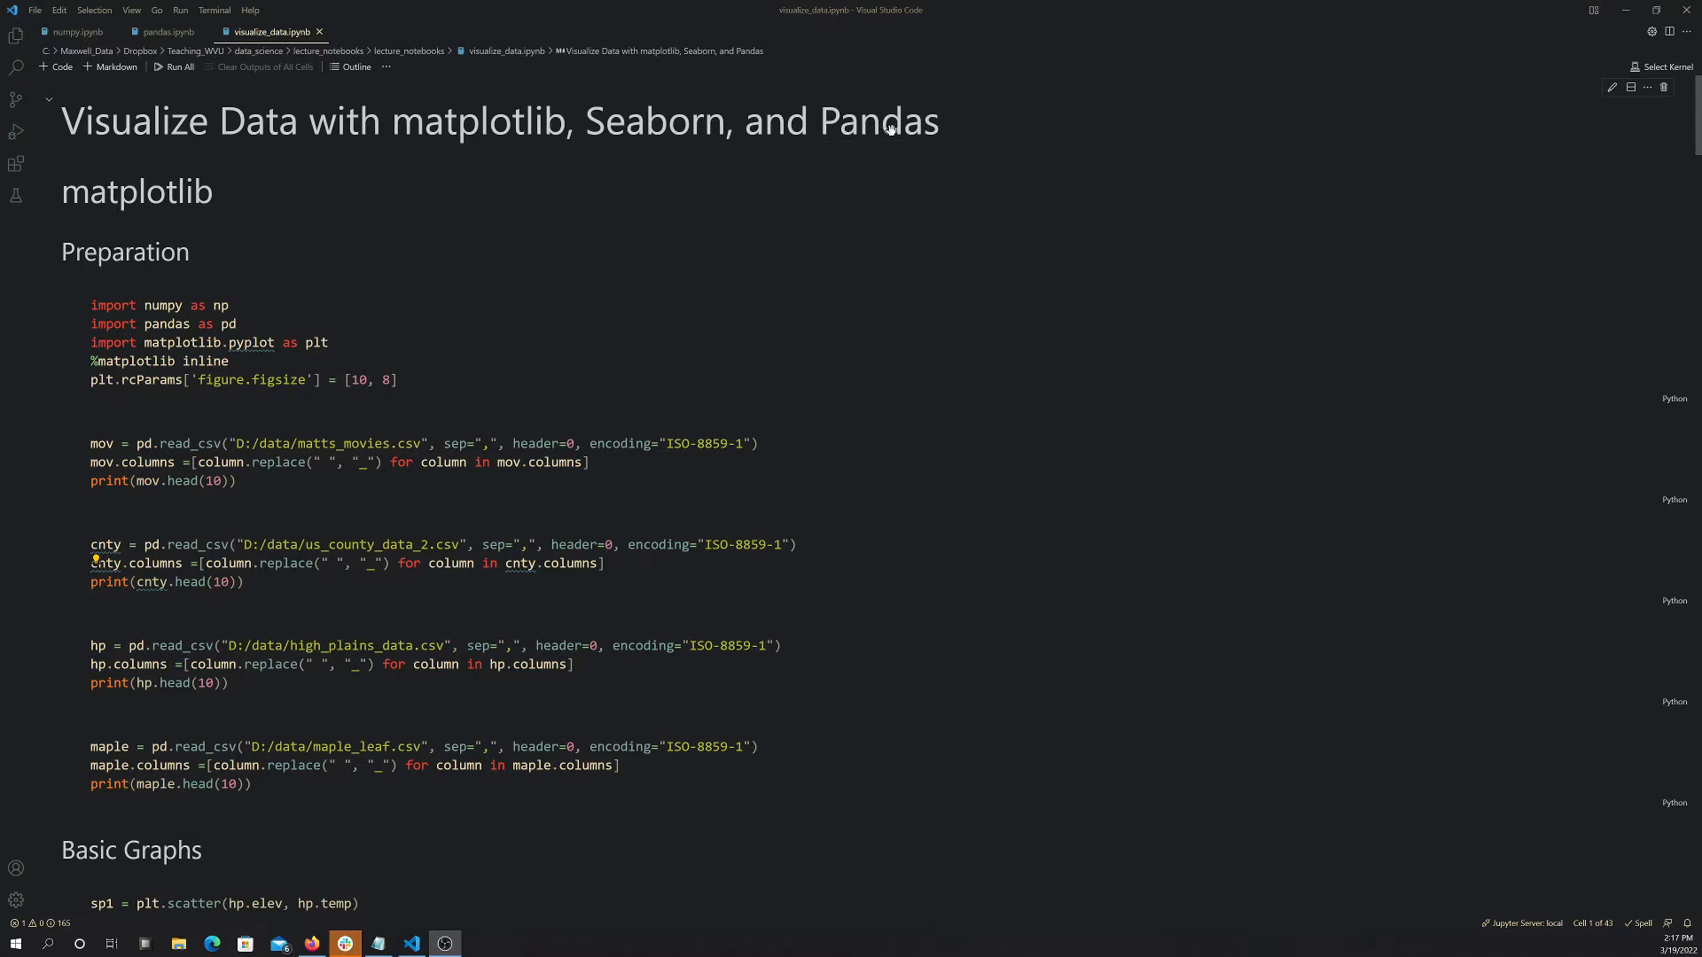
- Review the imports cell, noting the pandas alias and matplotlib line, and attach the wvview kernel
scroll("down", 3)
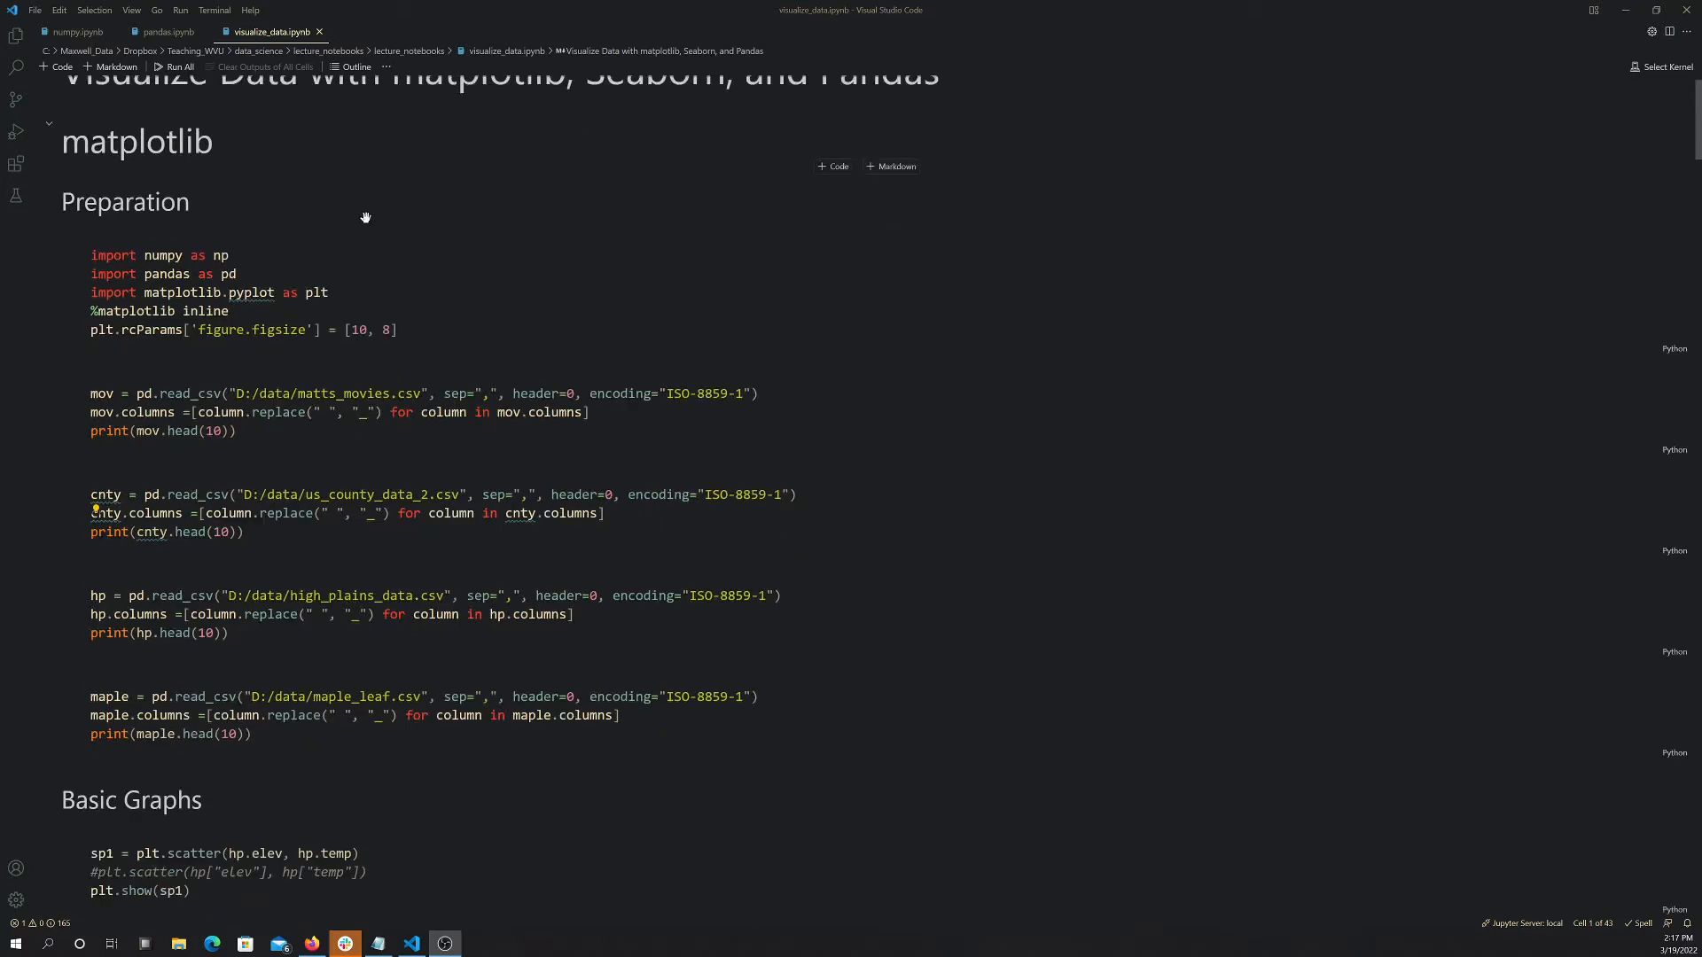
scroll("up", 3)
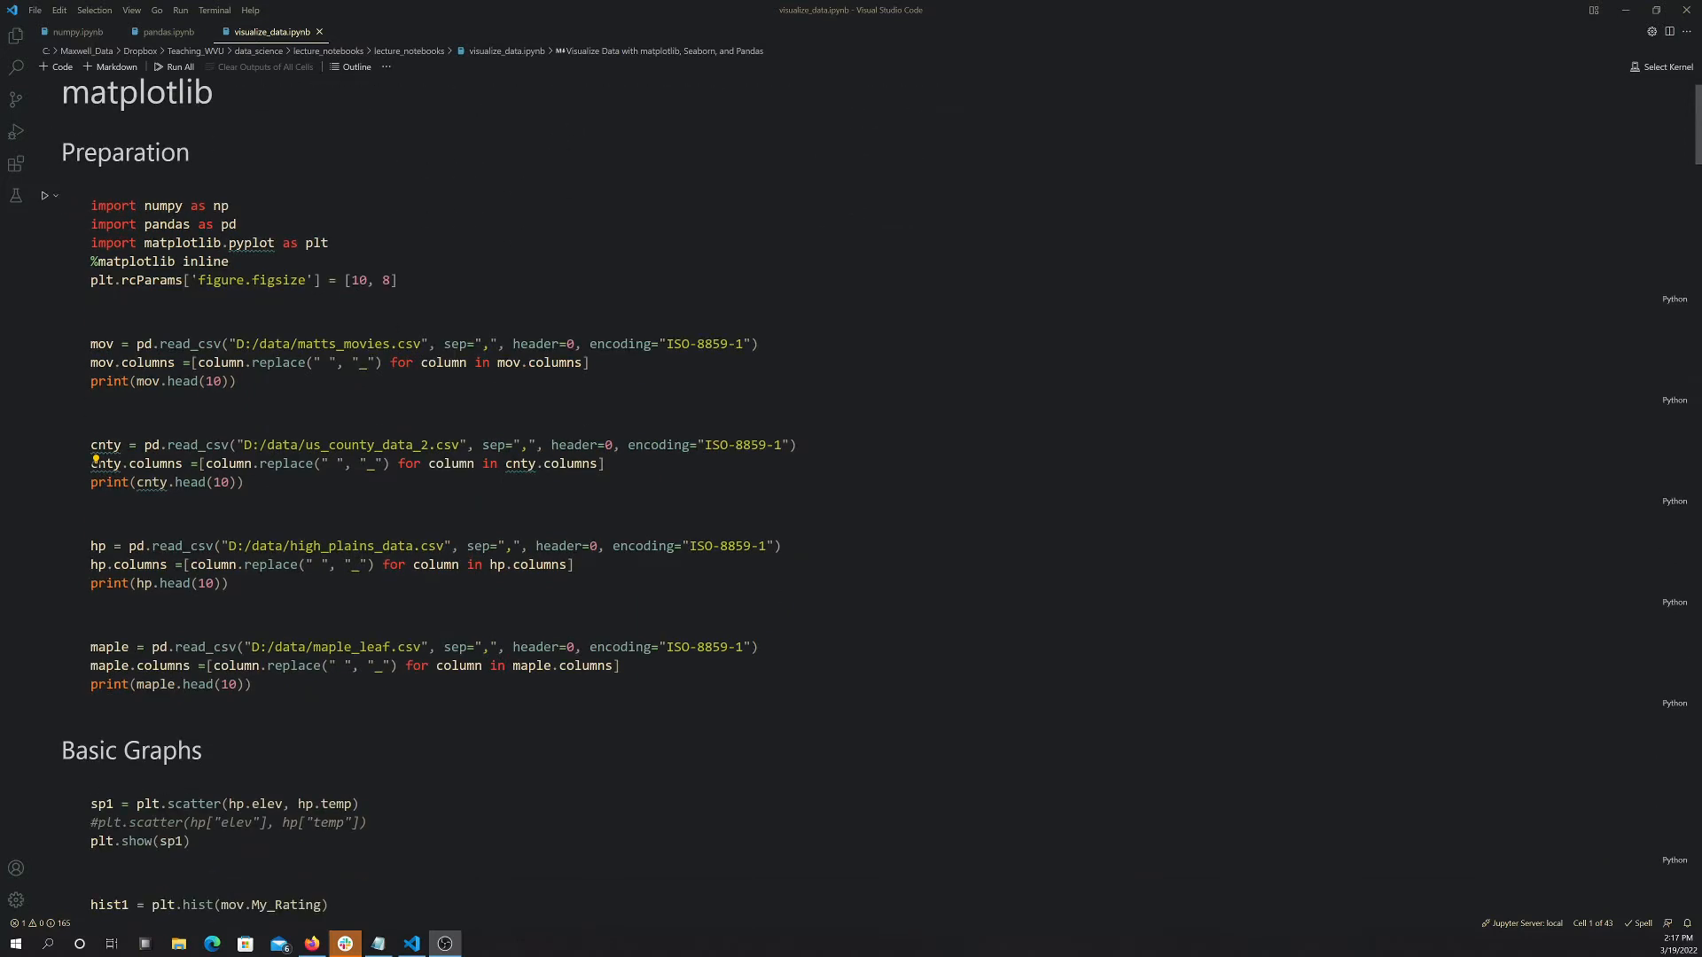
left_click(153, 206)
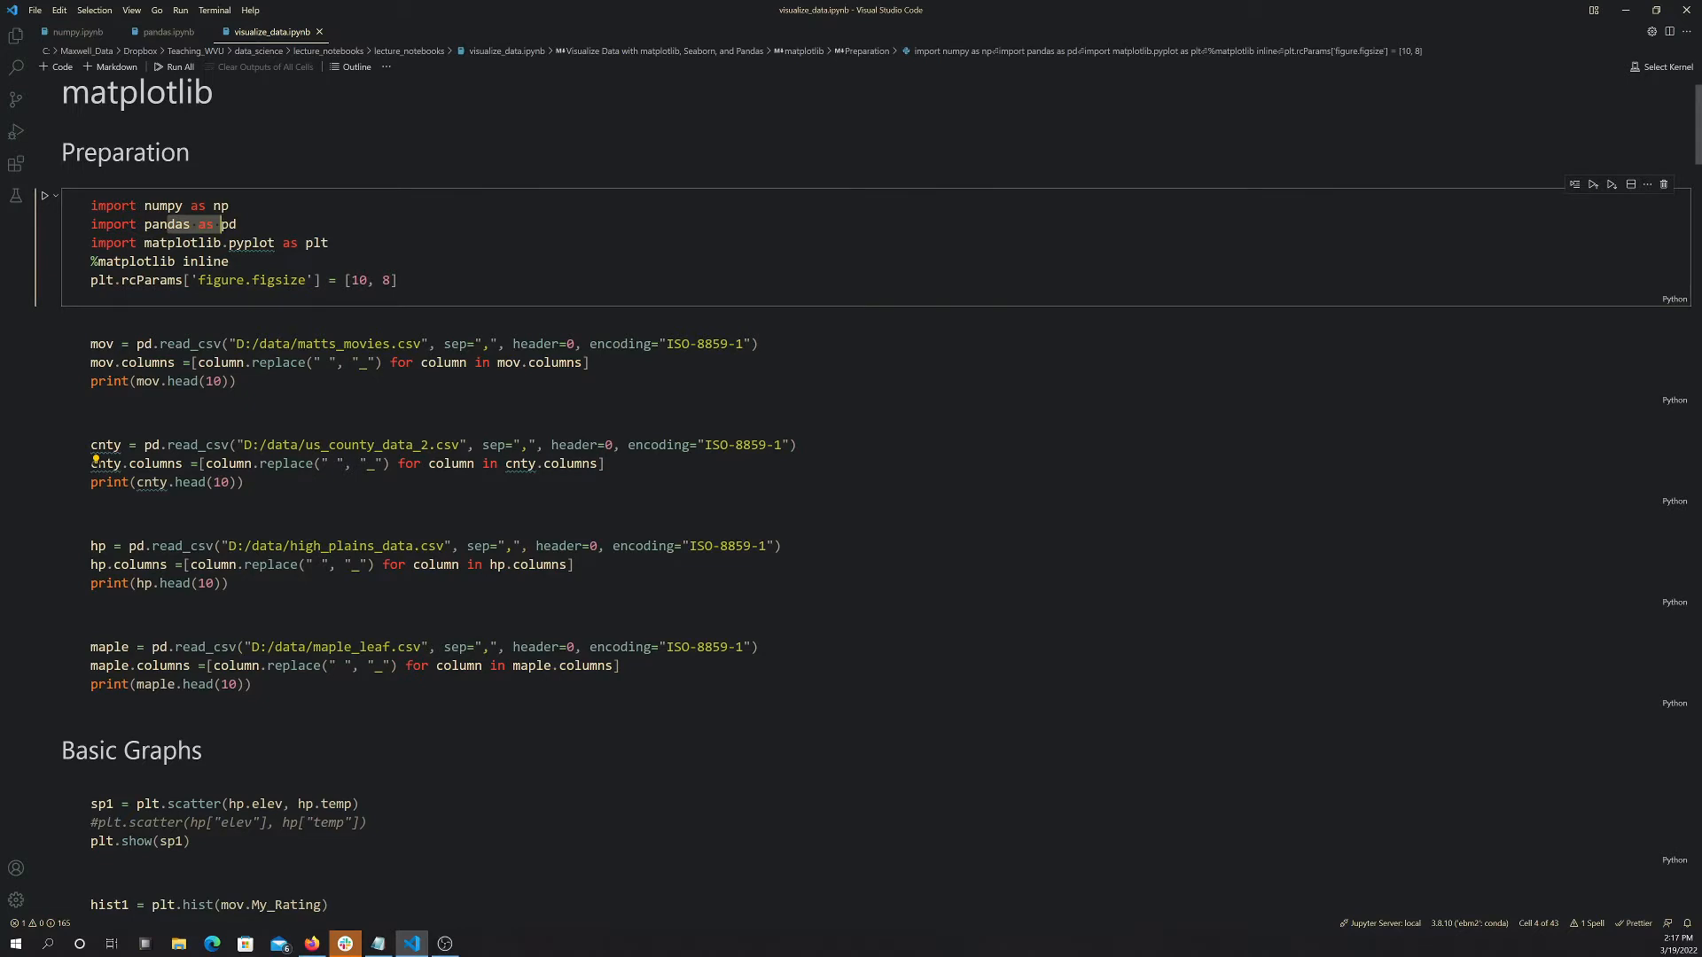
double_click(250, 242)
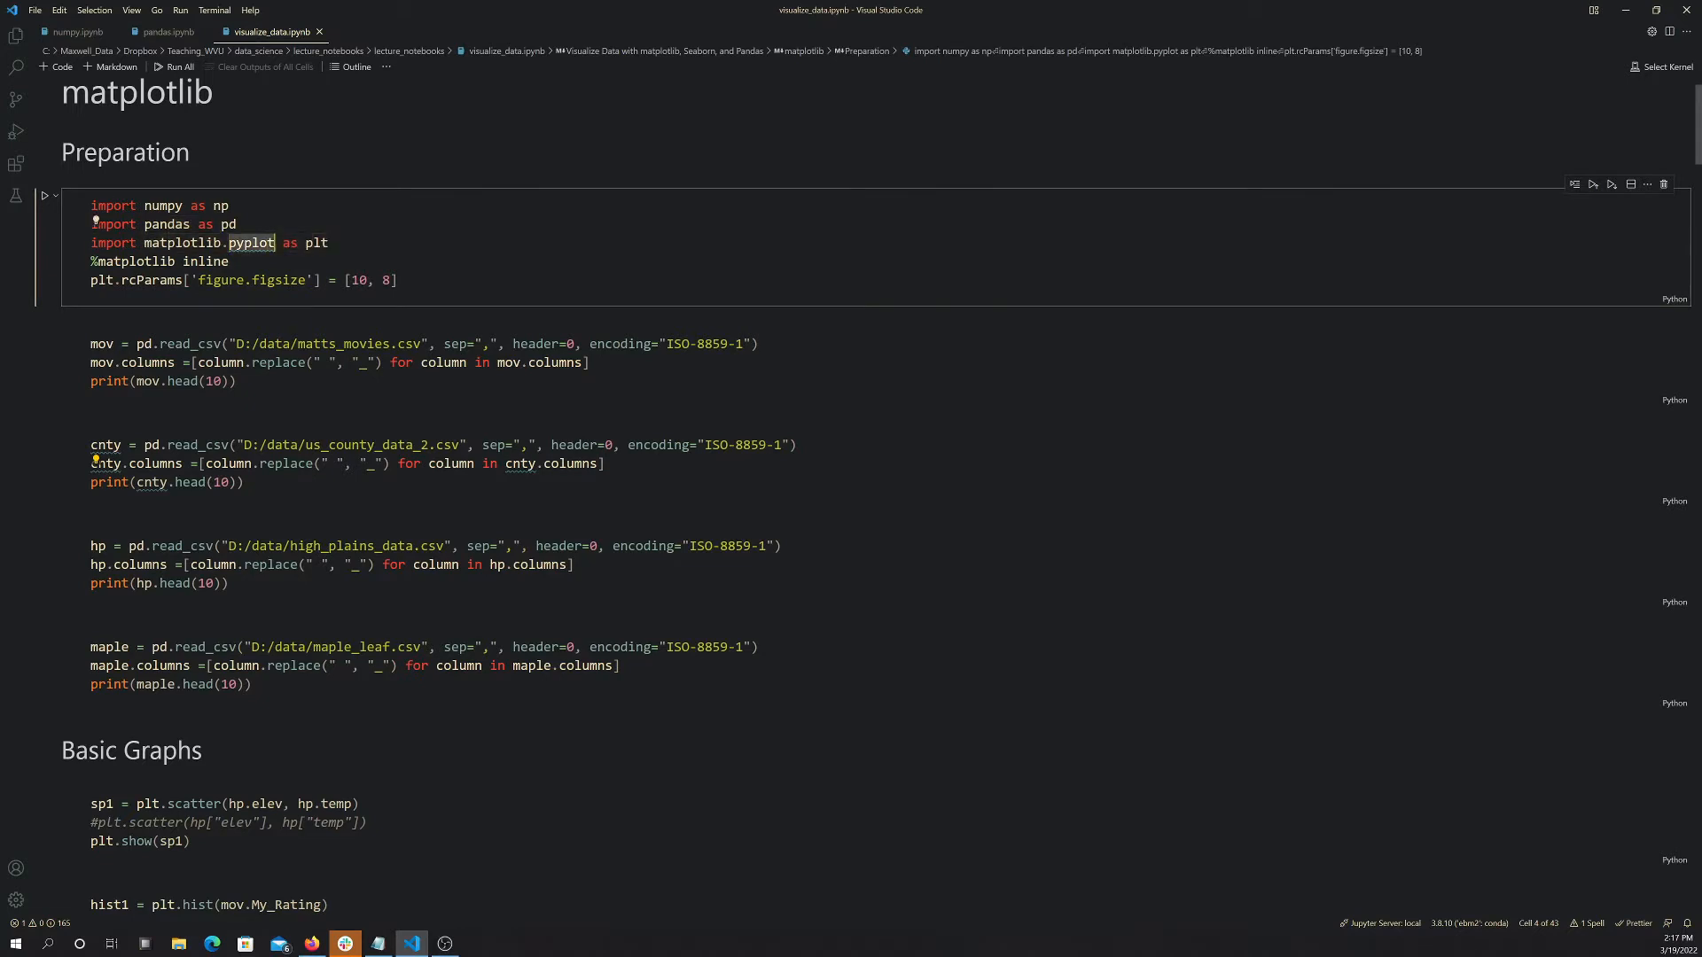
mouse_move(250, 243)
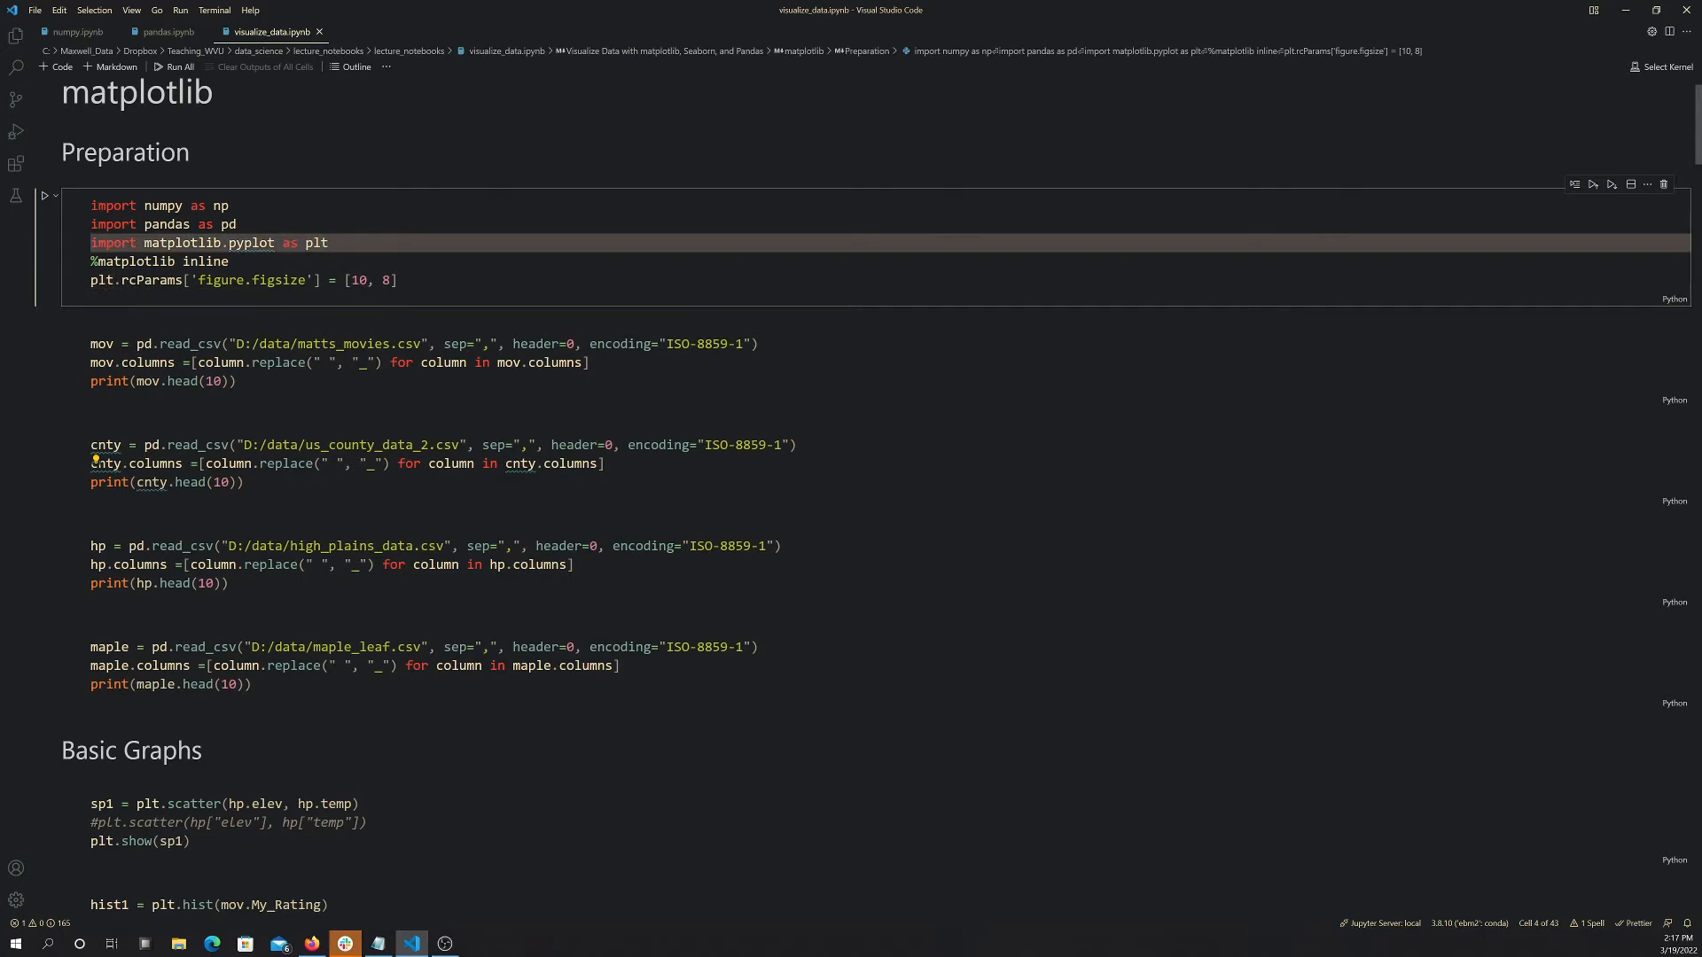
left_click(326, 243)
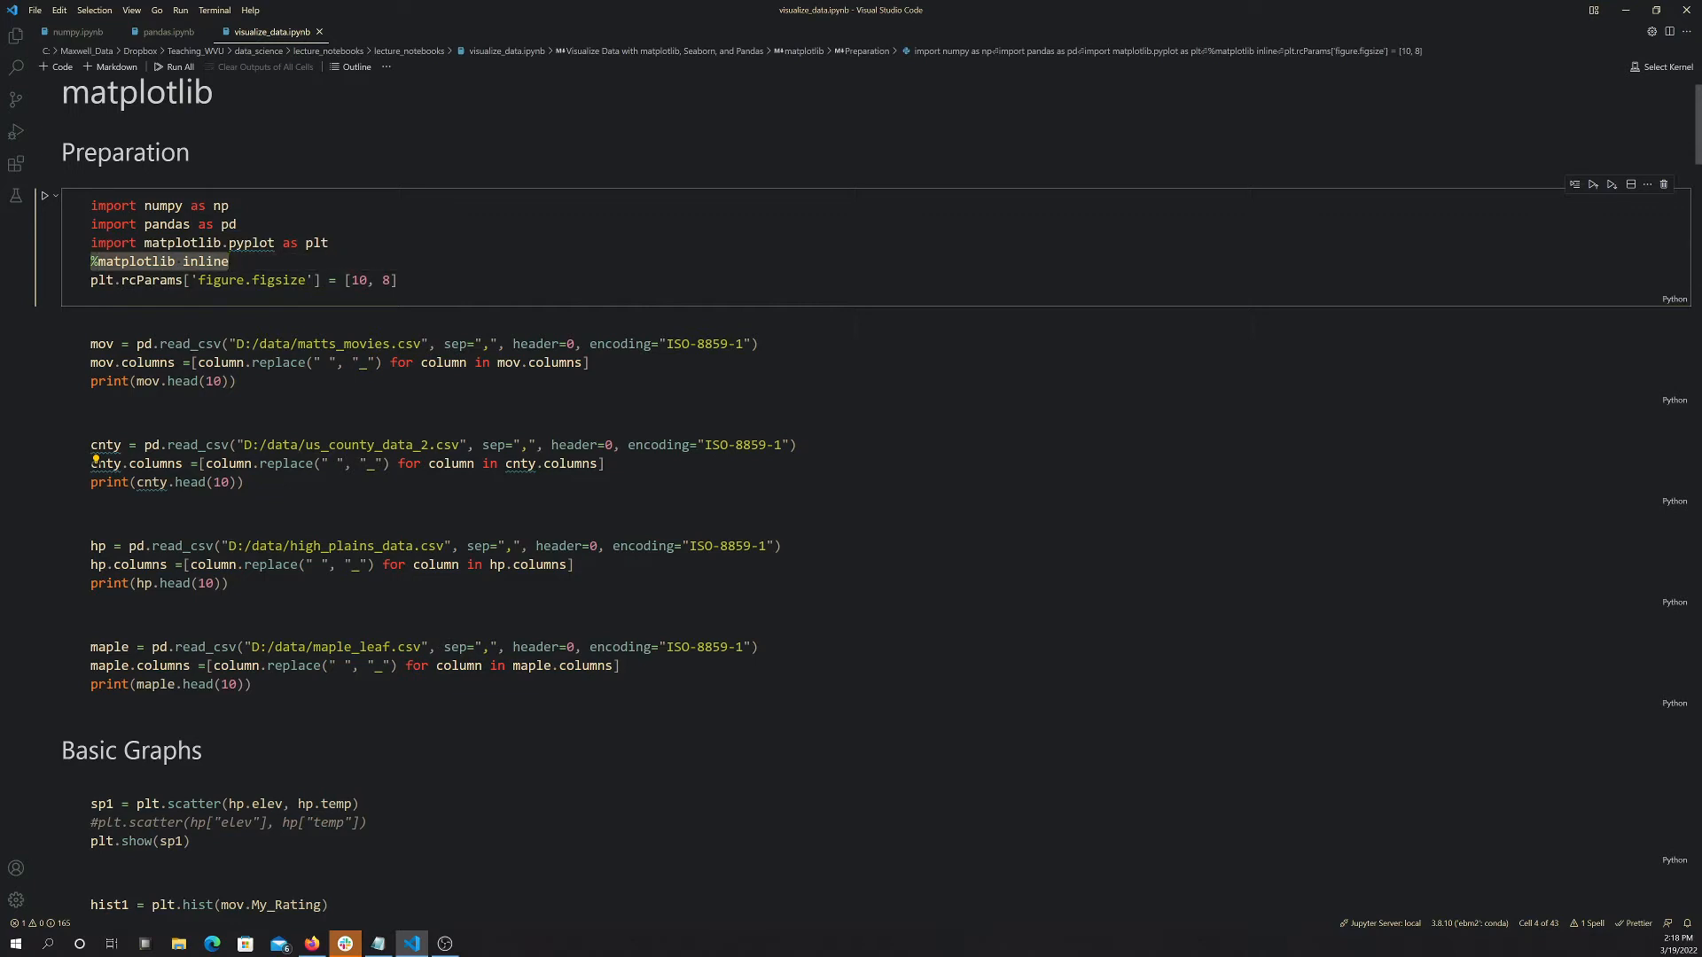
mouse_move(178, 308)
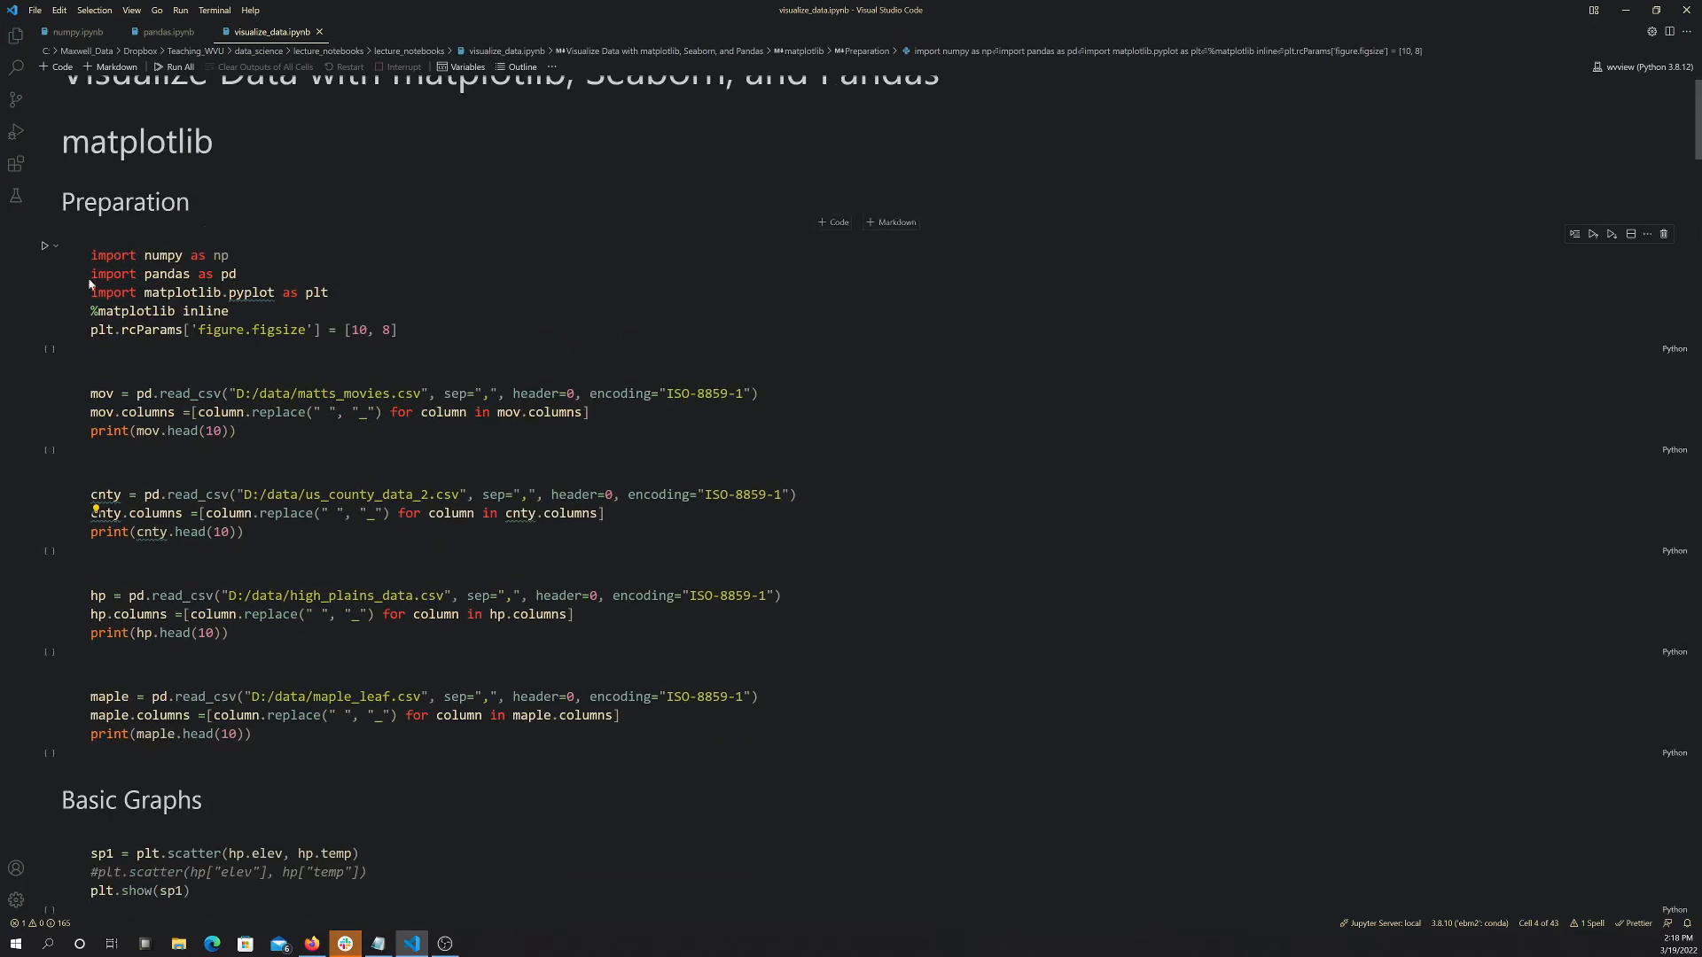
- Run the imports cell to load numpy, pandas and matplotlib on the wvview kernel
left_click(45, 244)
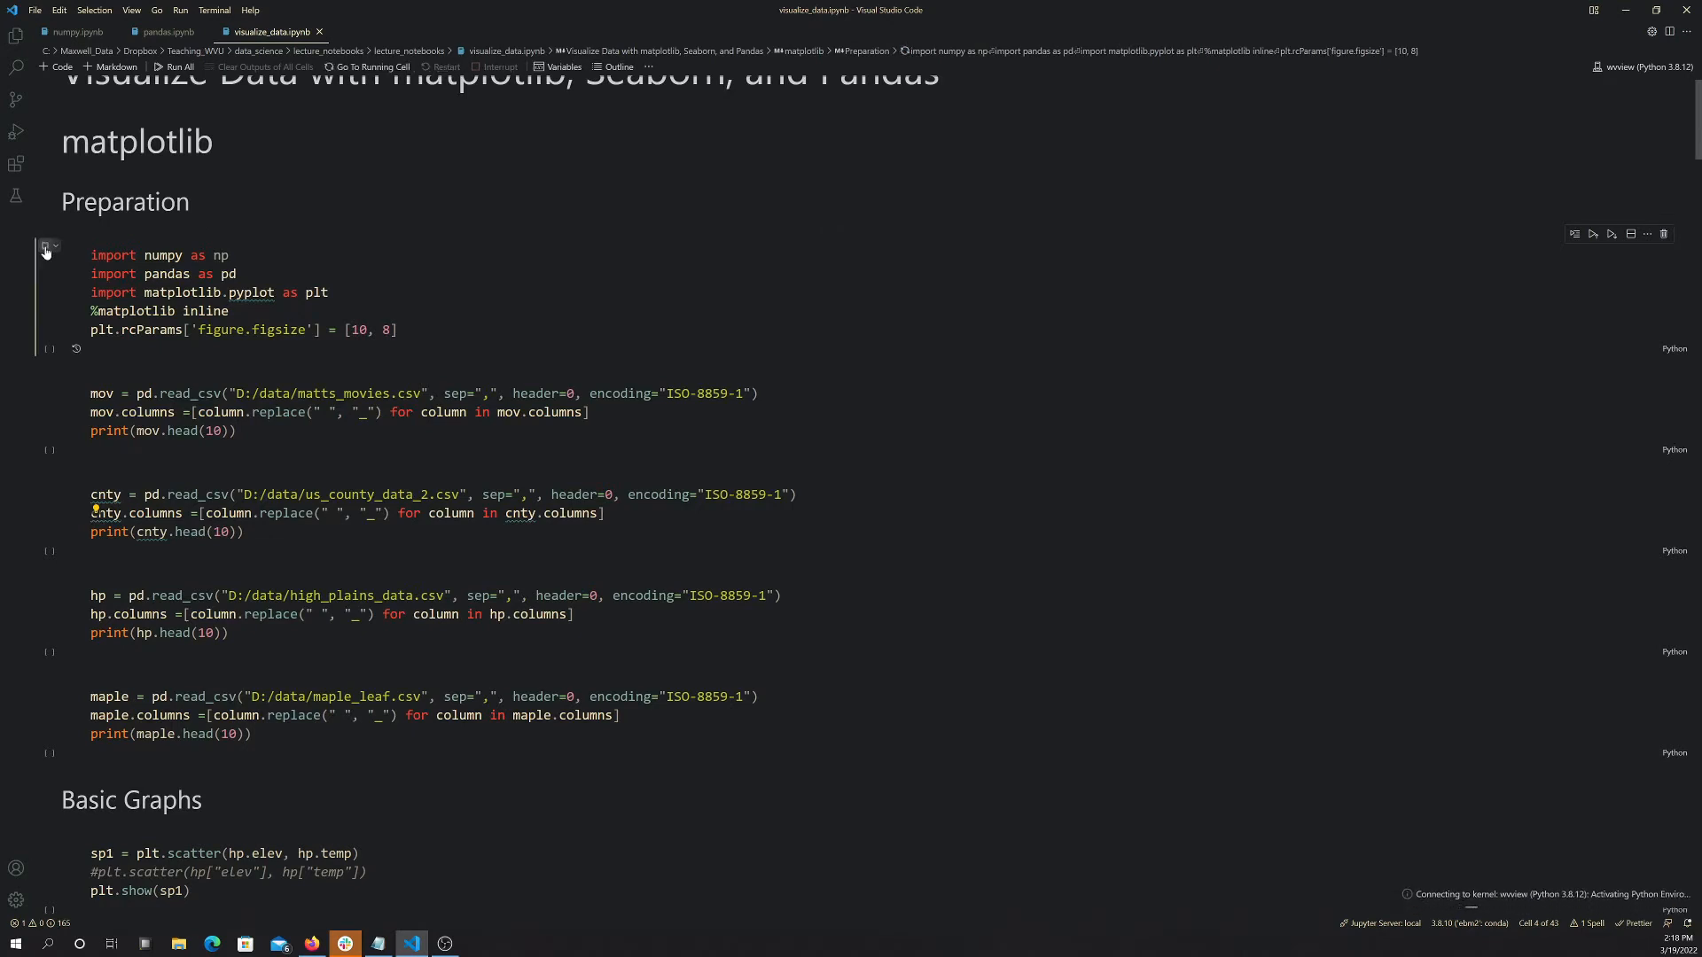
left_click(47, 248)
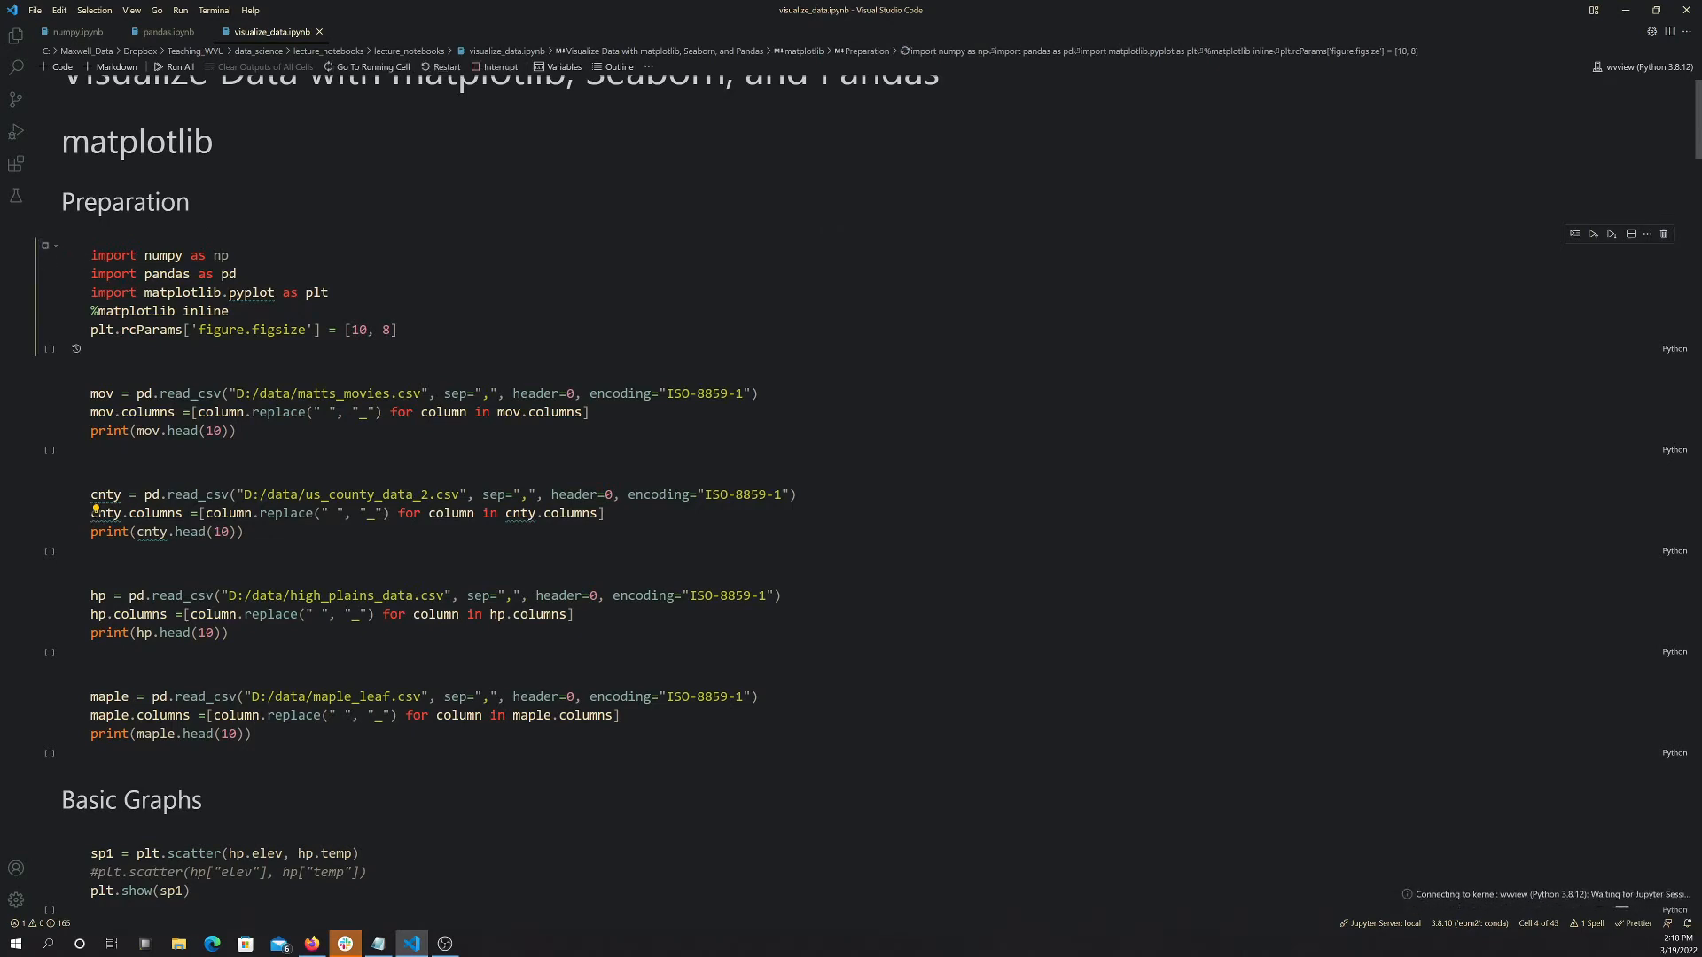
left_click(1591, 234)
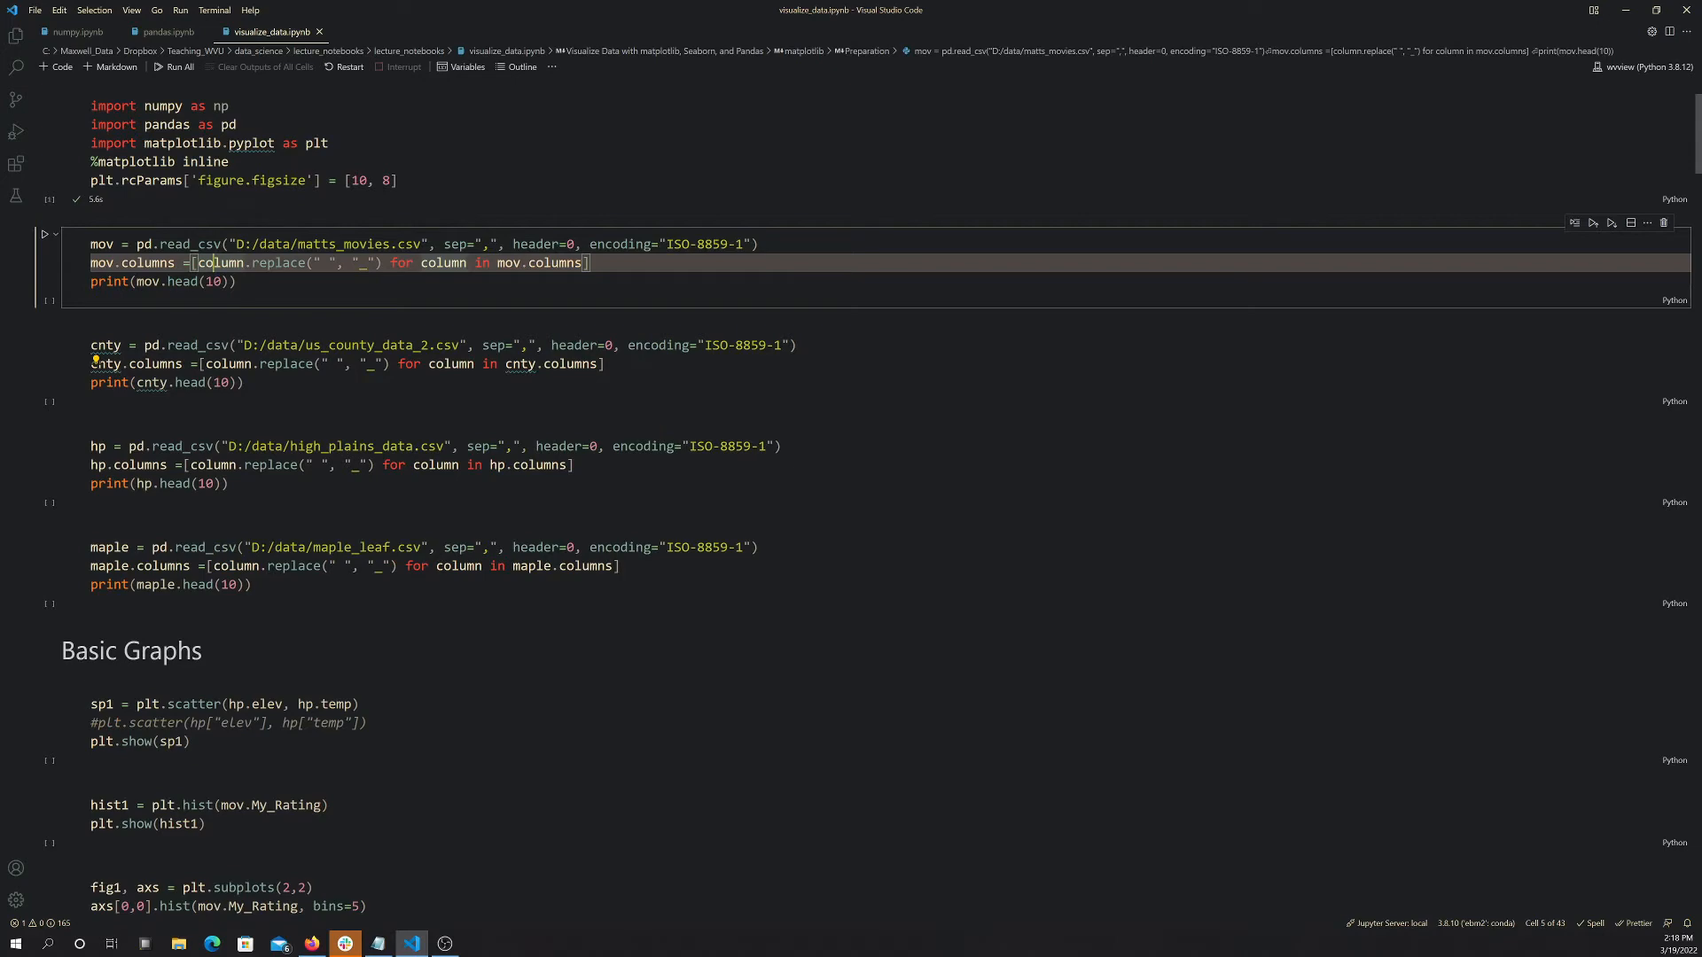
- Run the movies read_csv cell and review its printed first ten films
left_click(44, 234)
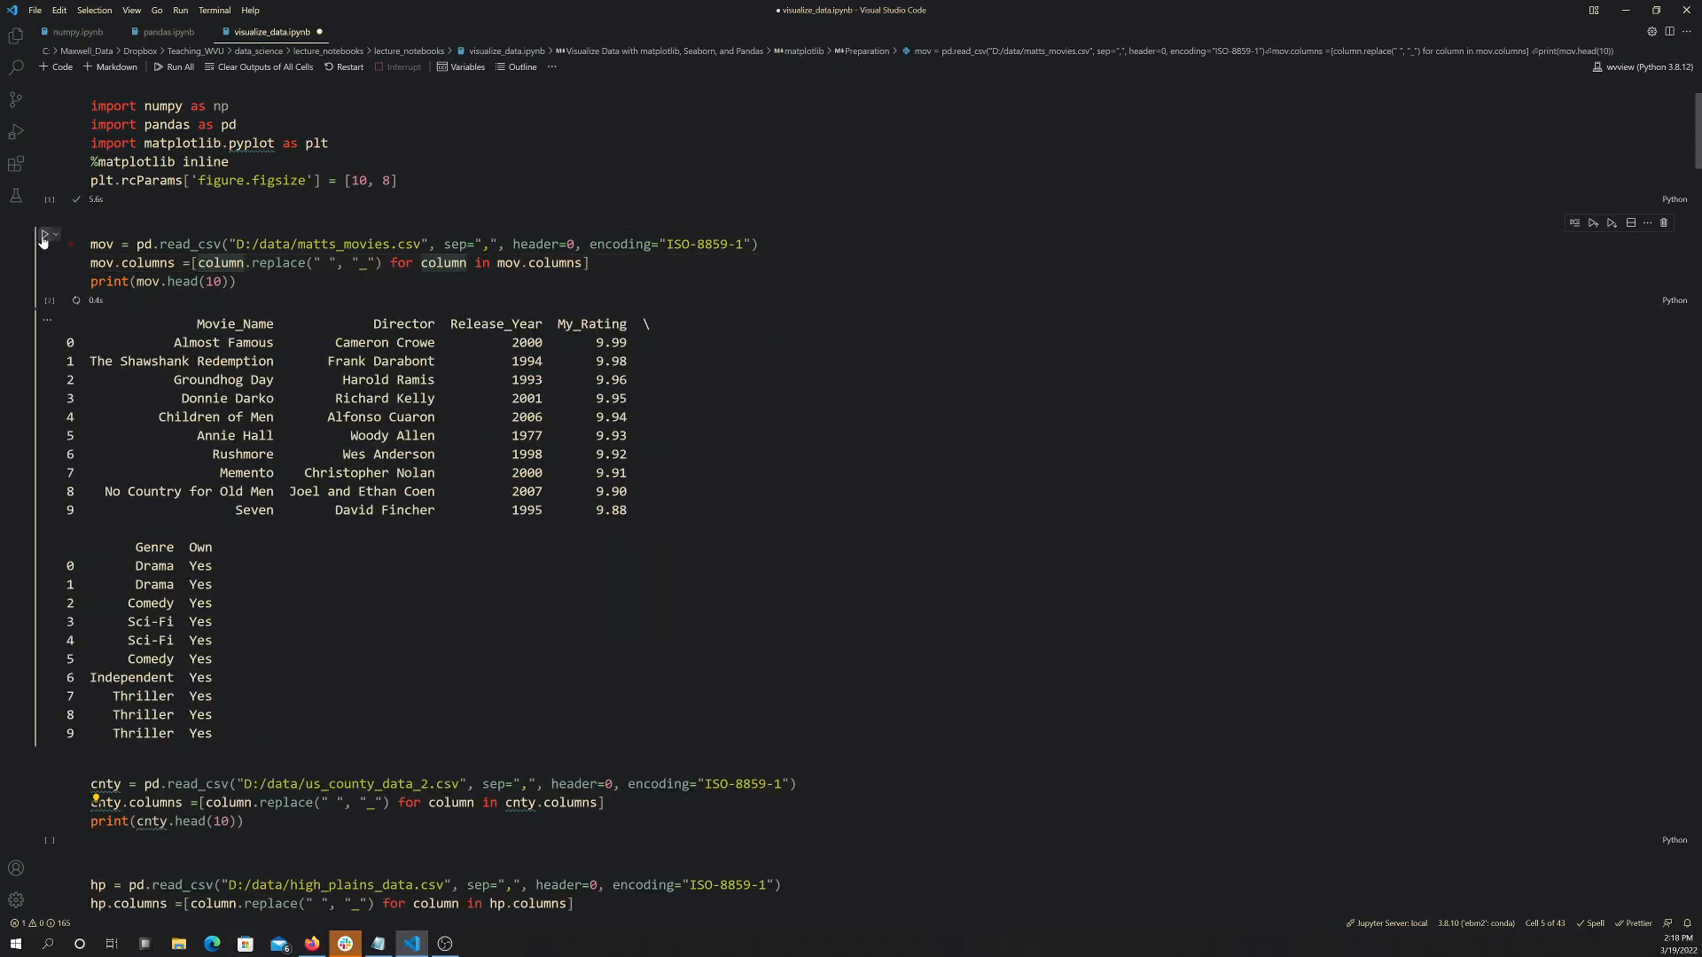
scroll("up", 3)
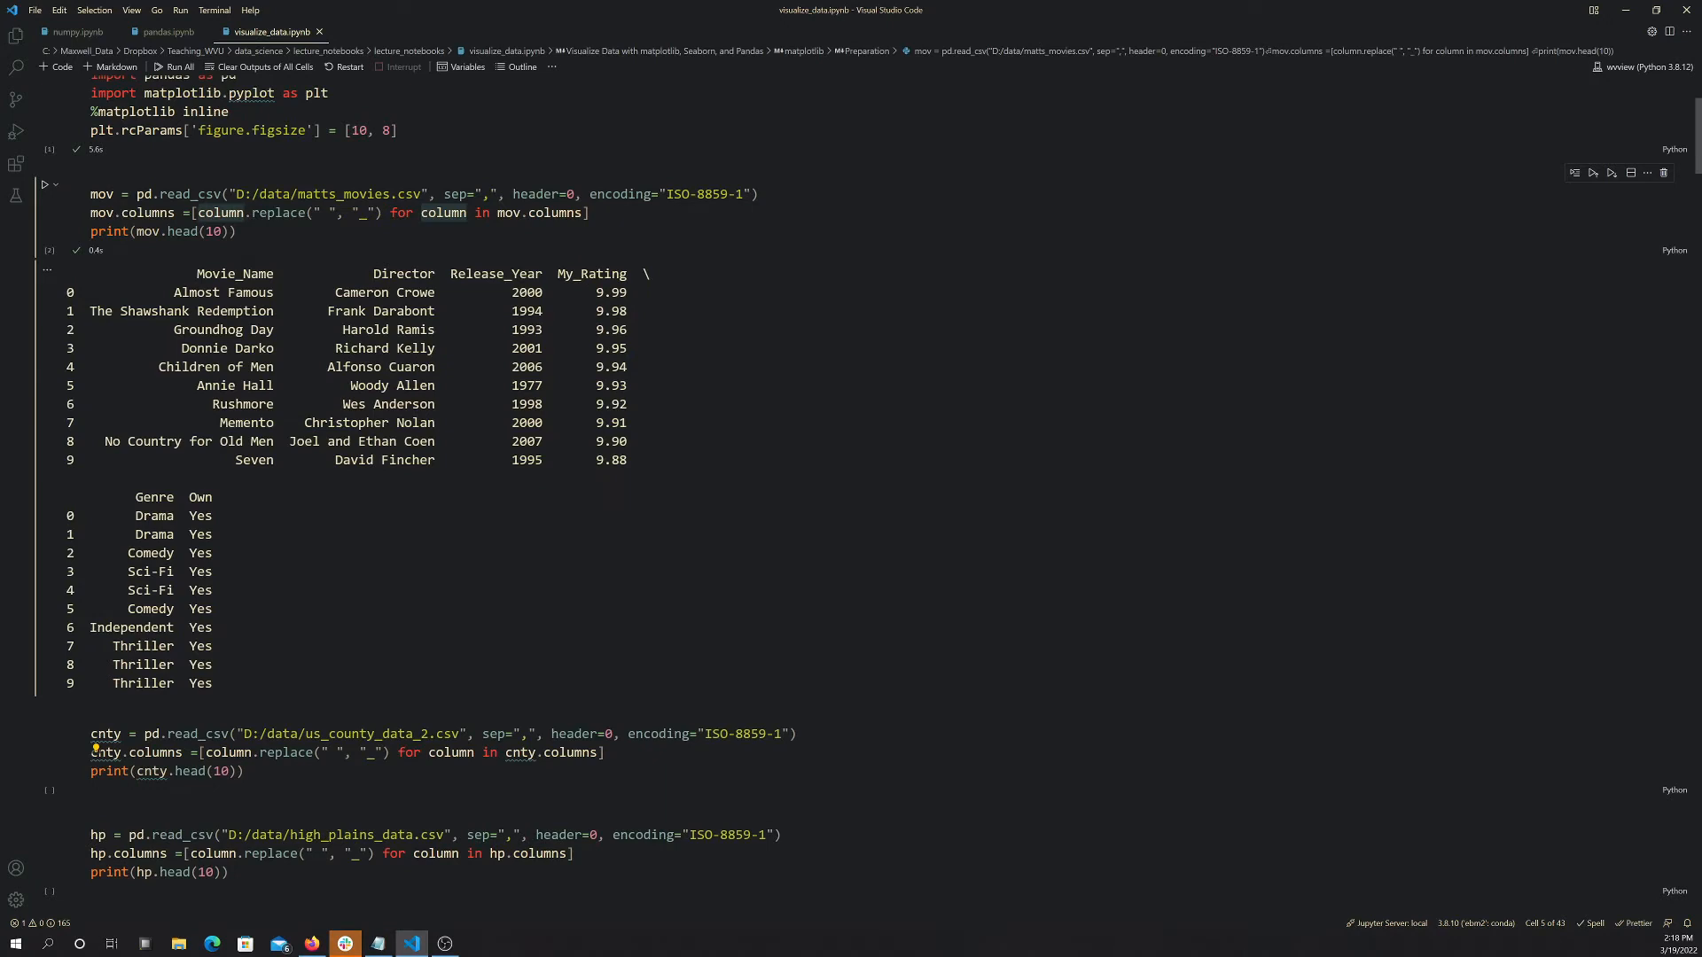
mouse_move(261, 507)
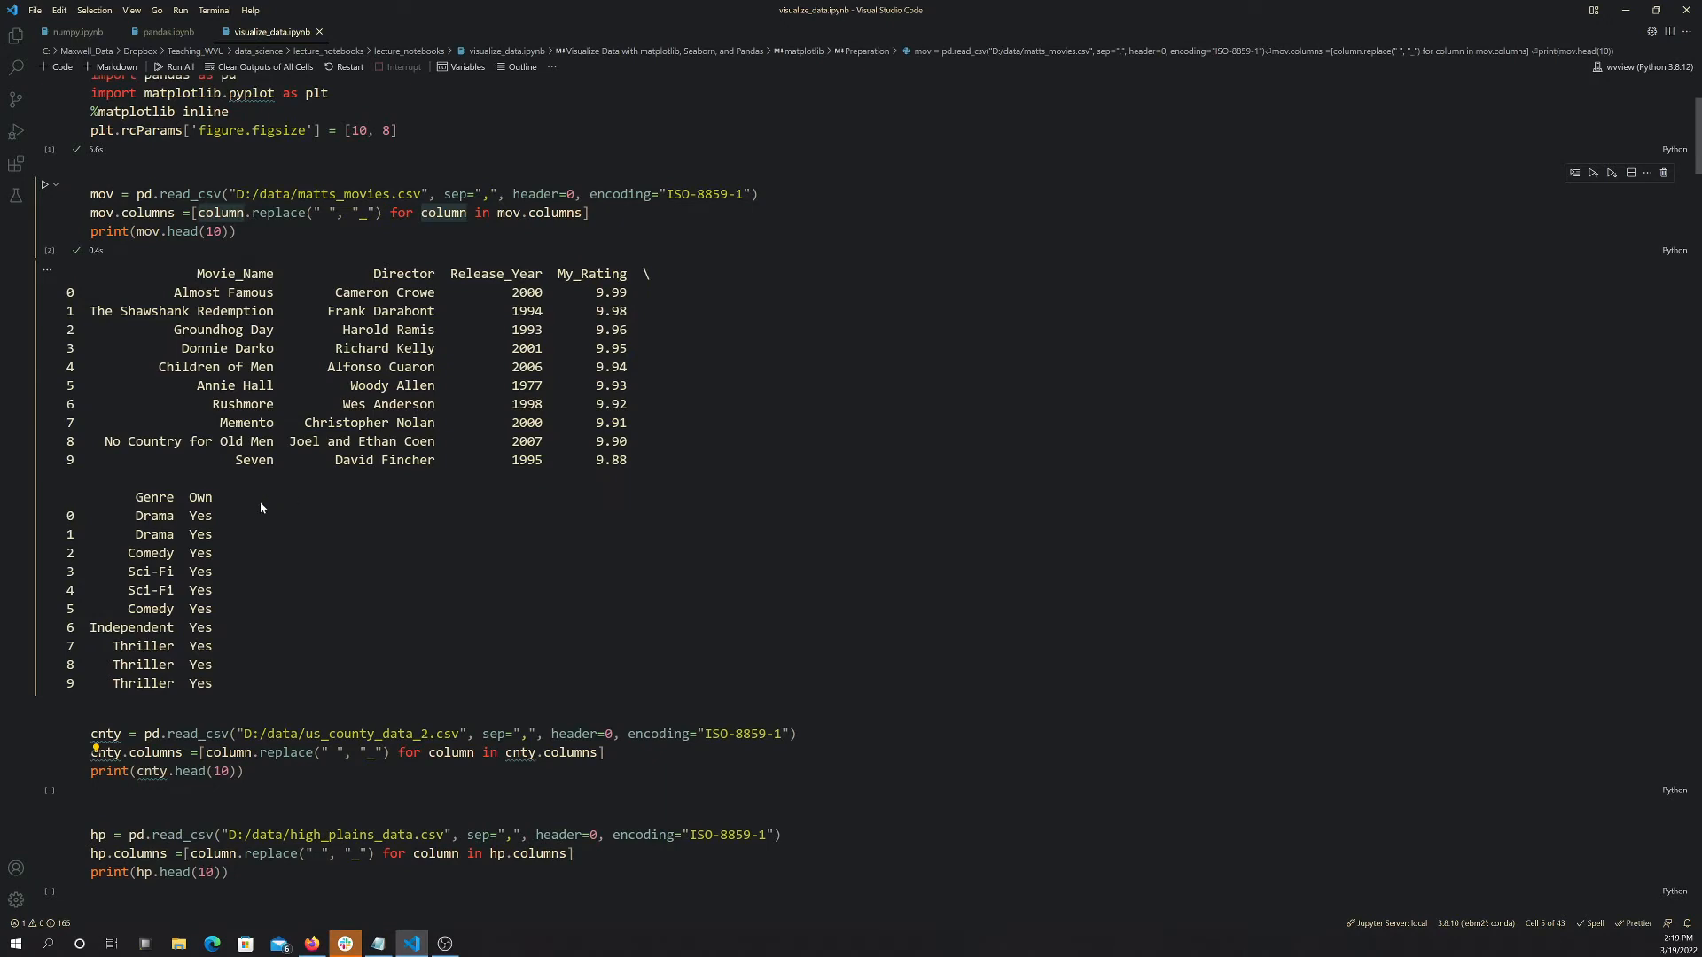
scroll("down", 3)
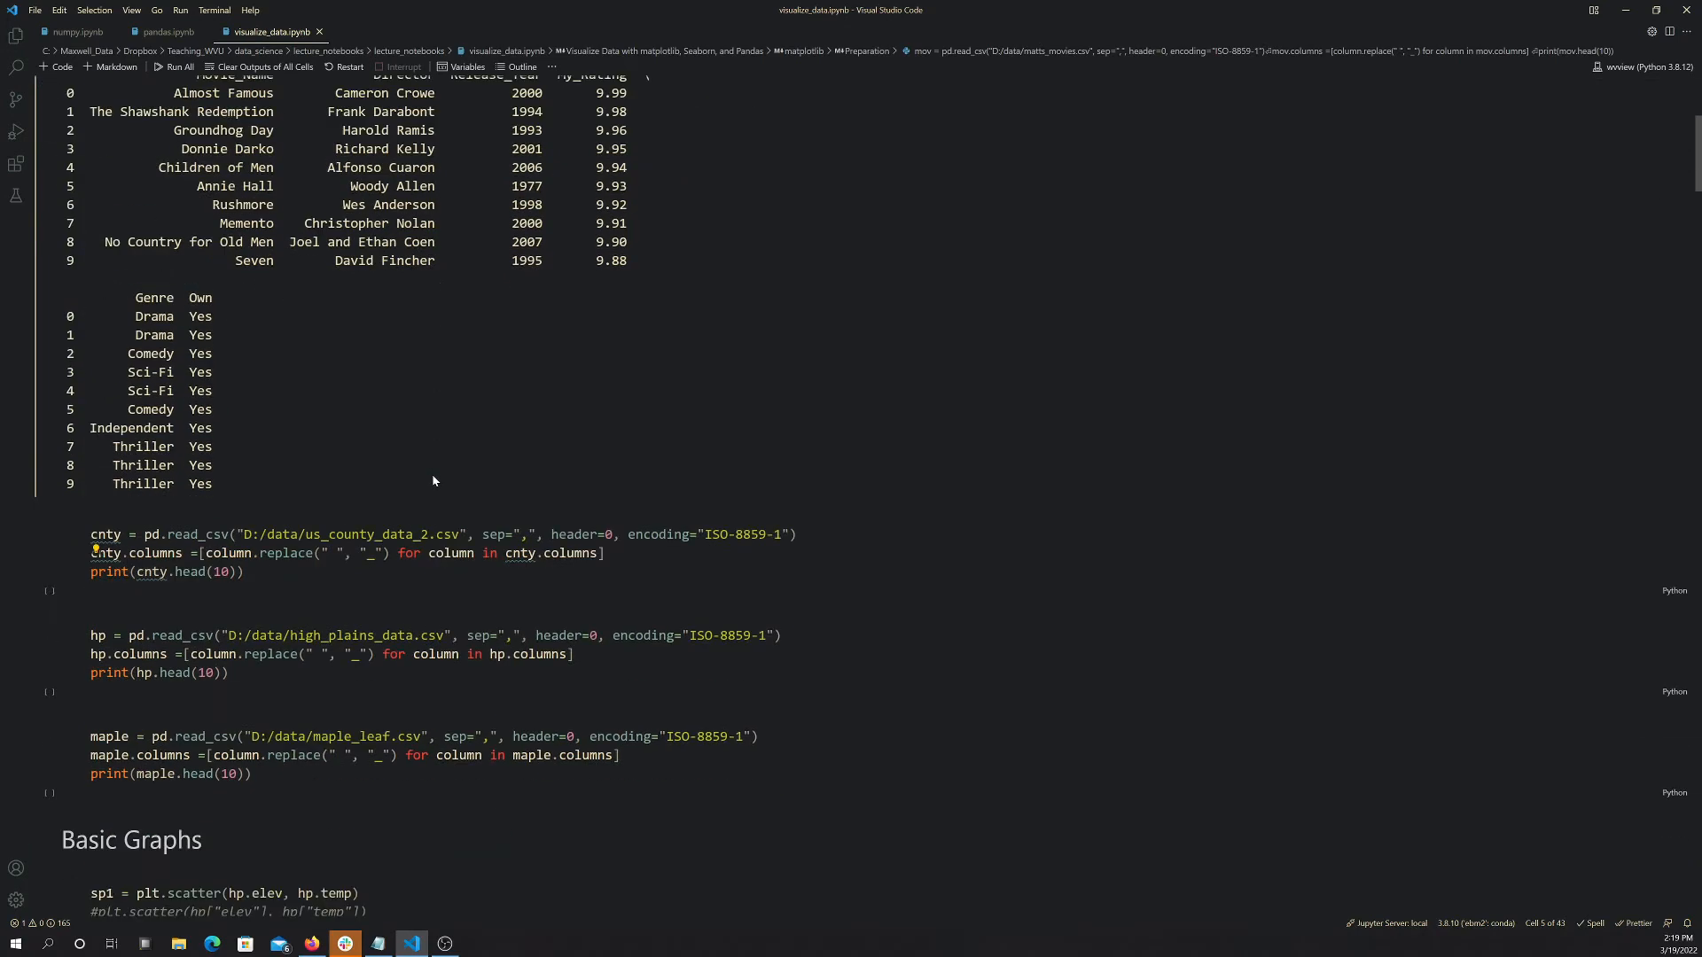
scroll("down", 3)
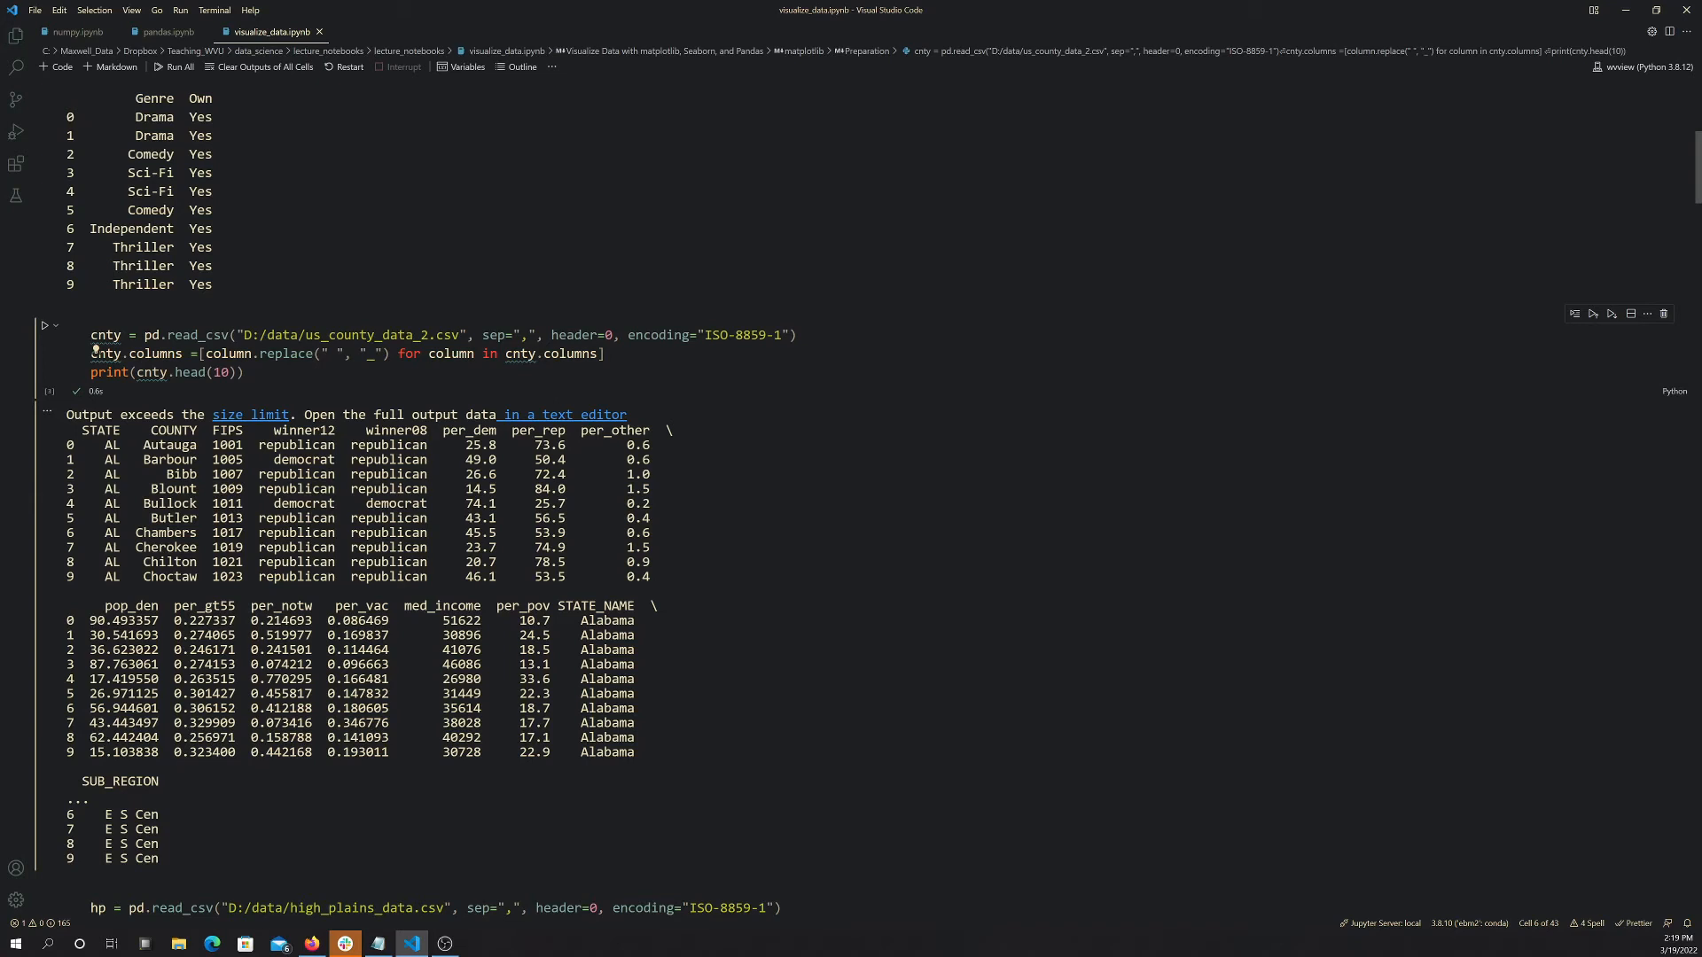
mouse_move(374, 590)
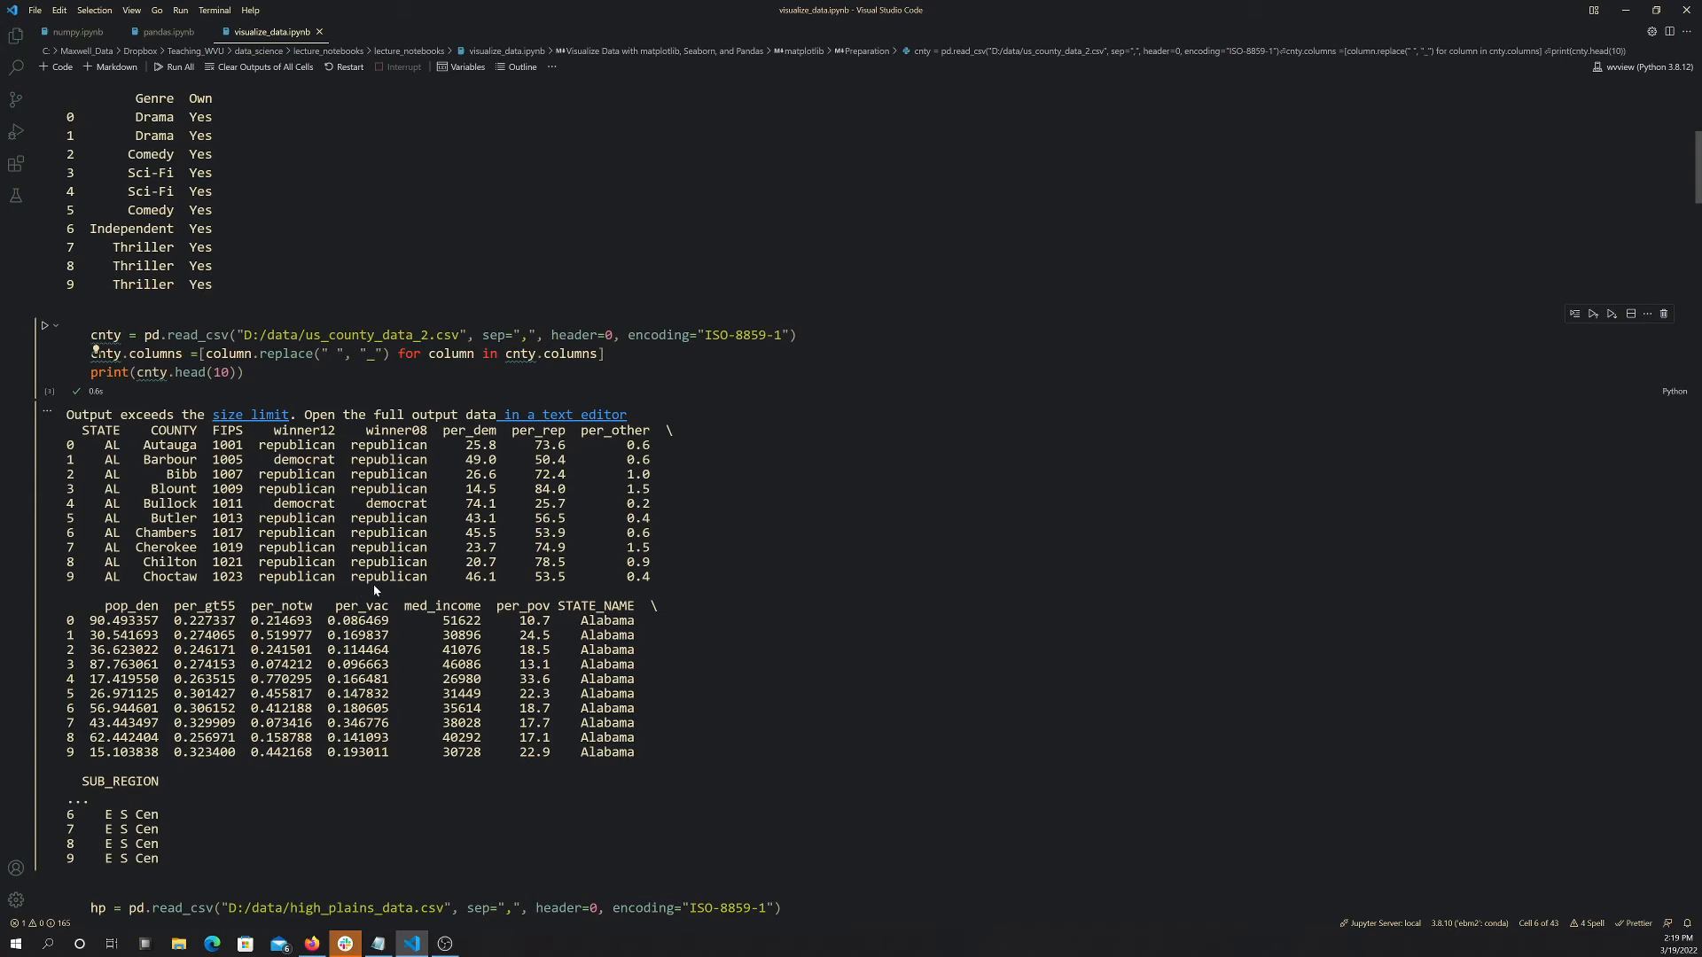
double_click(361, 606)
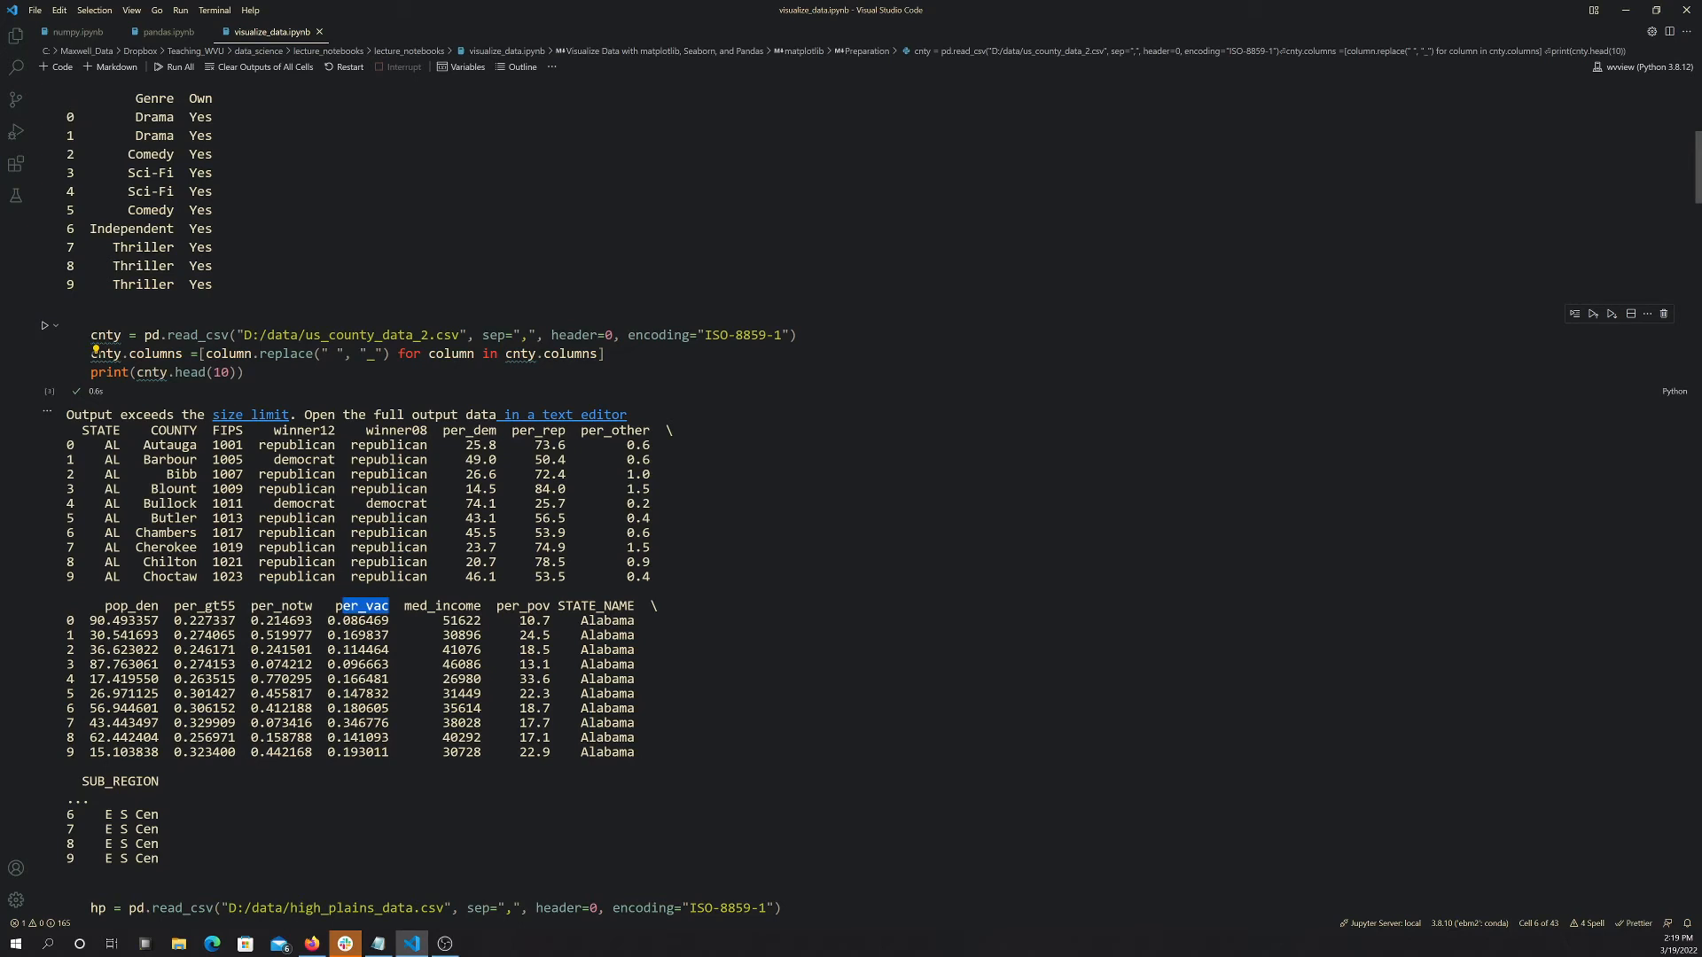
double_click(530, 604)
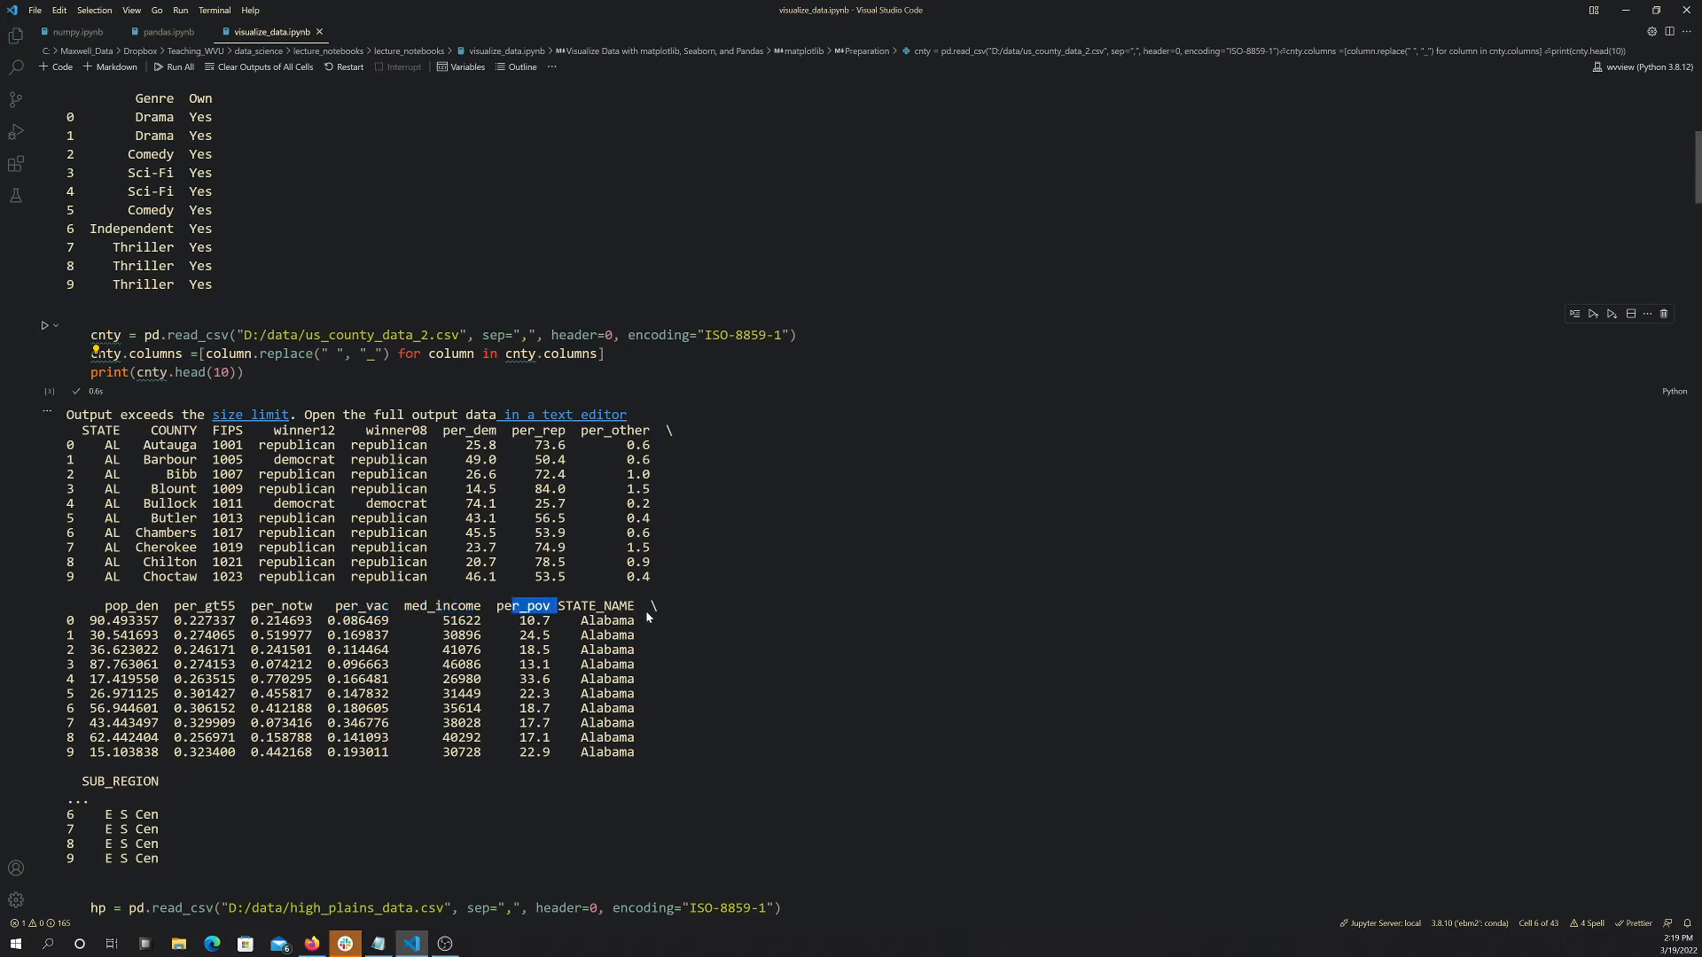
double_click(611, 606)
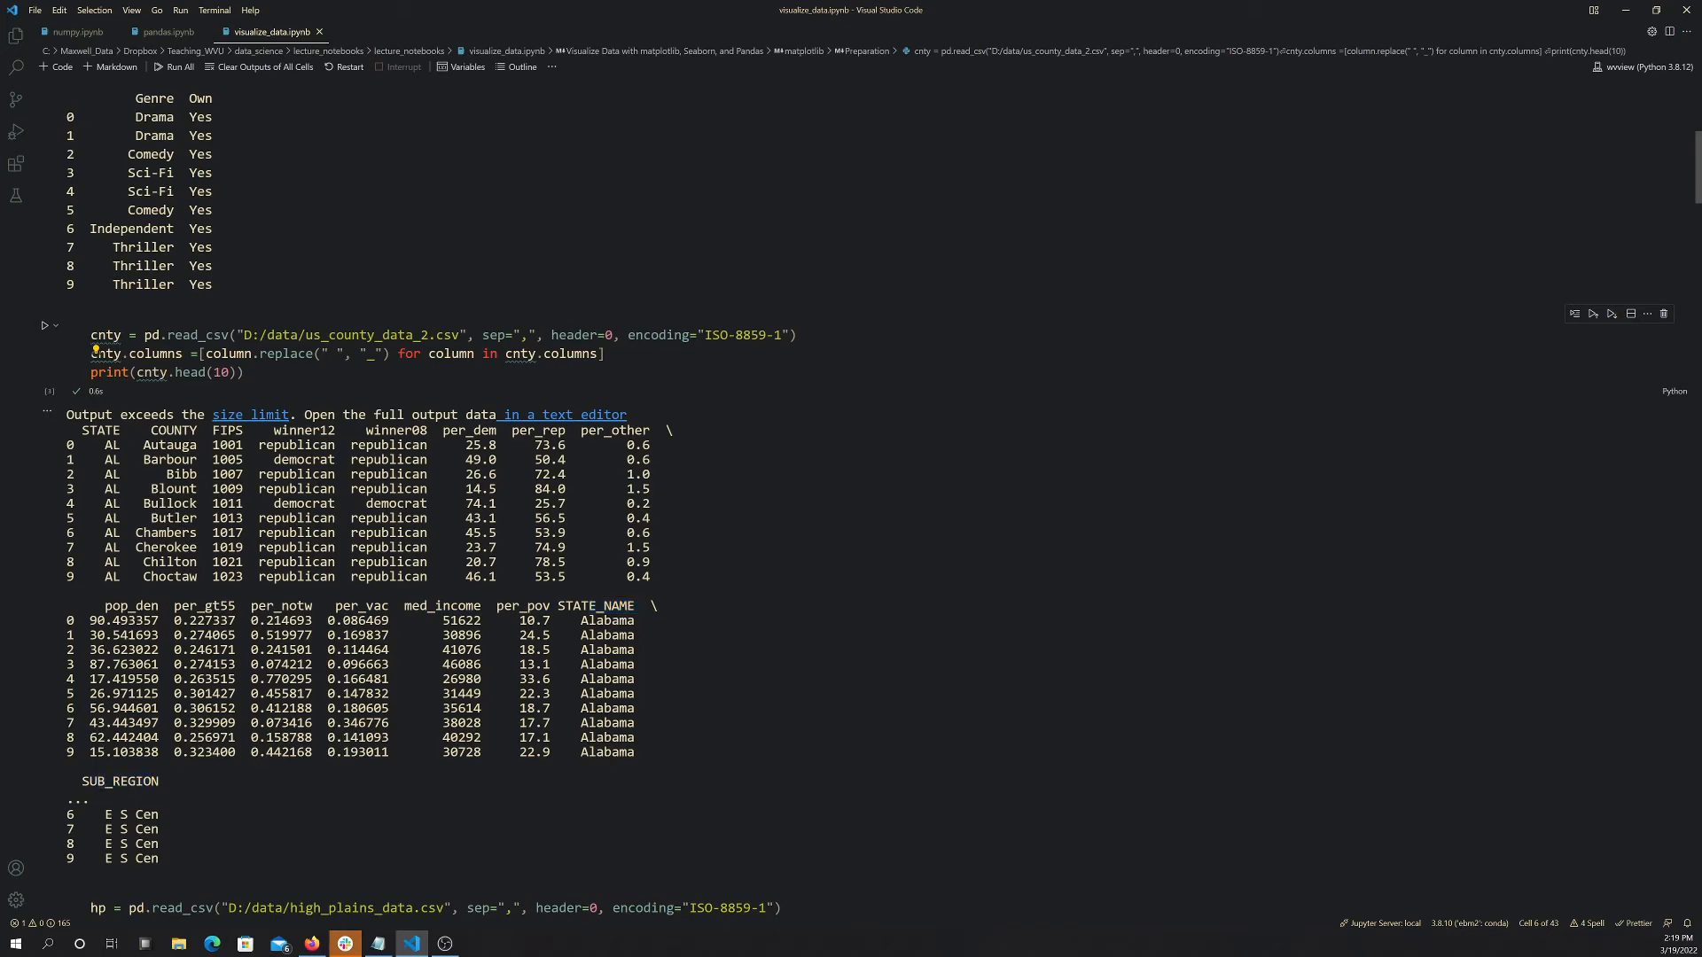
mouse_move(743, 892)
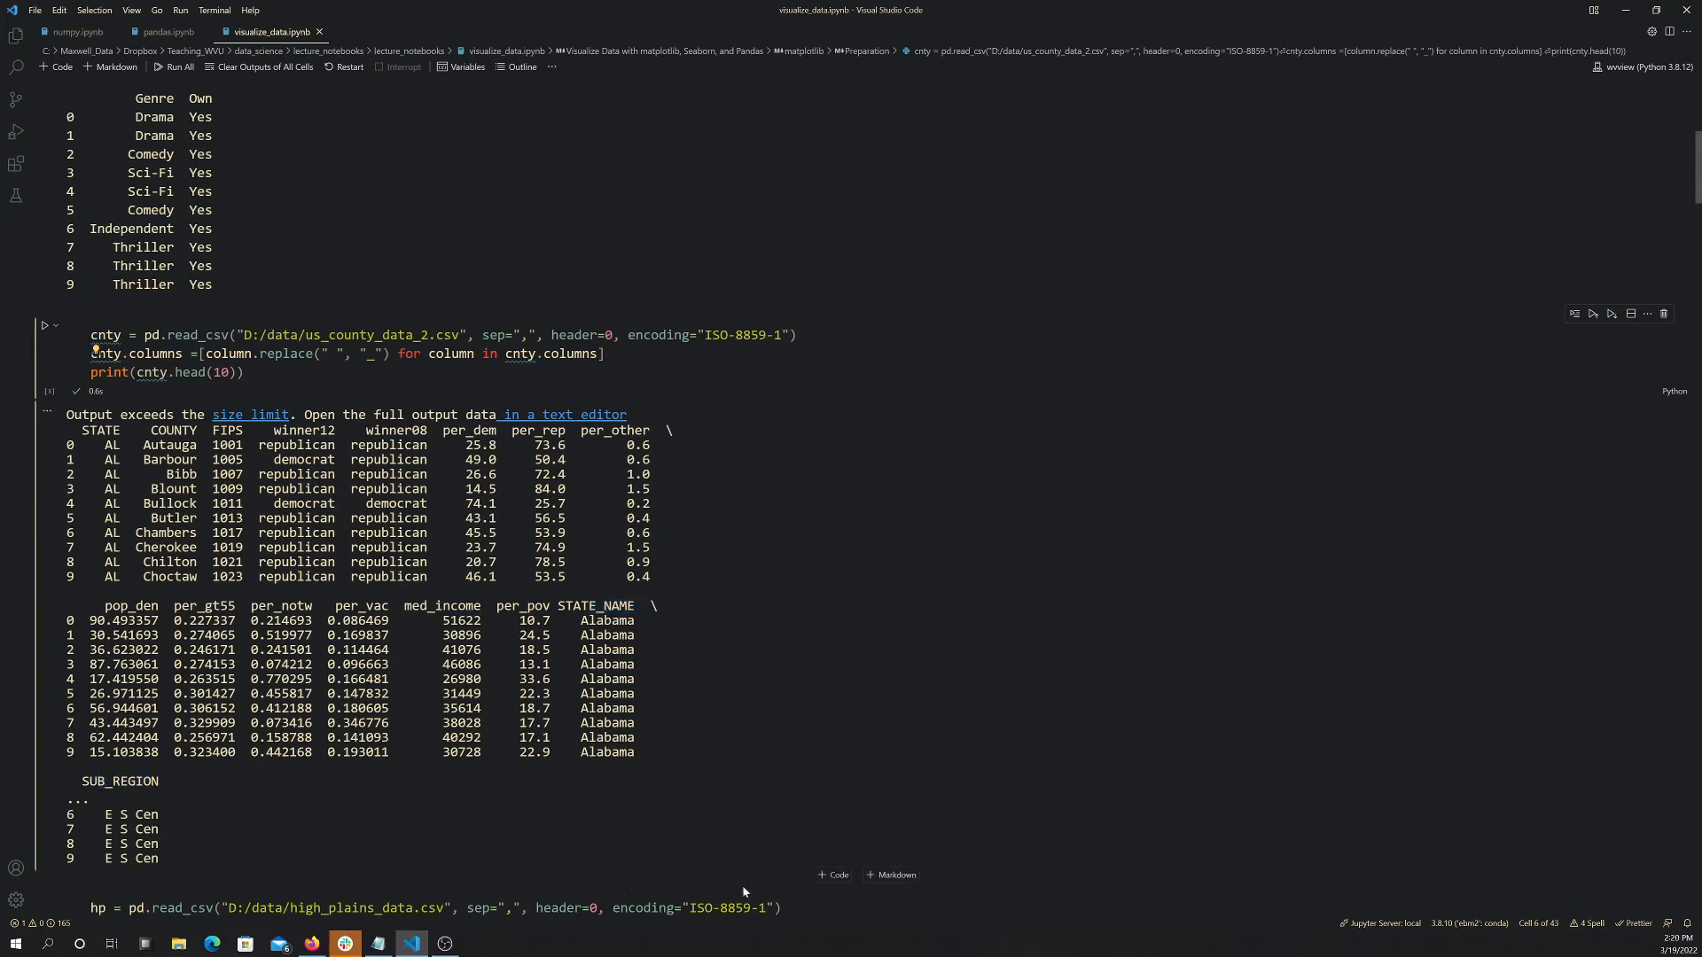
scroll("down", 3)
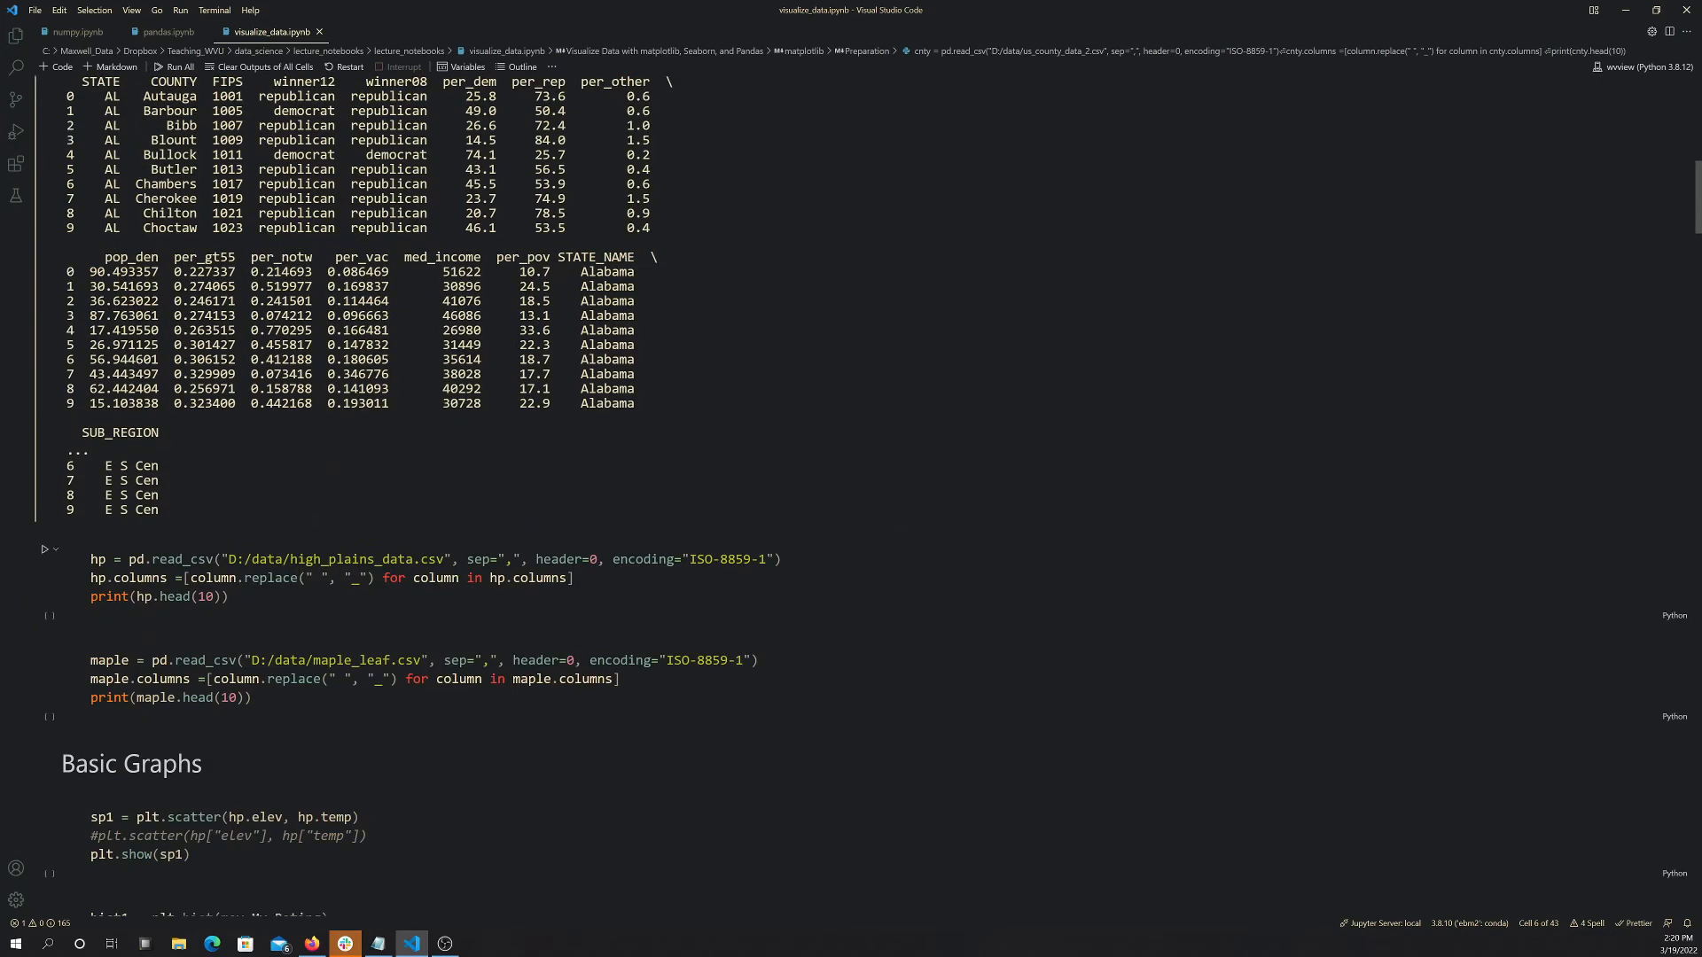
- Run the high_plains_data cell and inspect column names such as elev and temp in its output
left_click(47, 558)
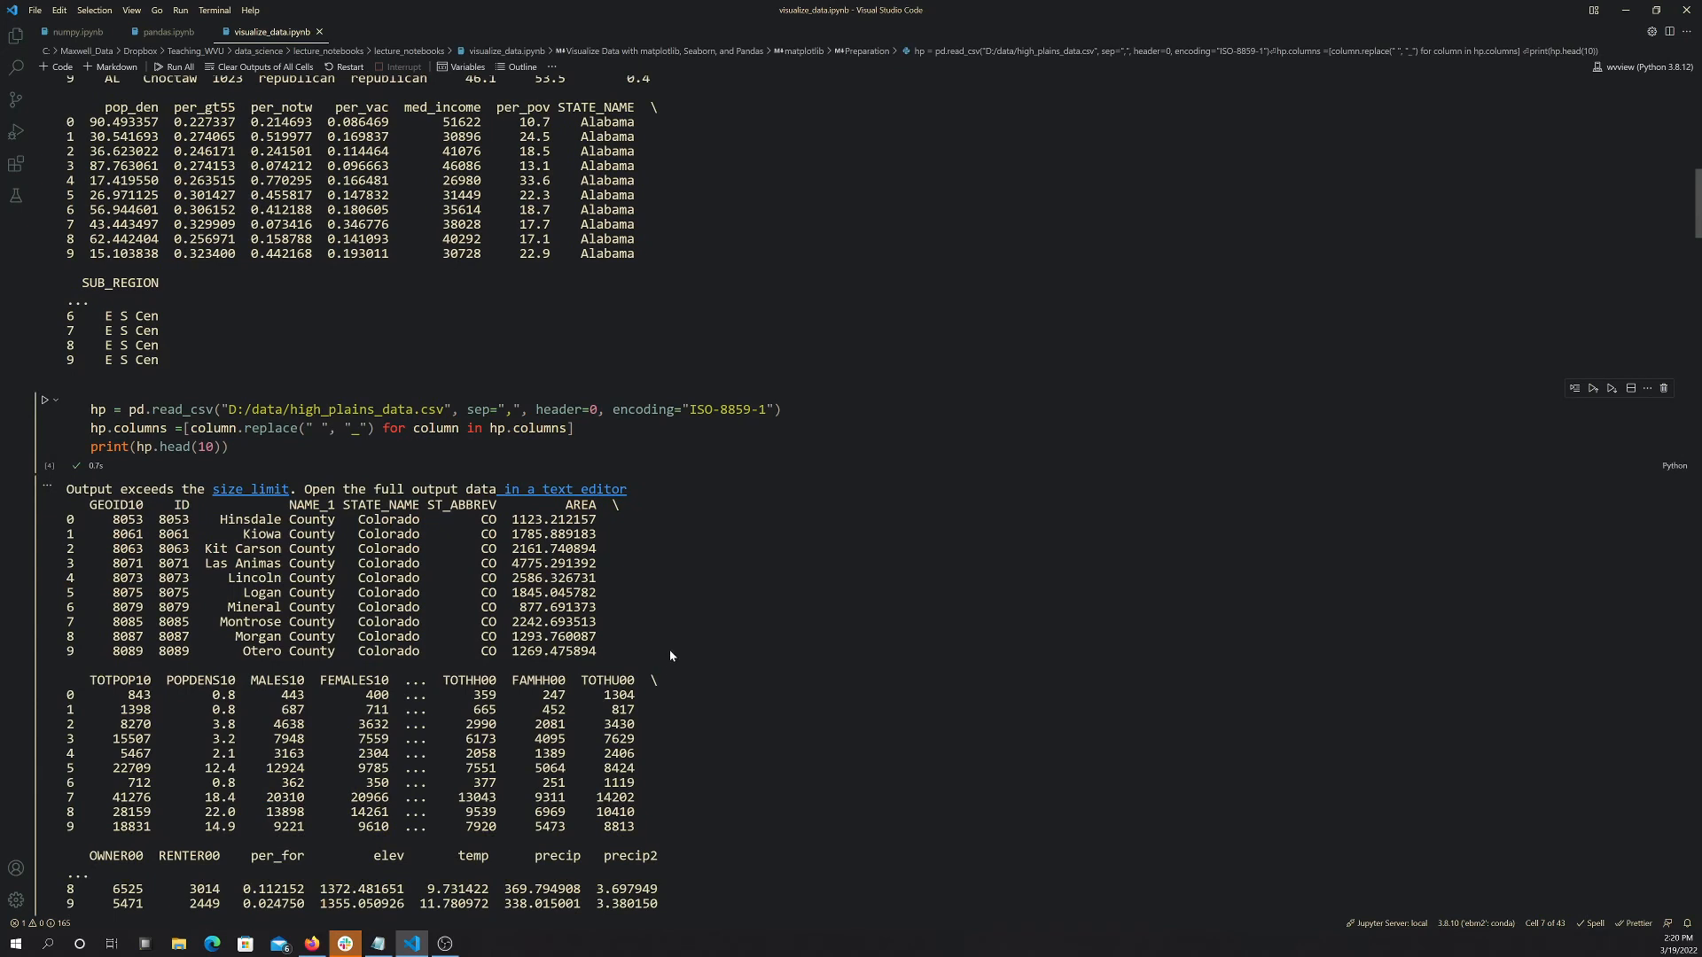
mouse_move(670, 656)
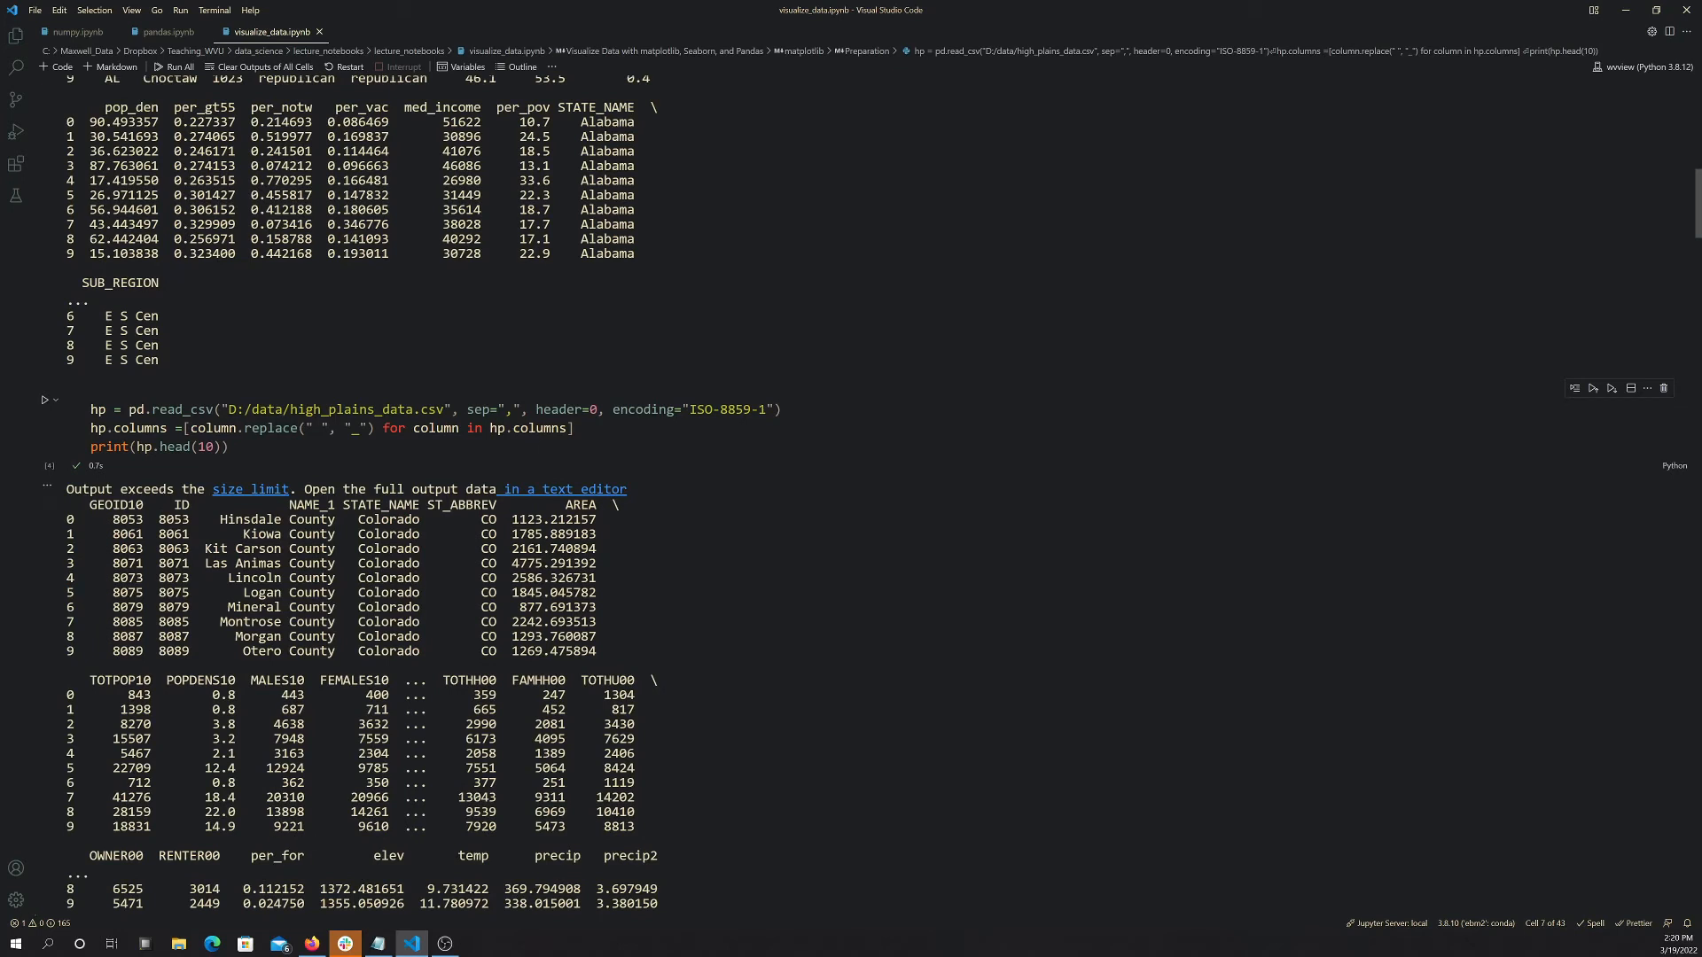
double_click(278, 856)
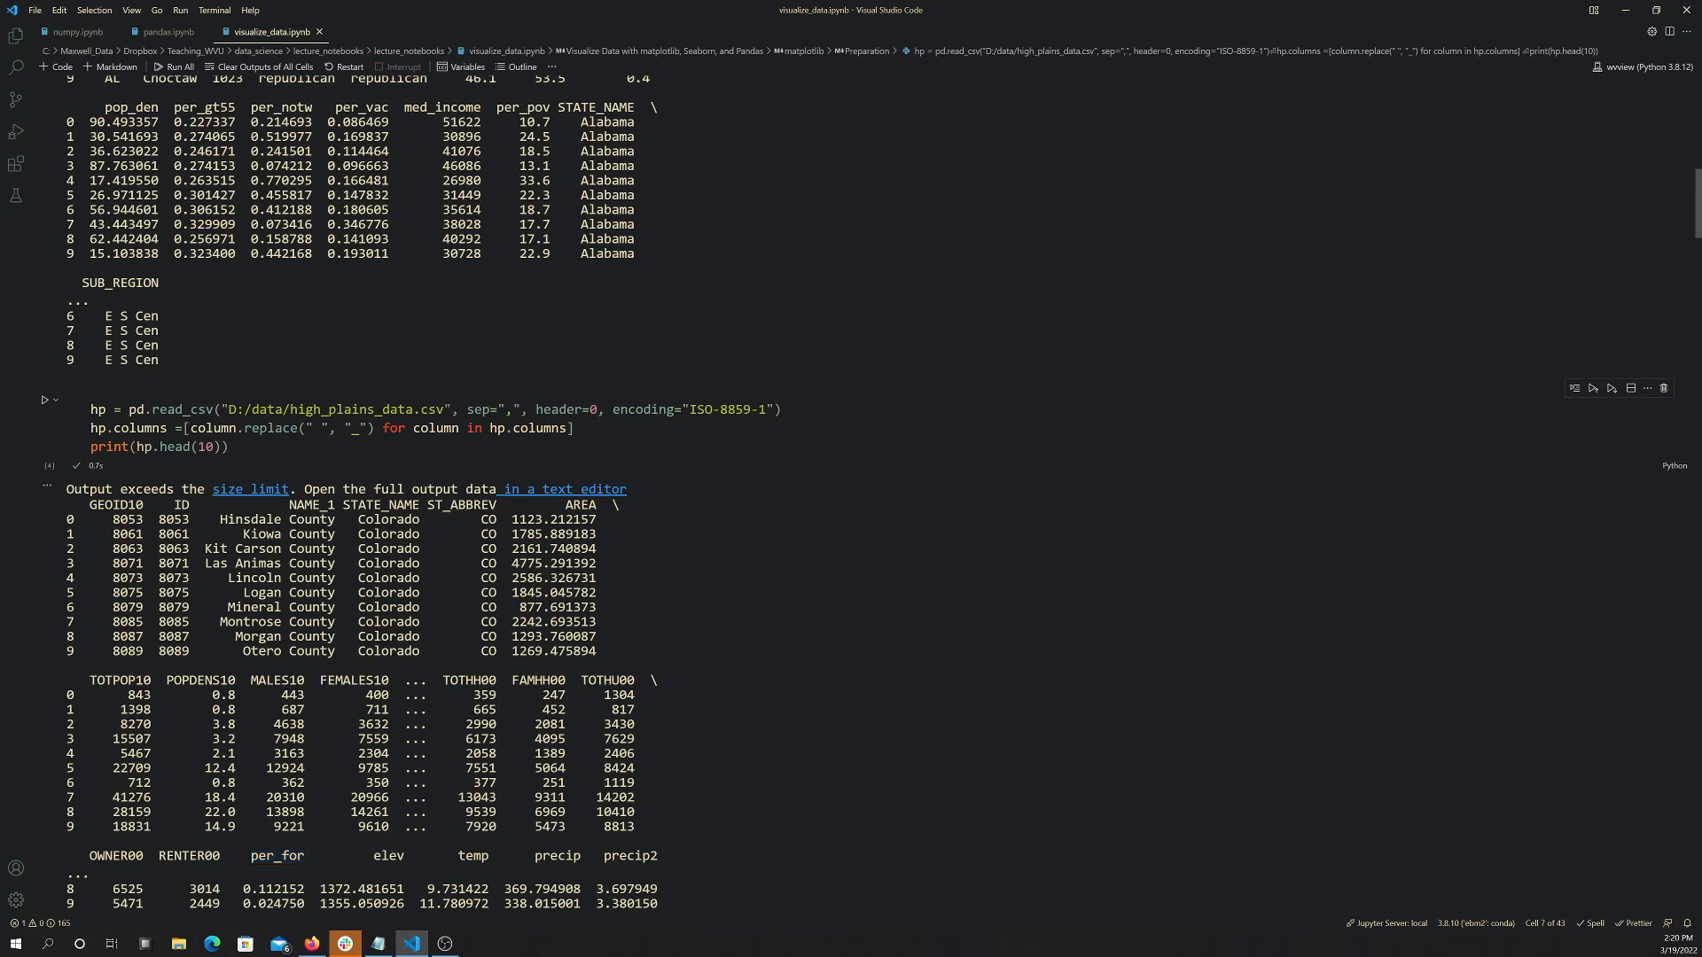
double_click(388, 854)
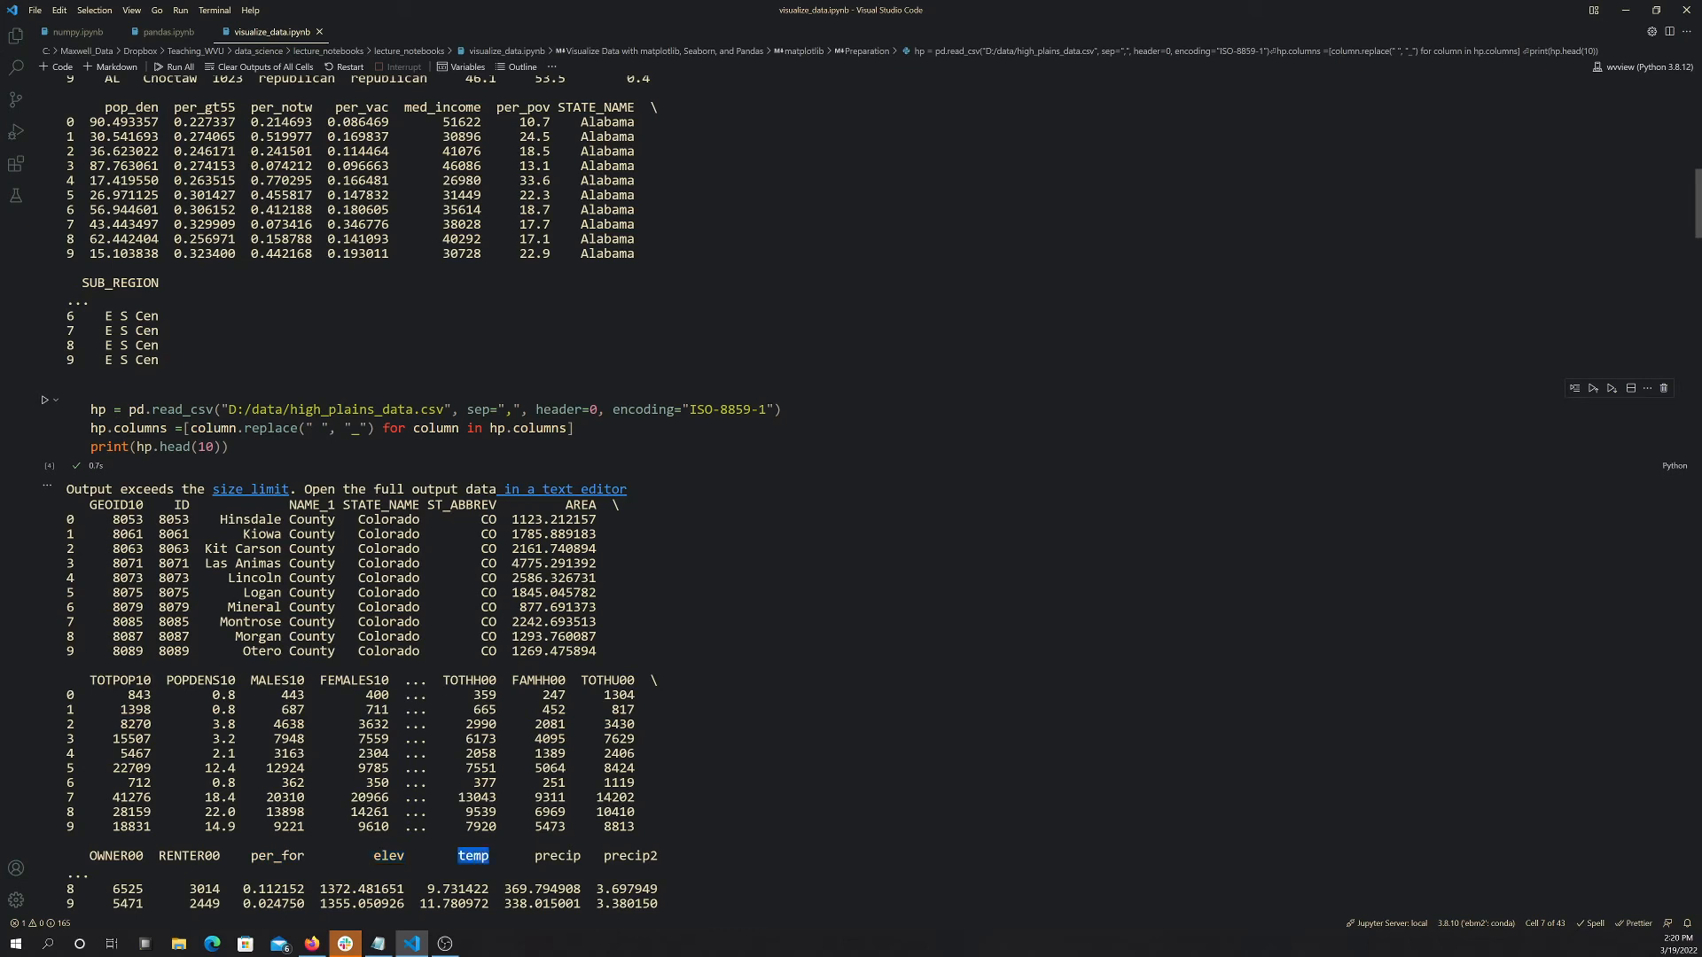
double_click(555, 854)
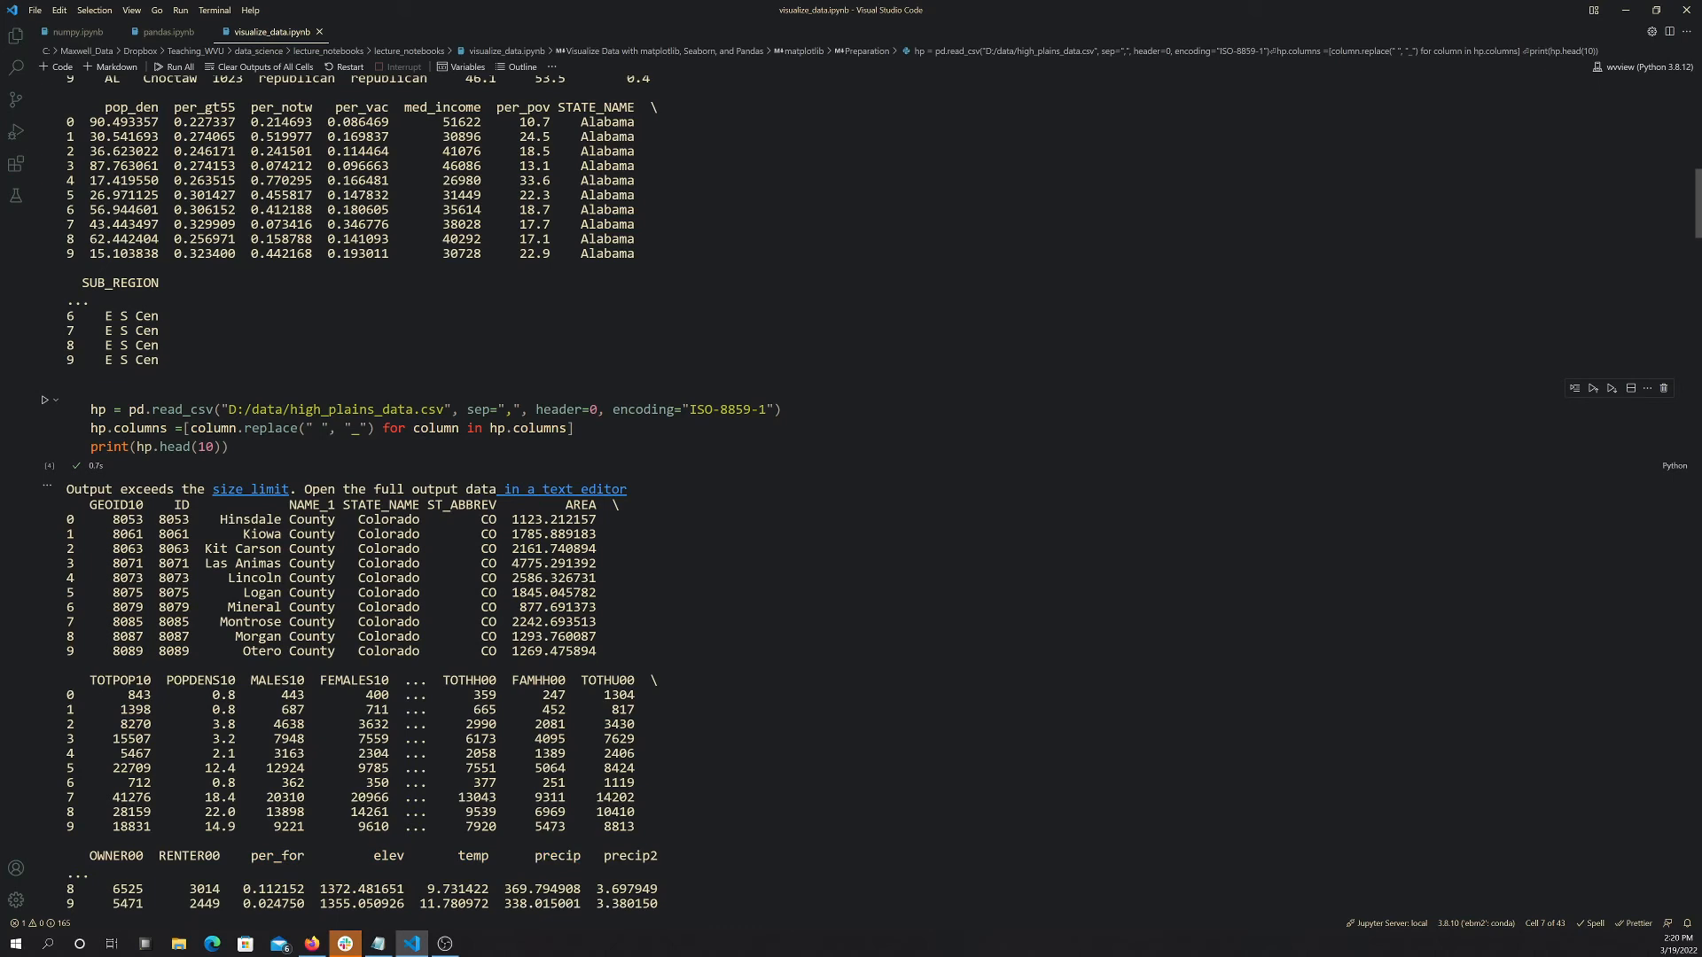
double_click(279, 856)
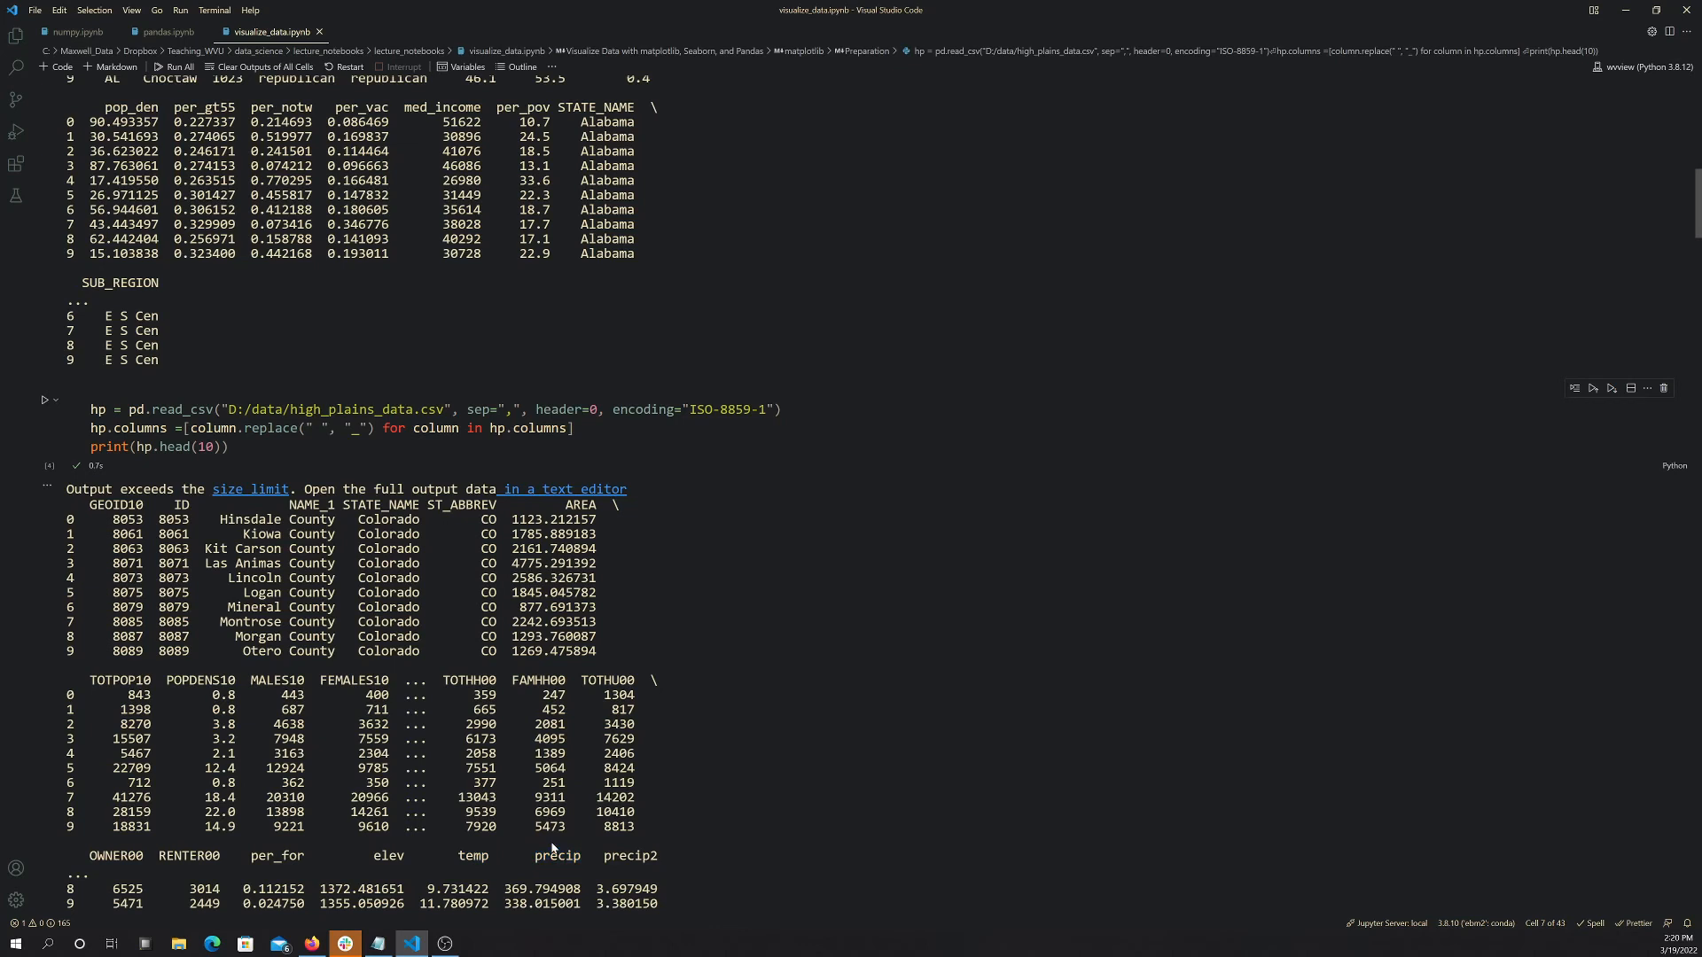
mouse_move(528, 849)
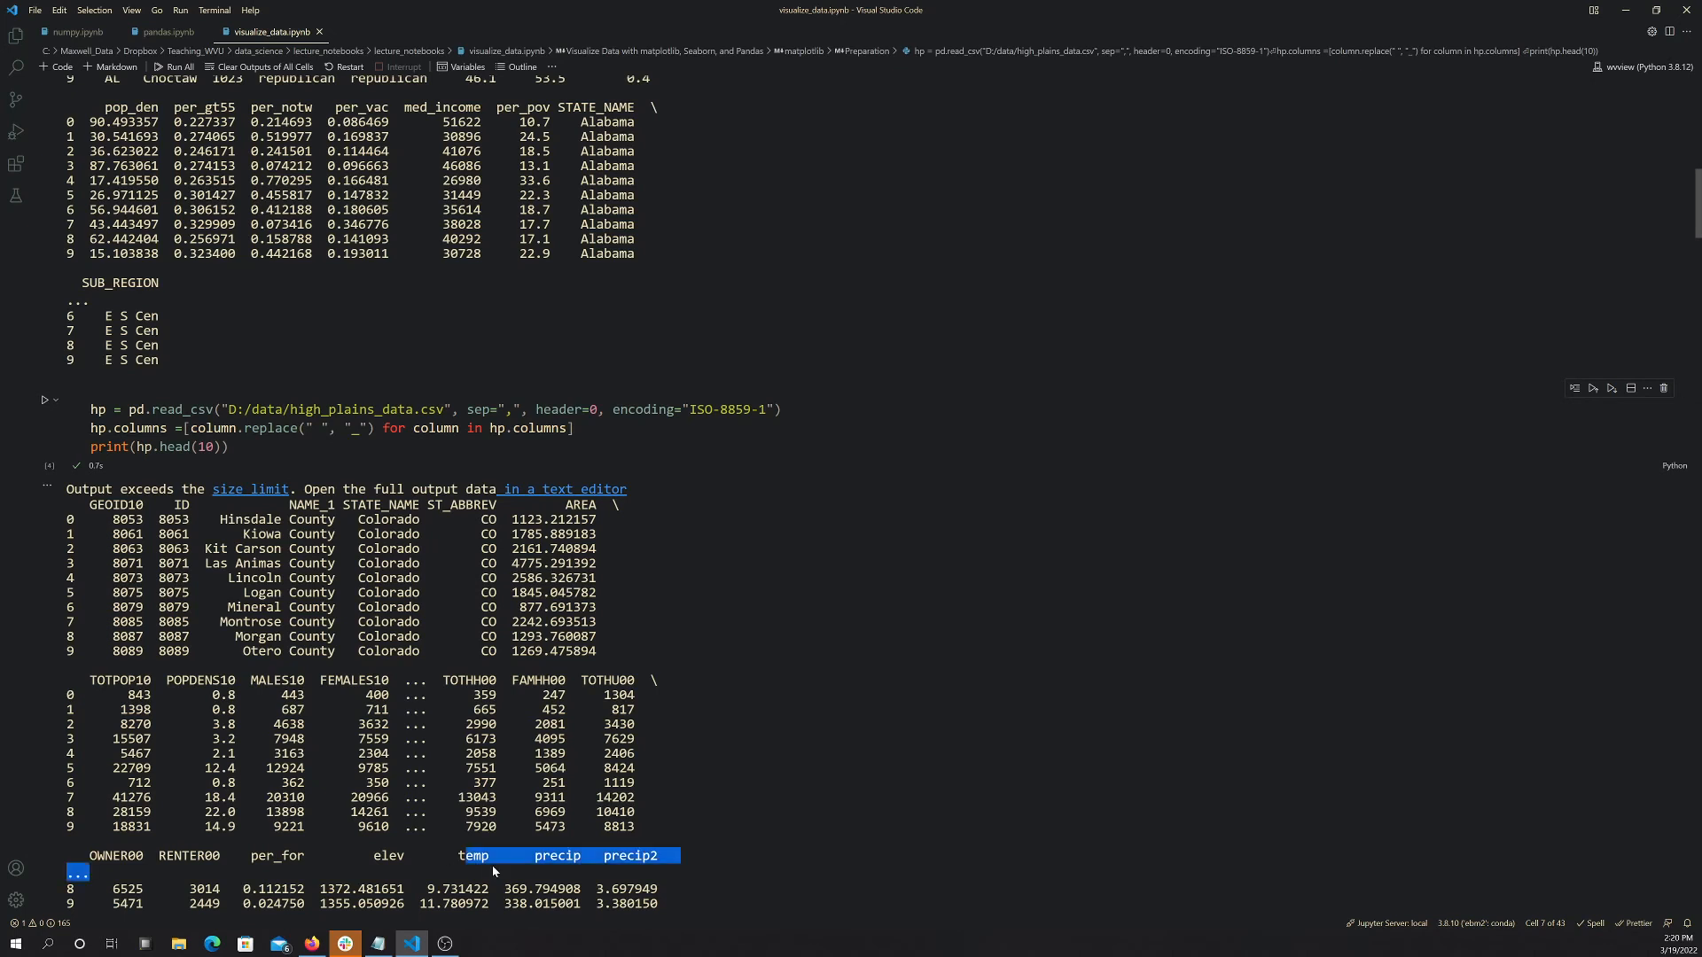
- Re-highlight output column names and review the ten rows across 157 columns
left_click(491, 870)
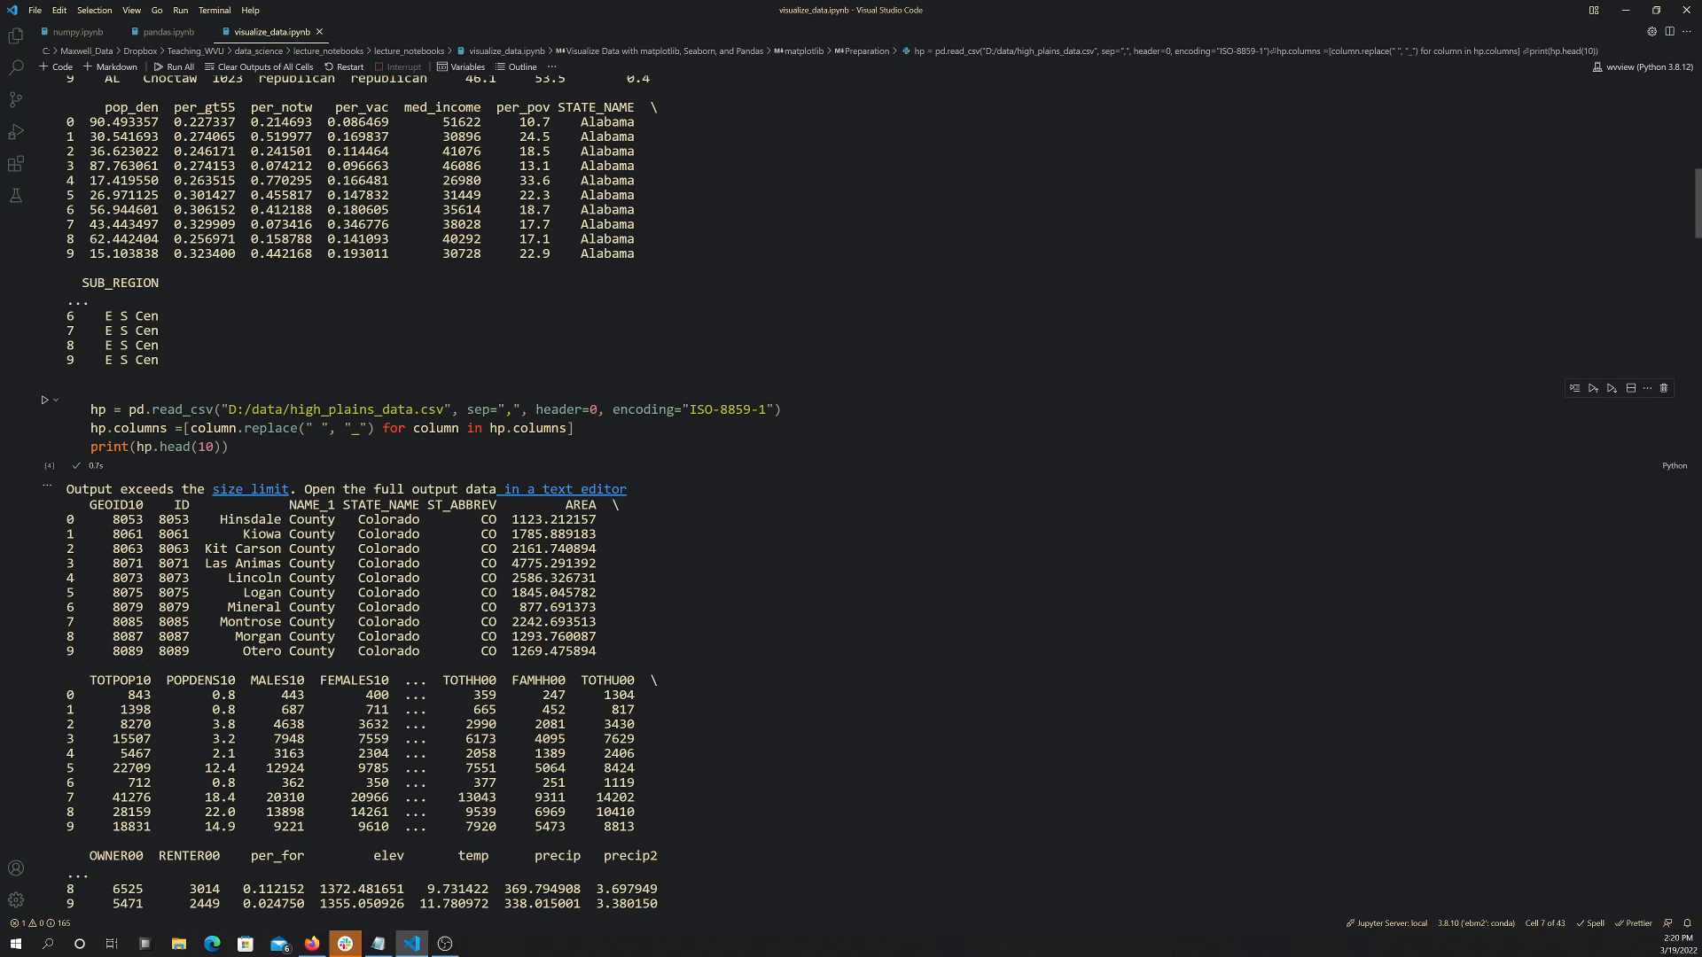
double_click(559, 856)
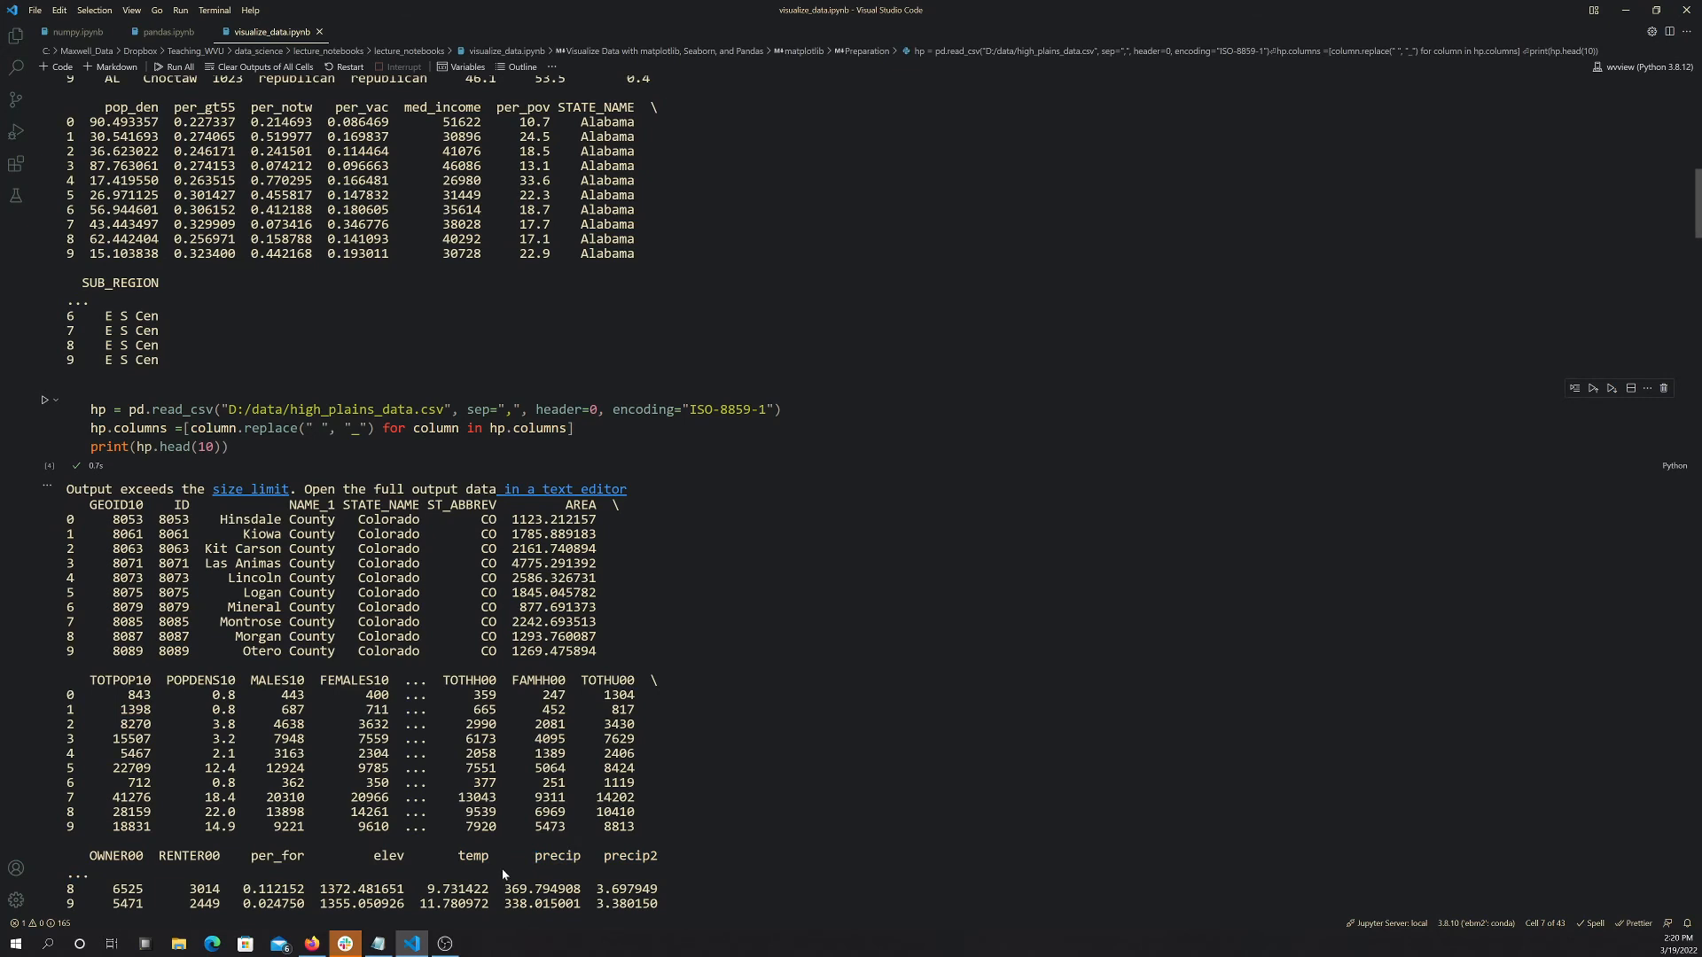
double_click(557, 855)
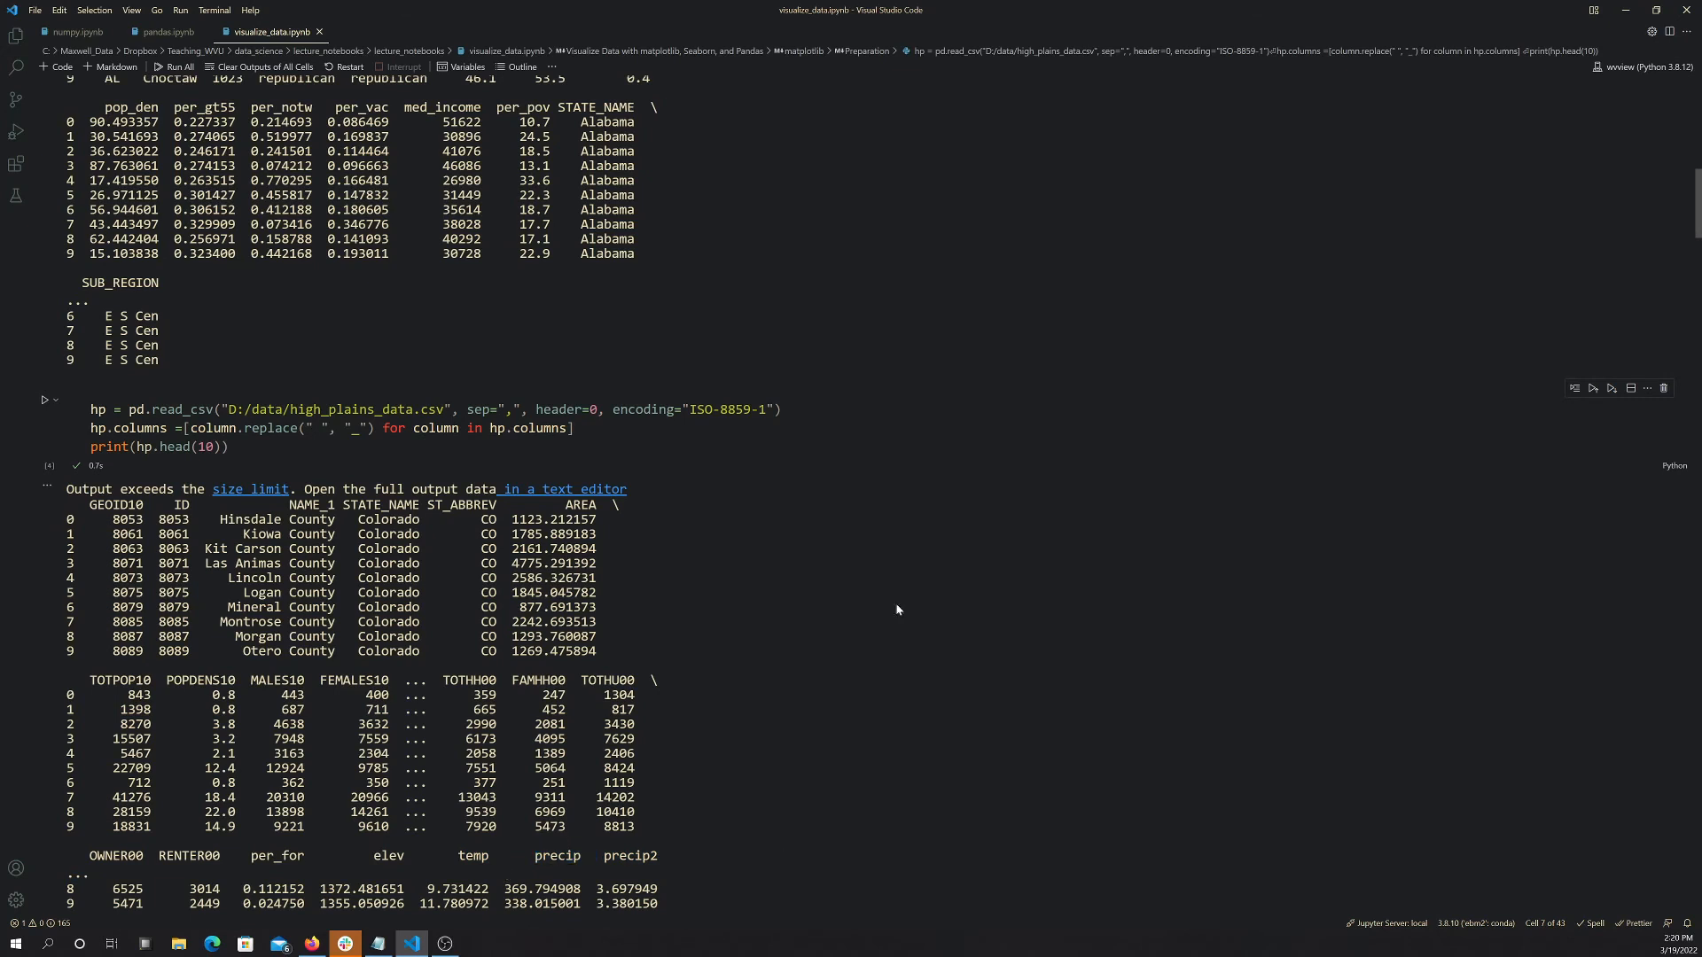
mouse_move(919, 626)
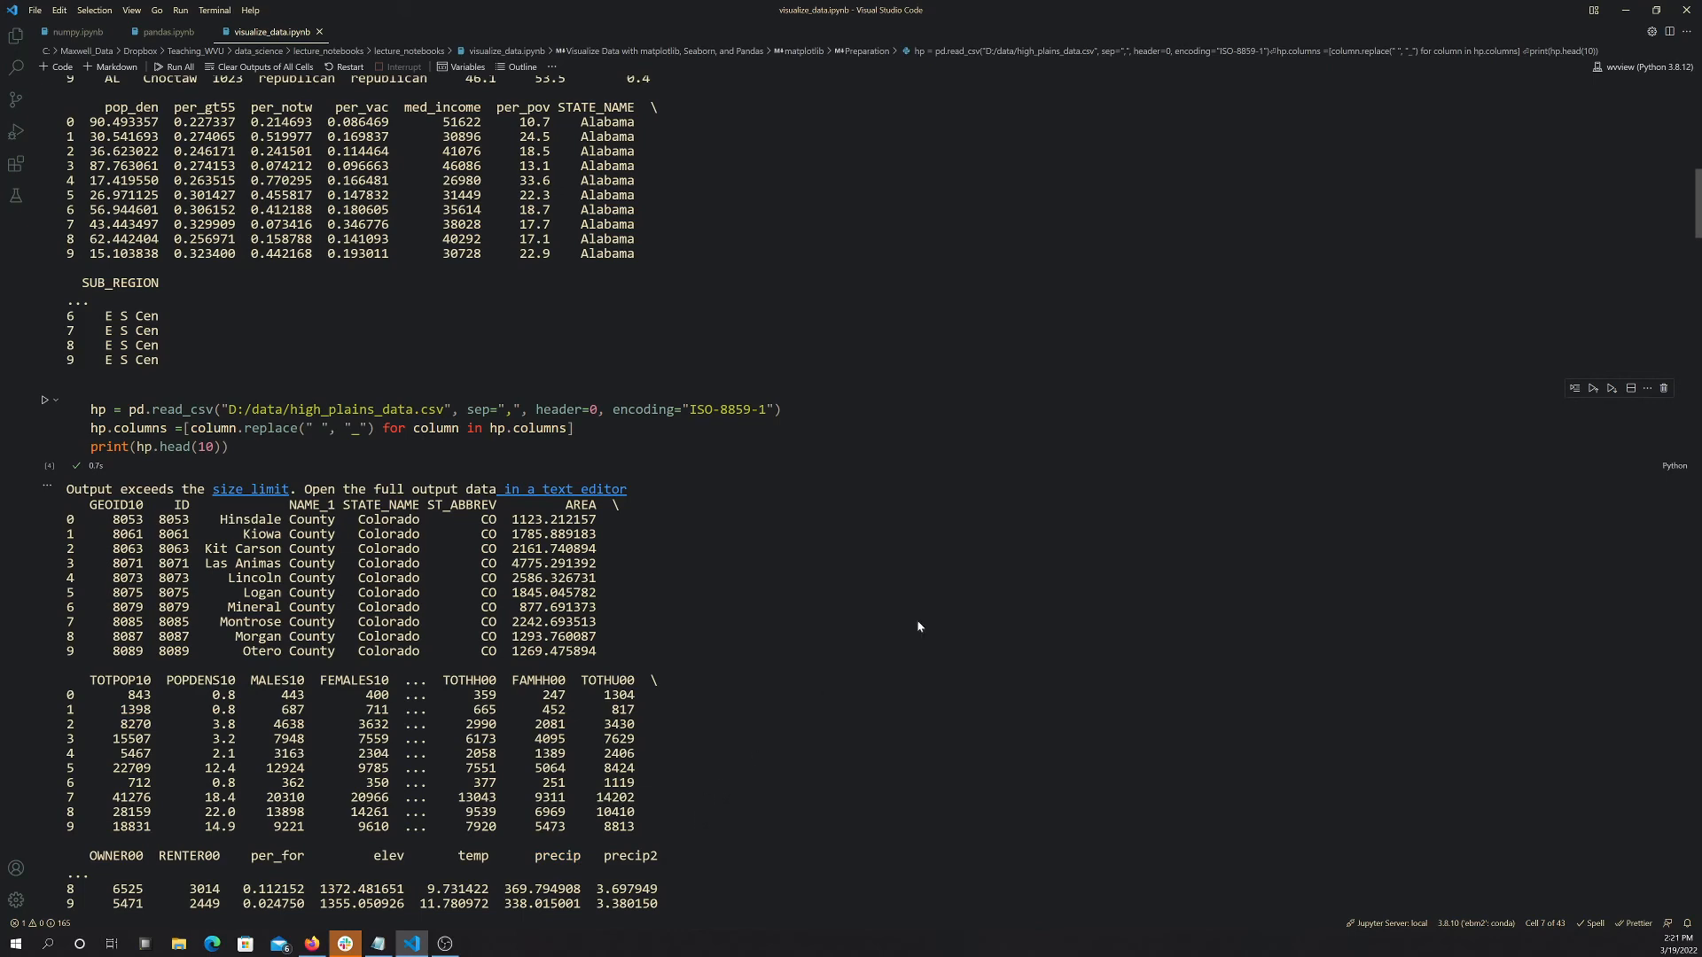
scroll("down", 3)
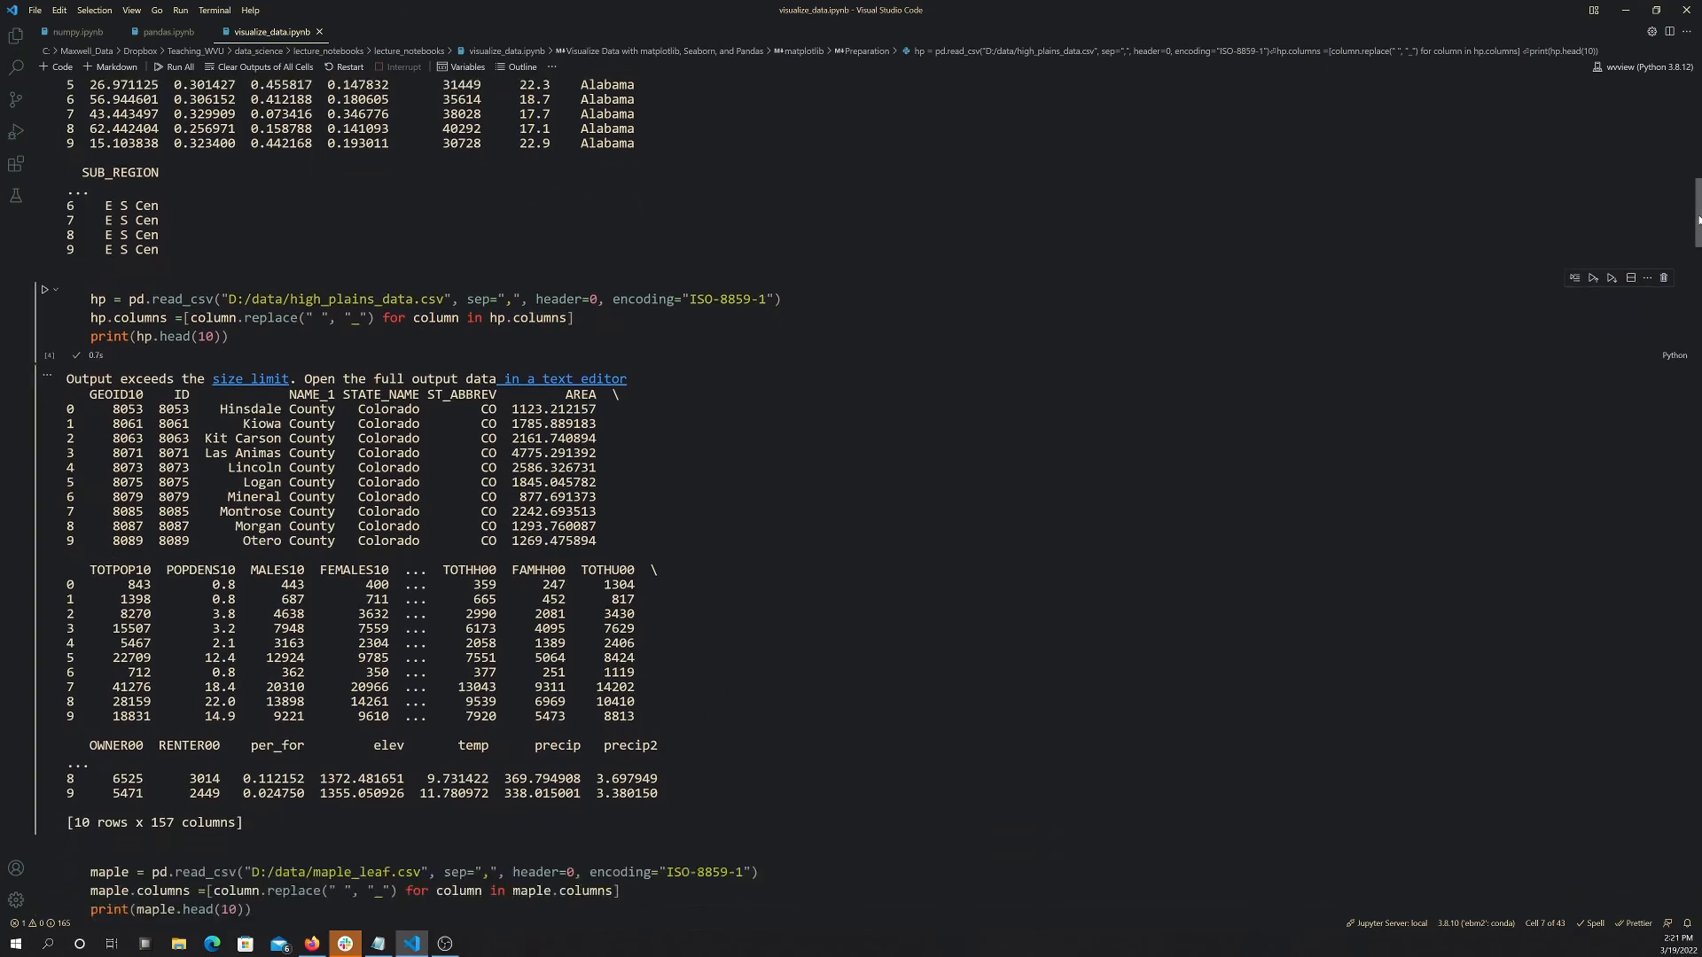
scroll("down", 3)
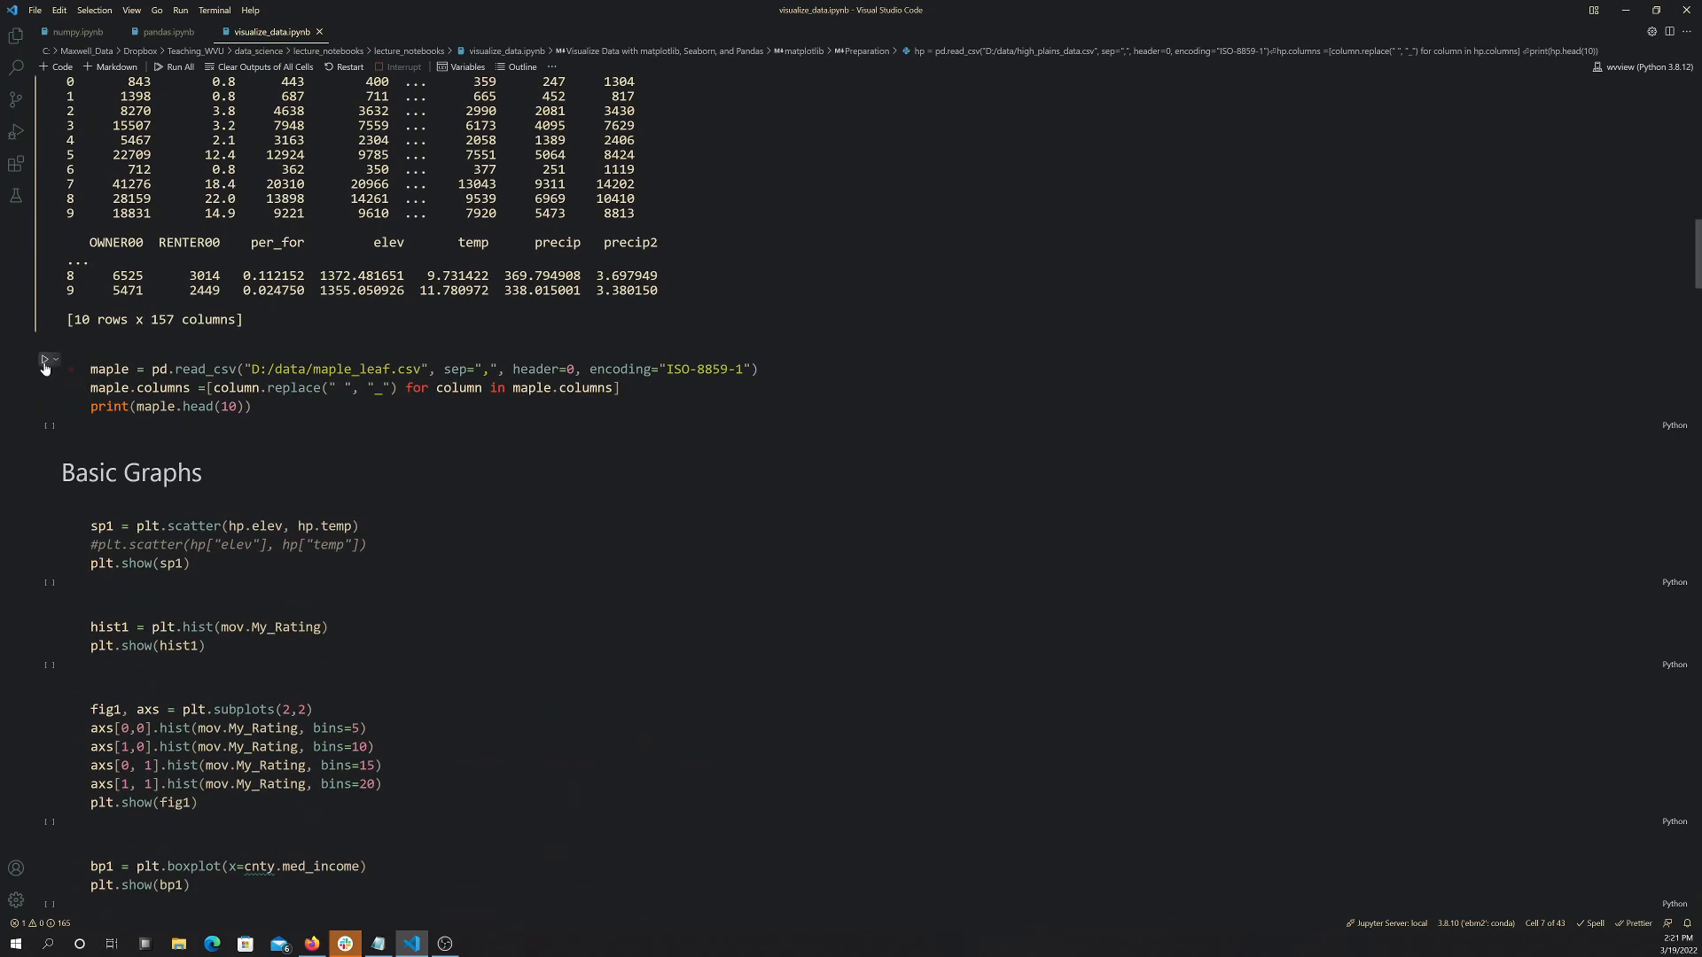
- Run the maple_leaf cell and check its wav and reflec rows, noting the first reflec value 0.0296
left_click(43, 359)
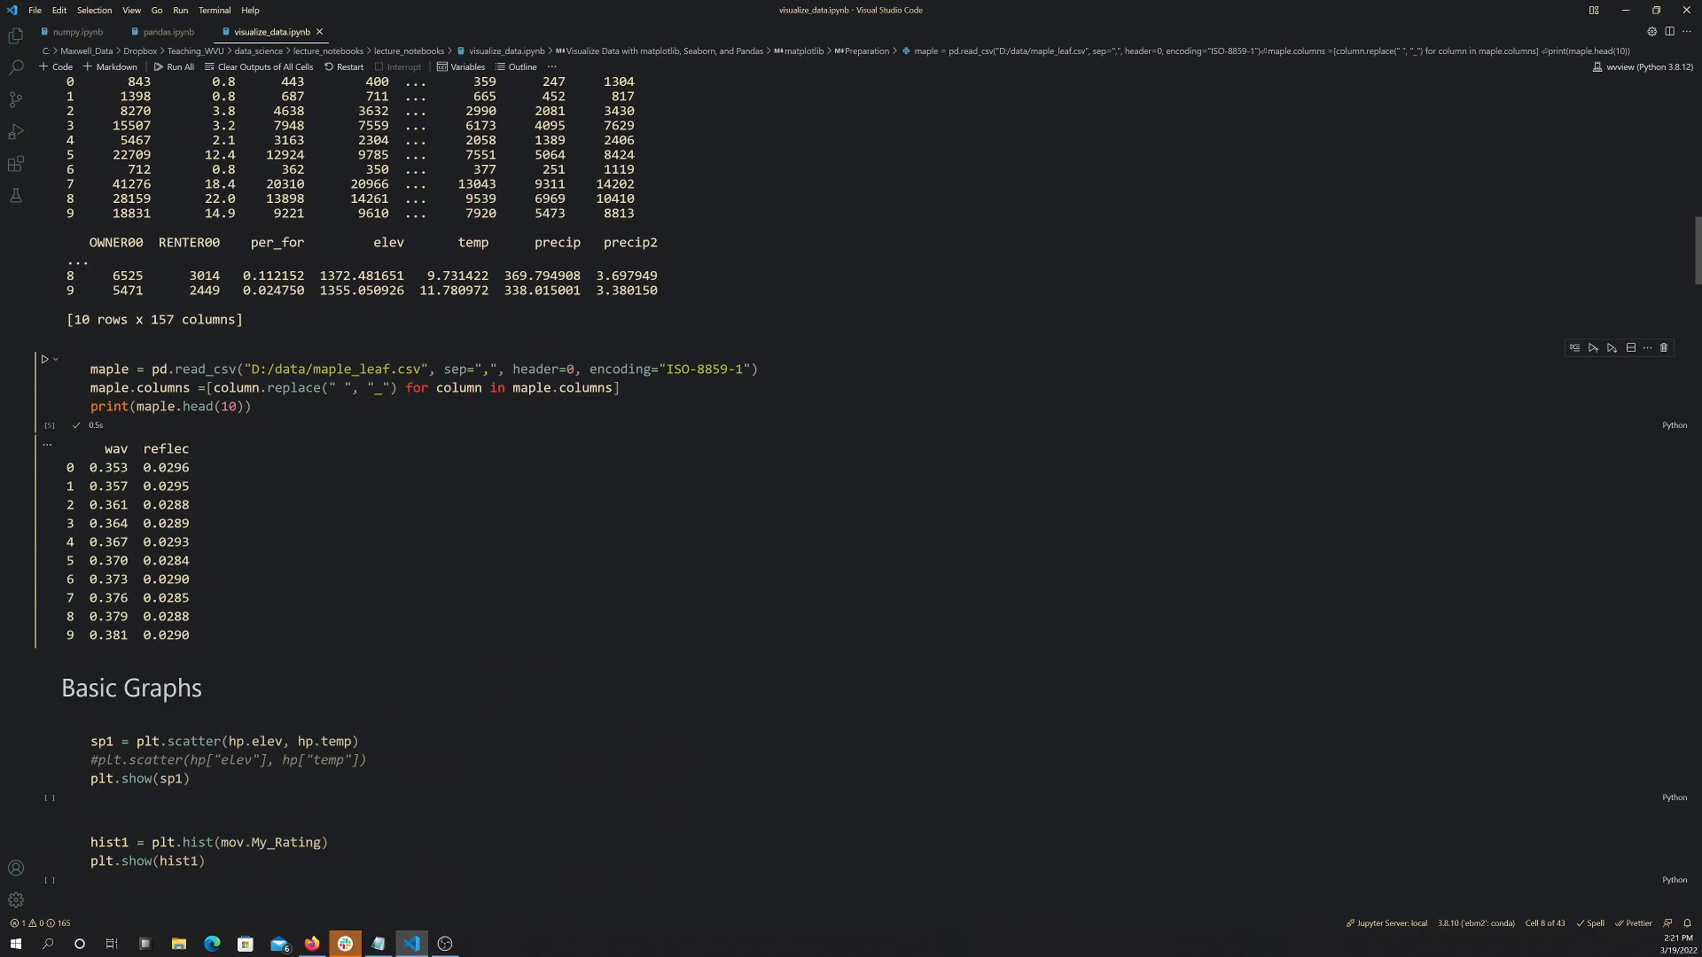
double_click(163, 466)
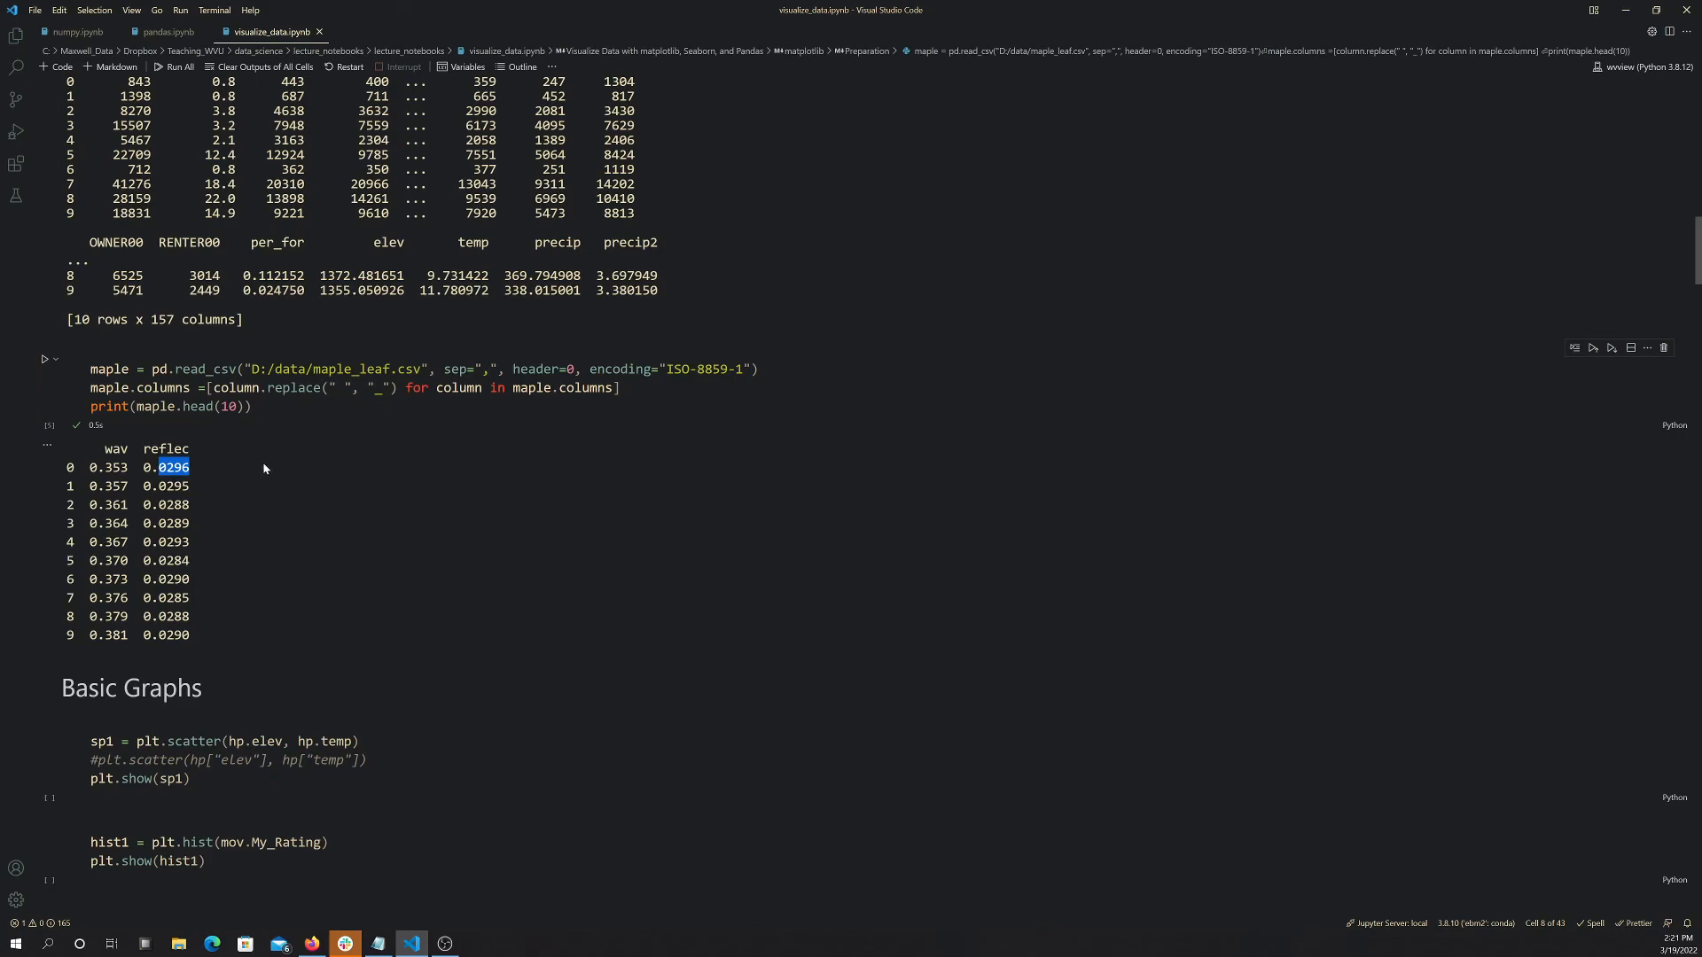
scroll("up", 3)
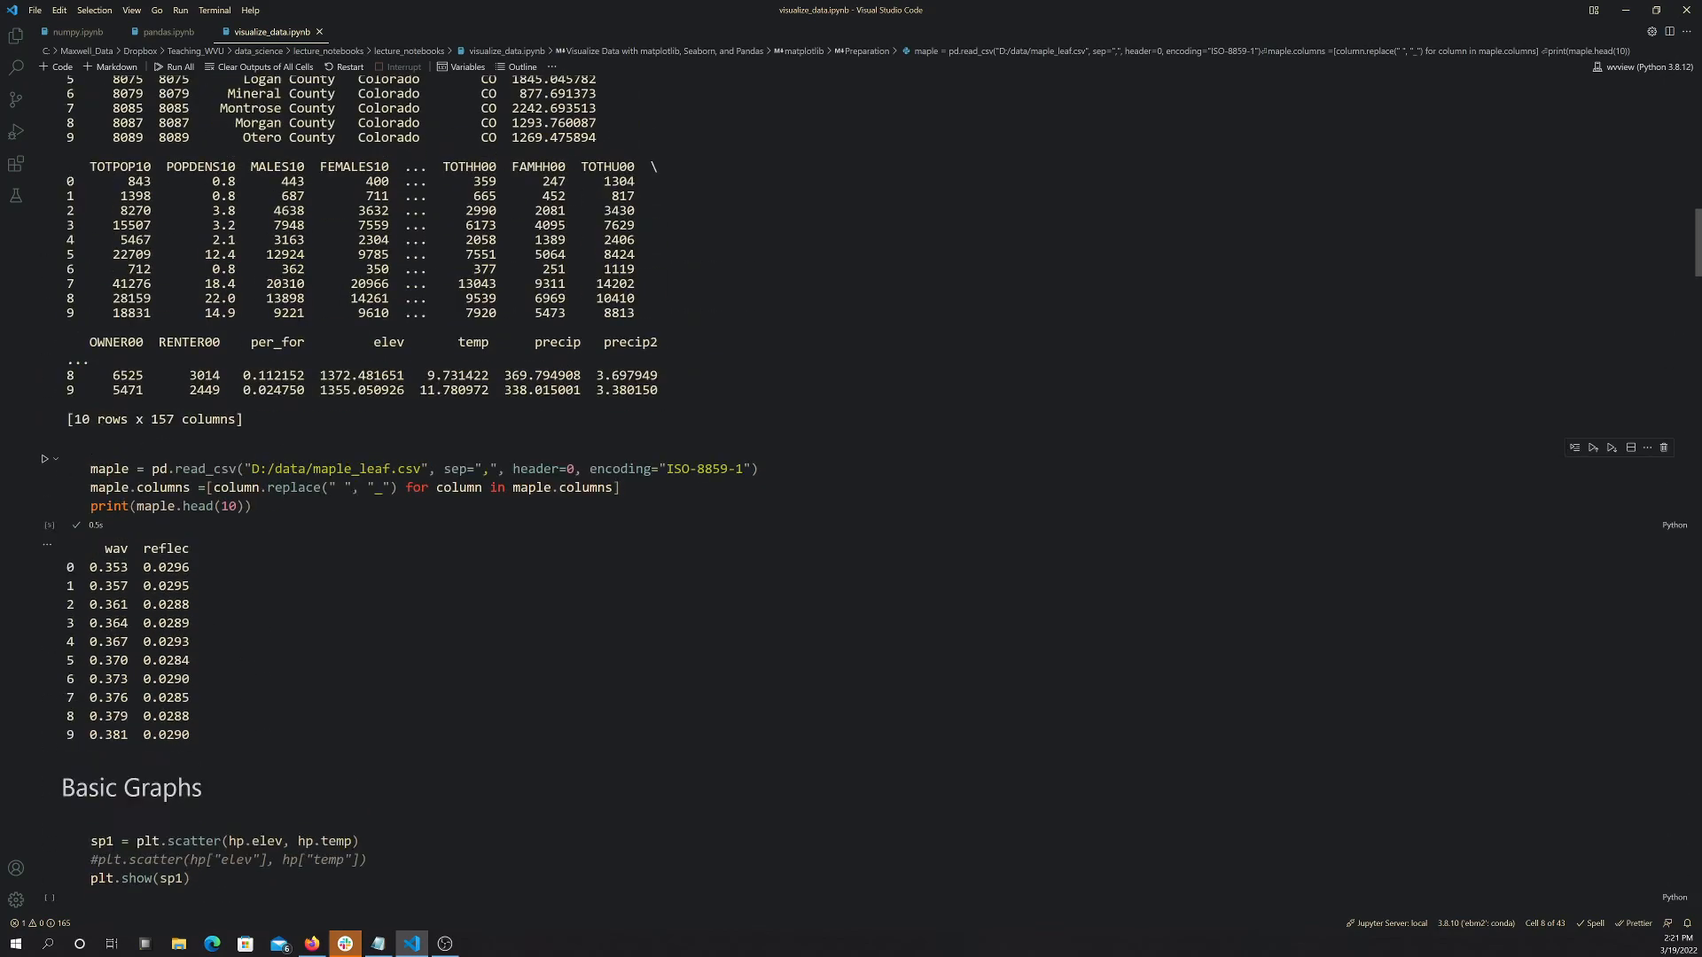
scroll("down", 3)
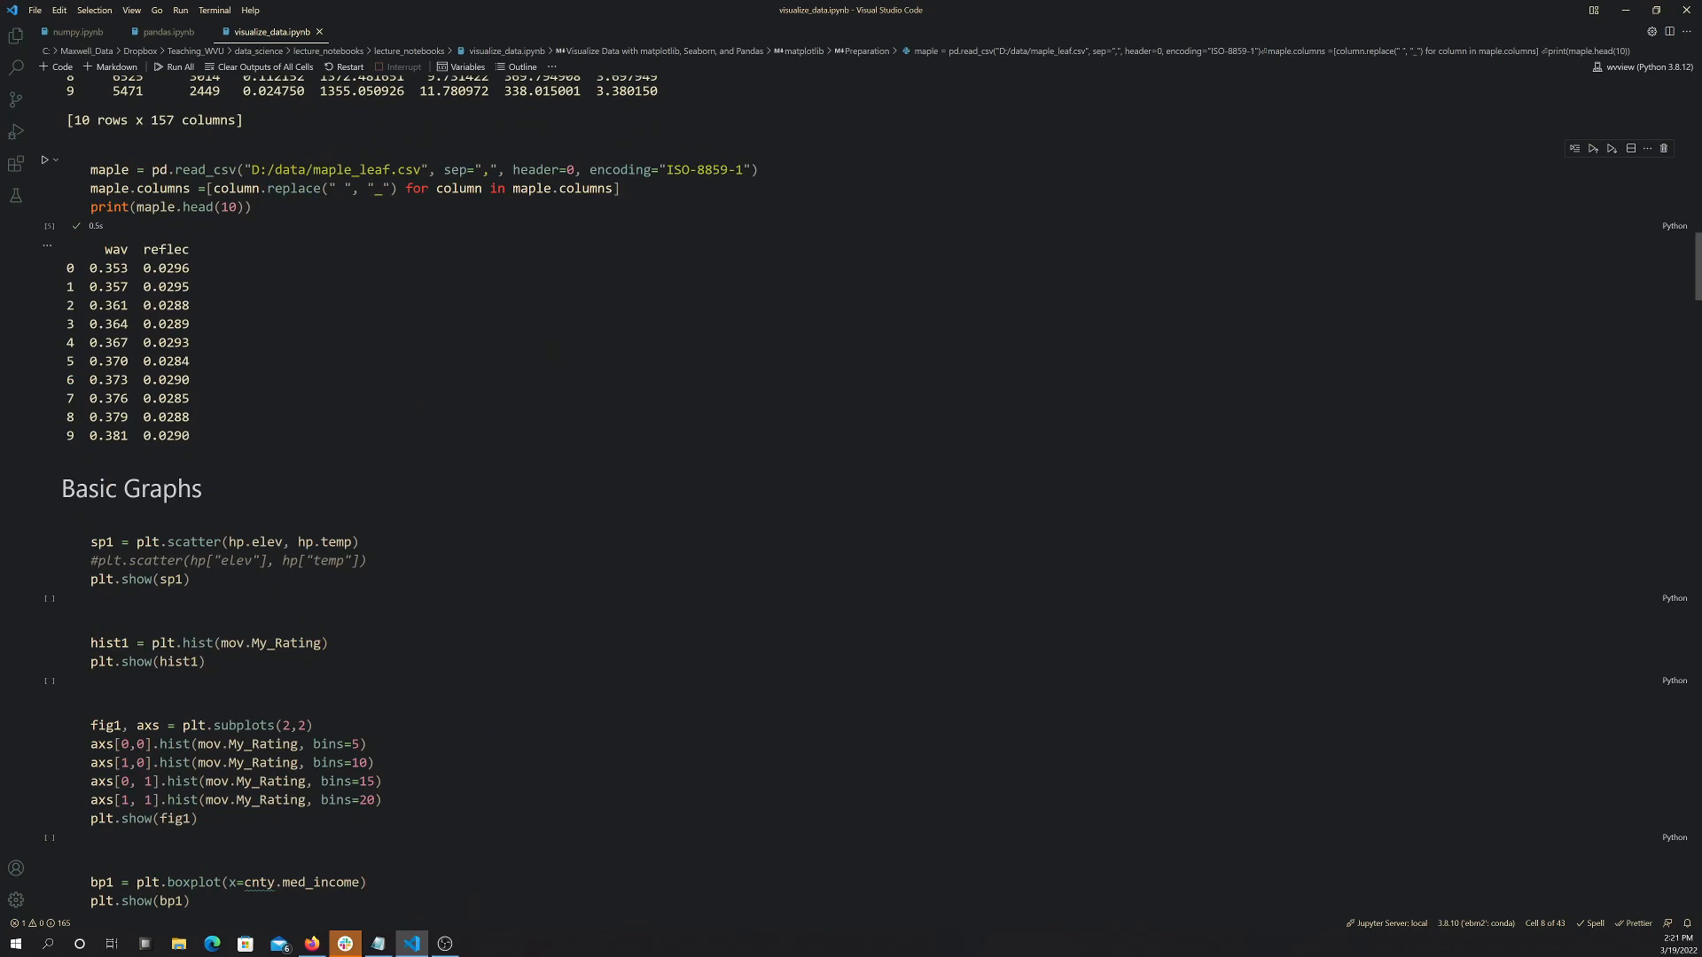
mouse_move(167, 457)
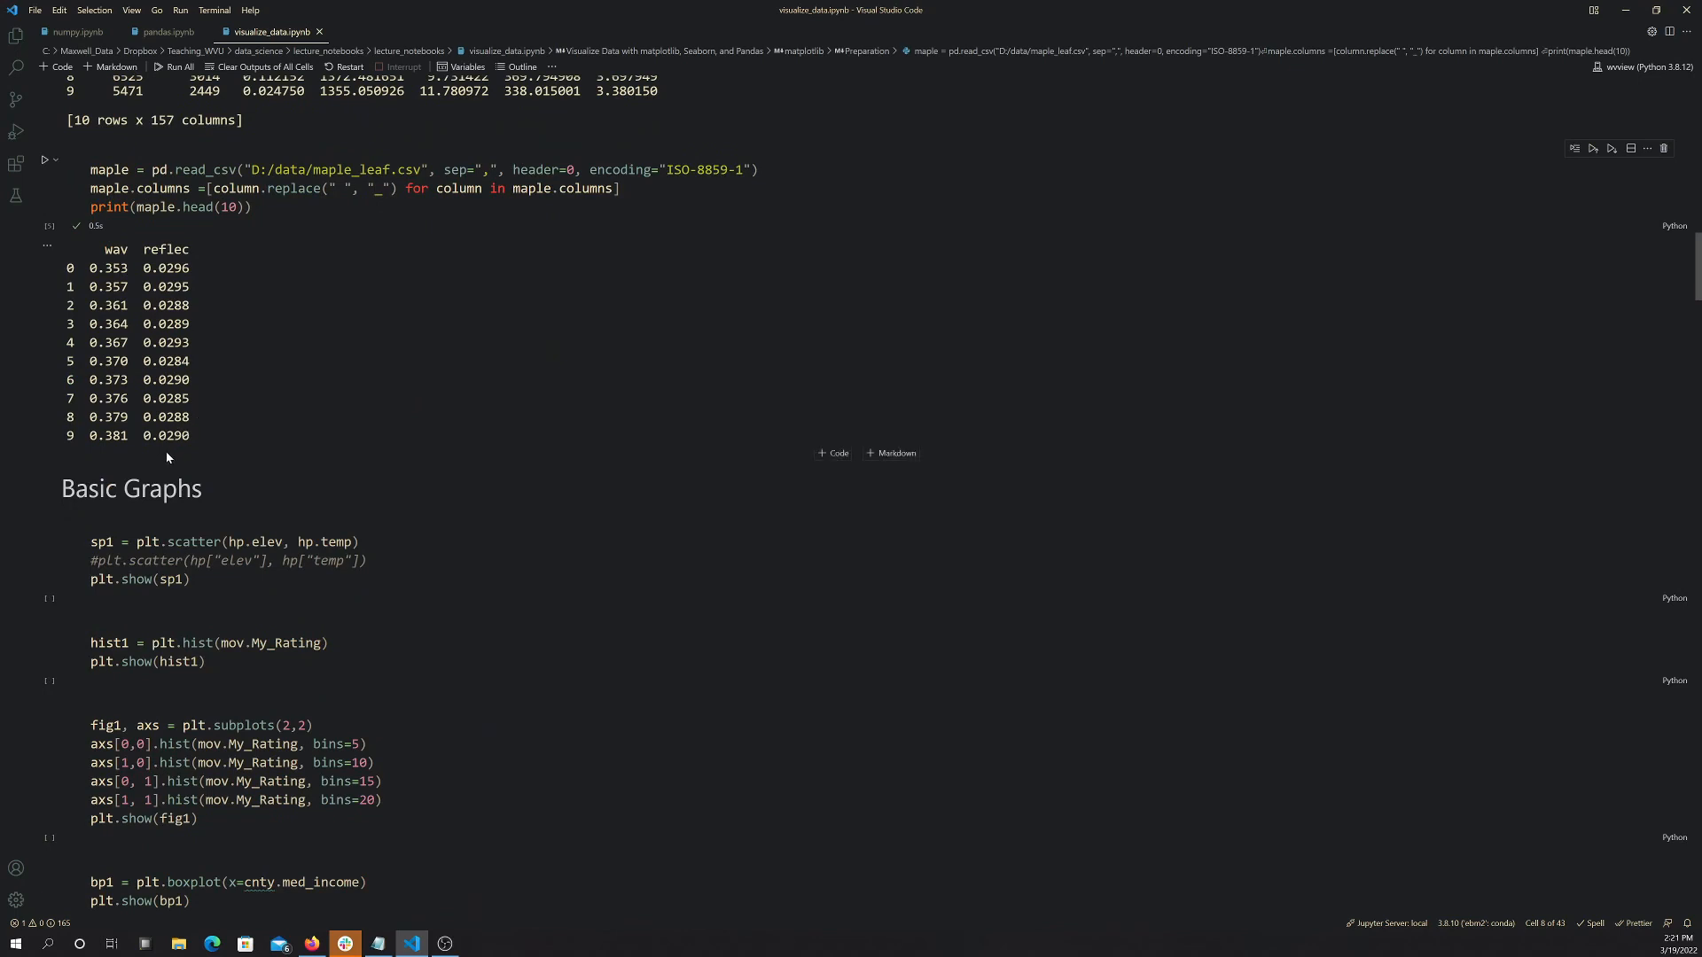
mouse_move(183, 466)
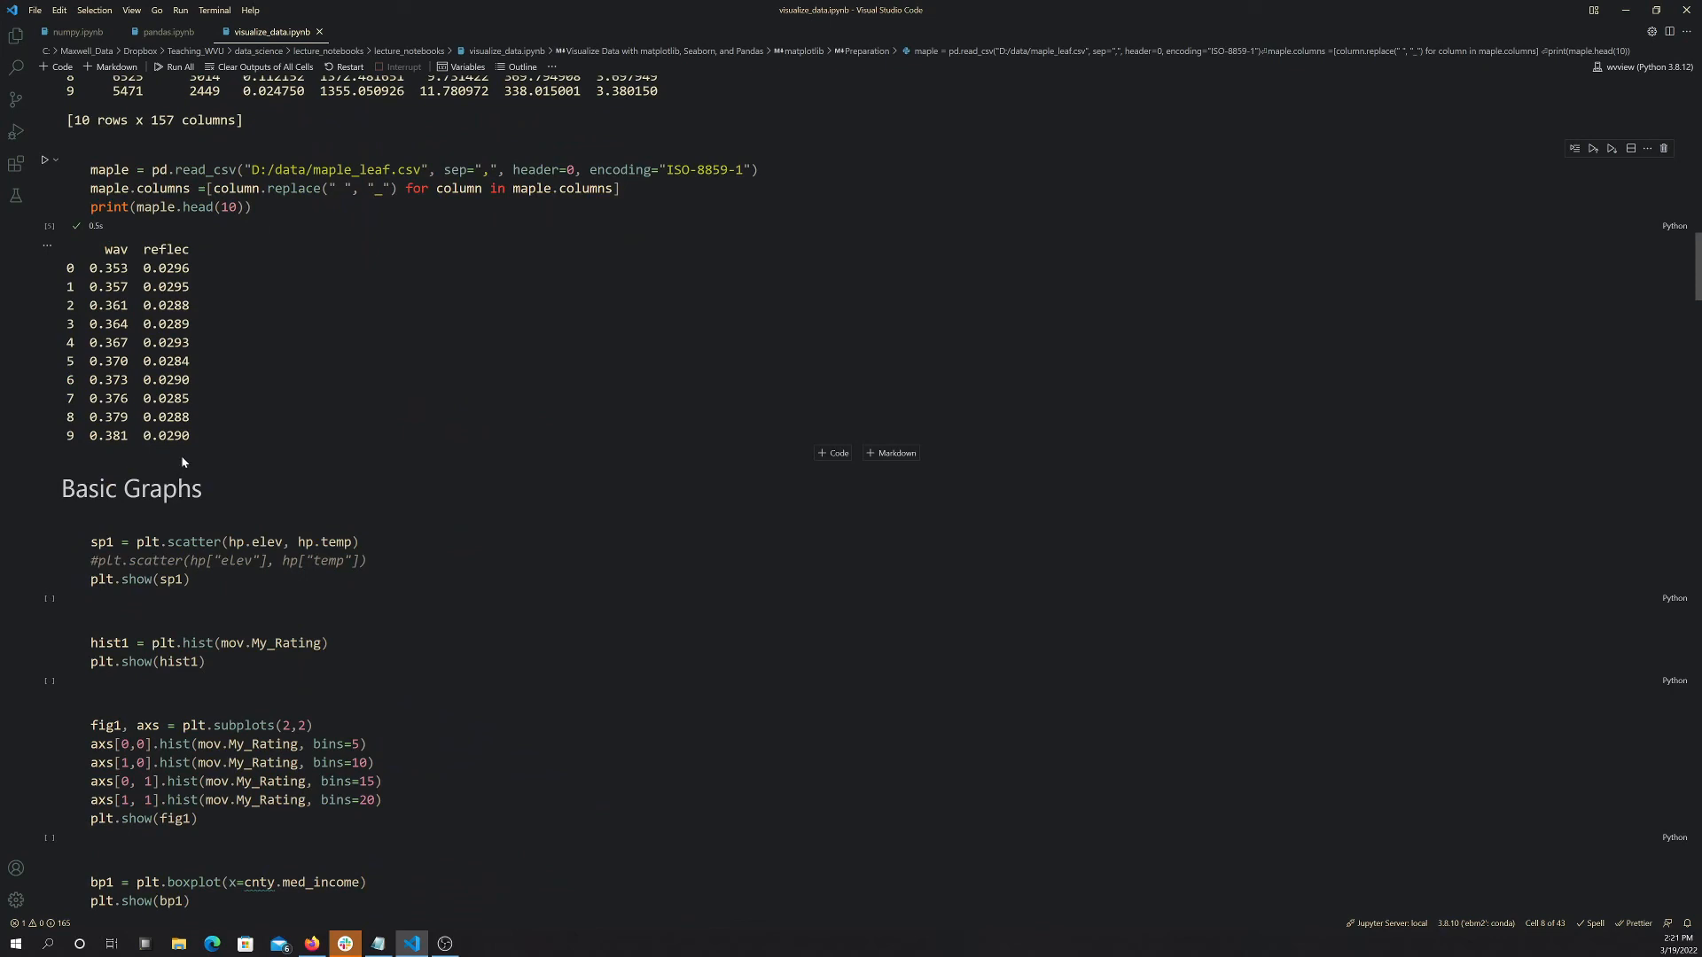
mouse_move(533, 496)
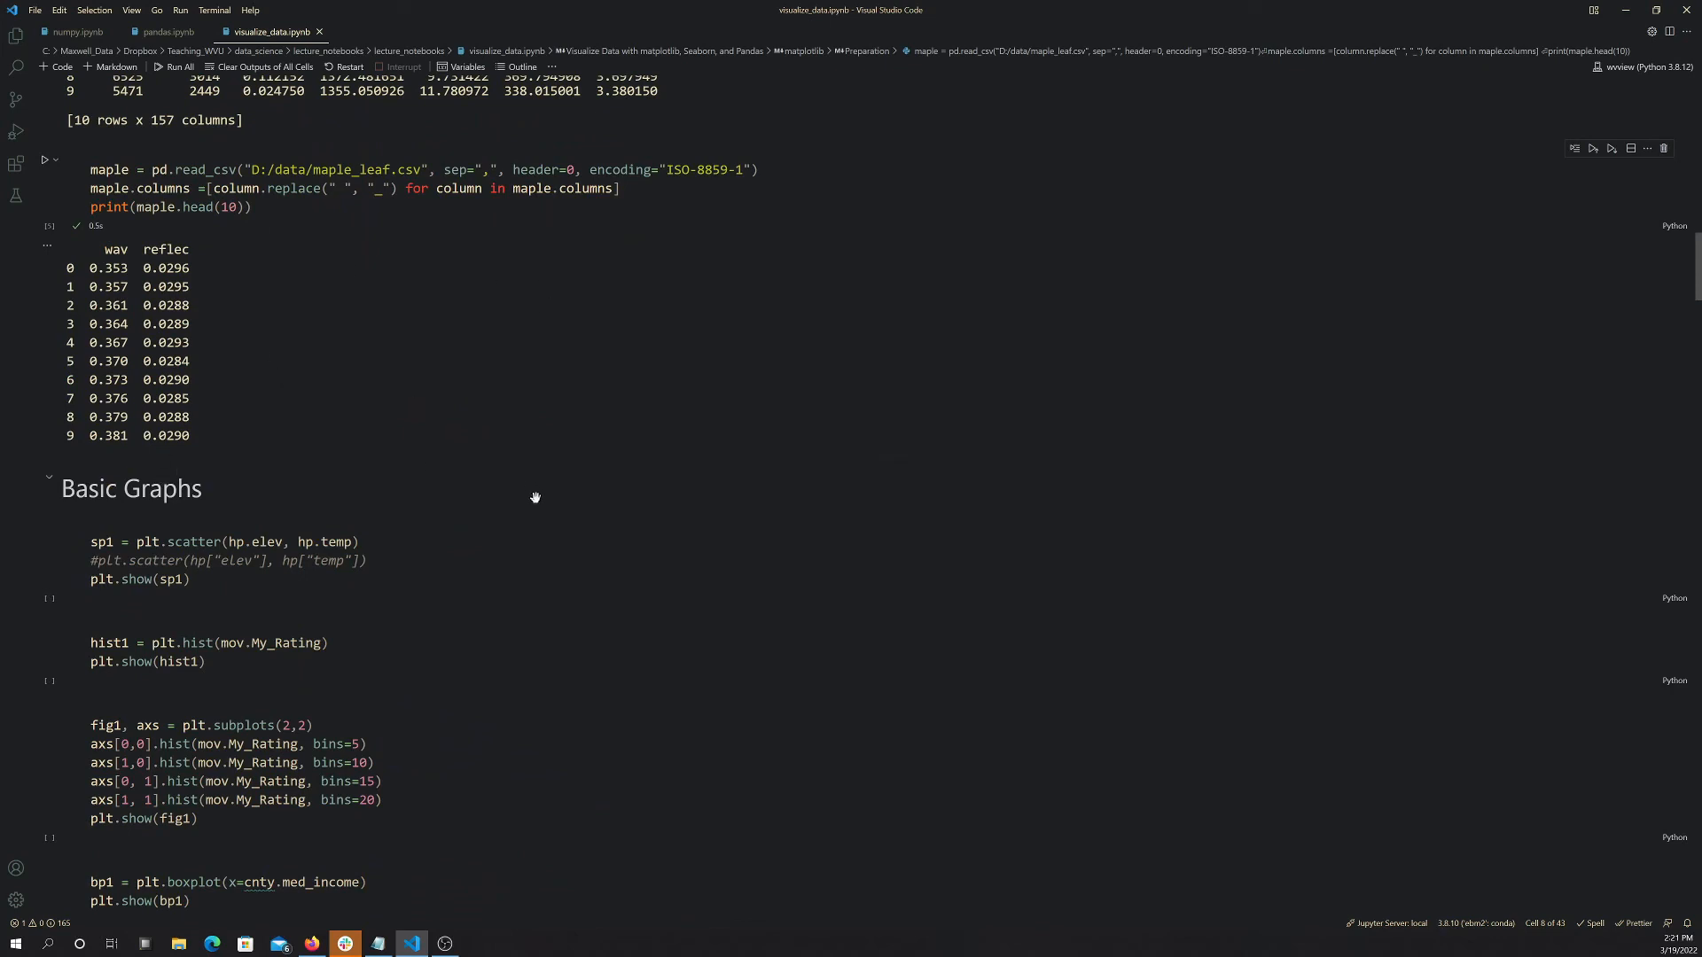